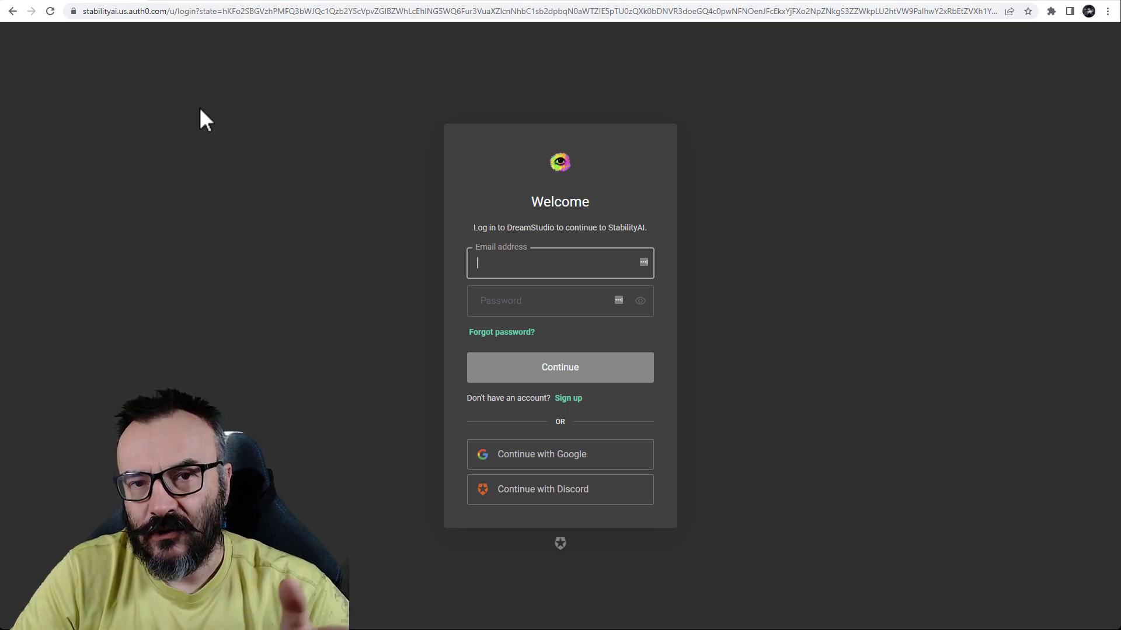
mouse_move(760, 231)
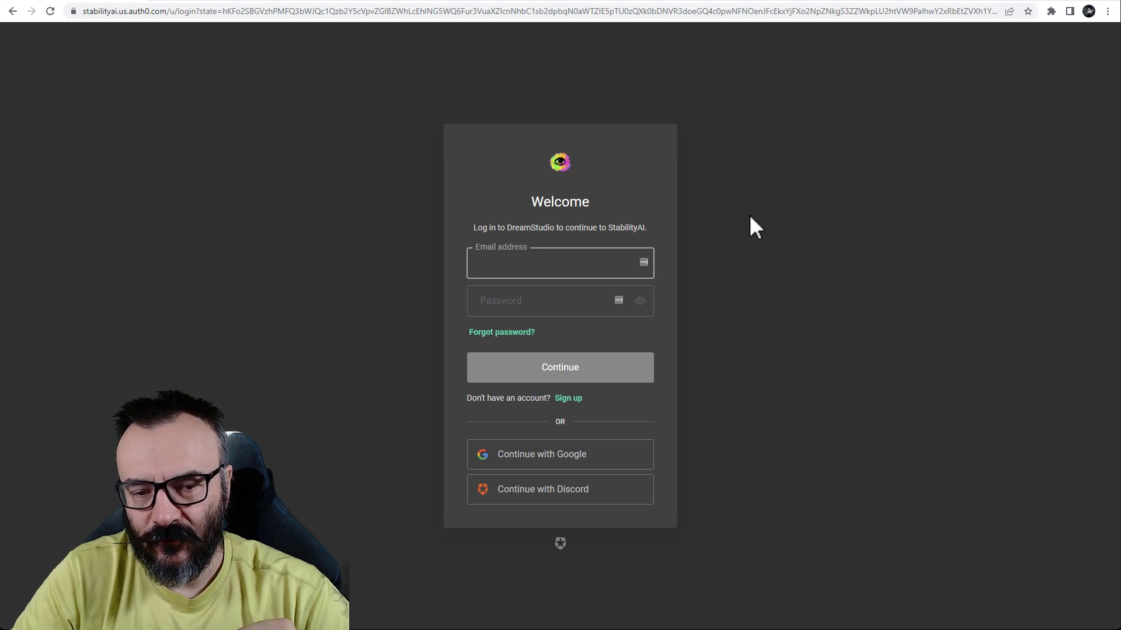
mouse_move(819, 399)
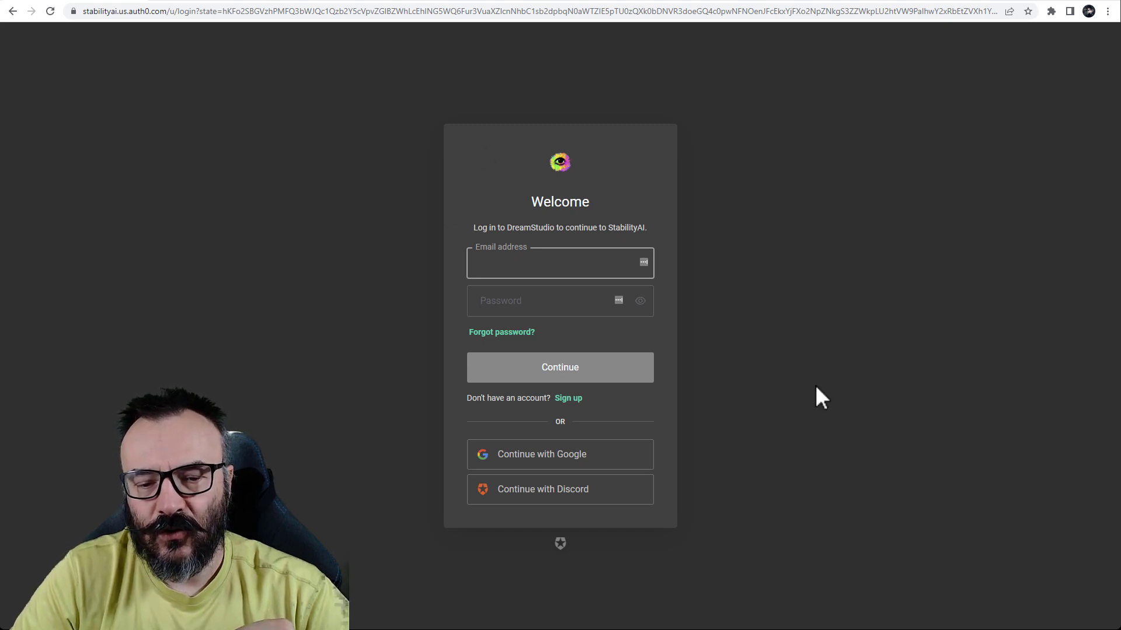
mouse_move(546, 508)
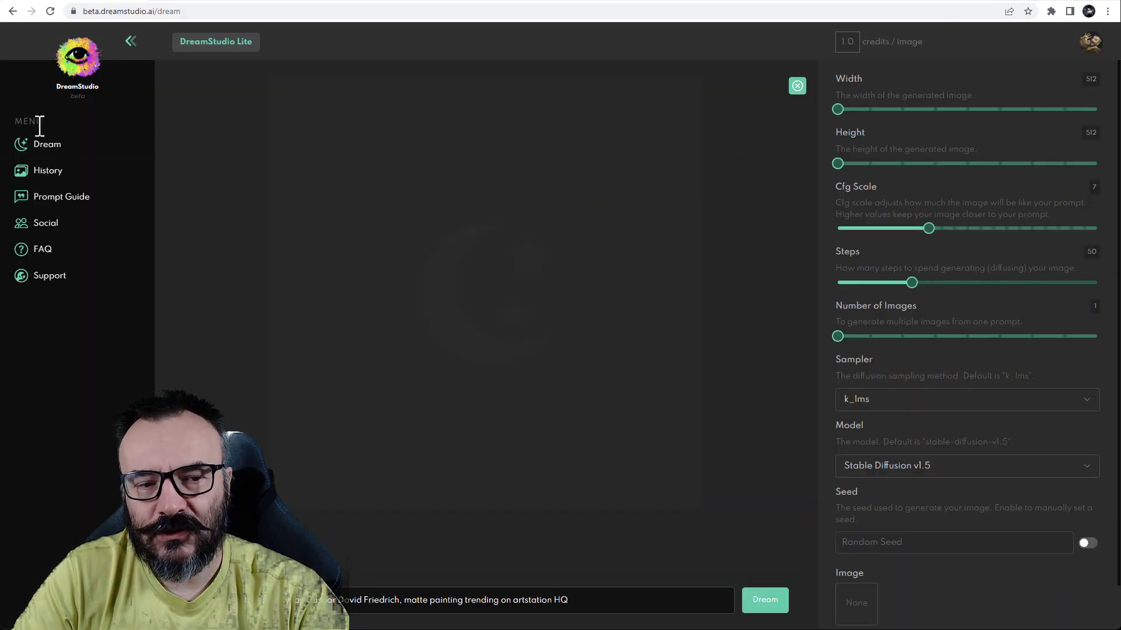
mouse_move(791, 447)
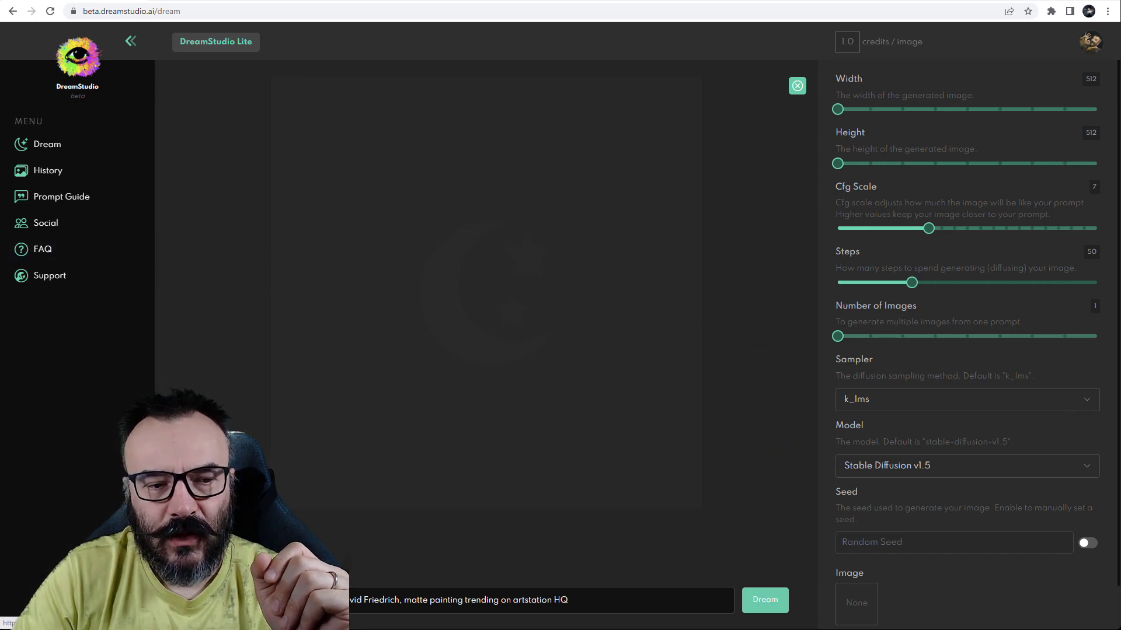
Step: Go from the profile avatar menu to the account's Membership page showing the $19.907 balance
left_click(1089, 42)
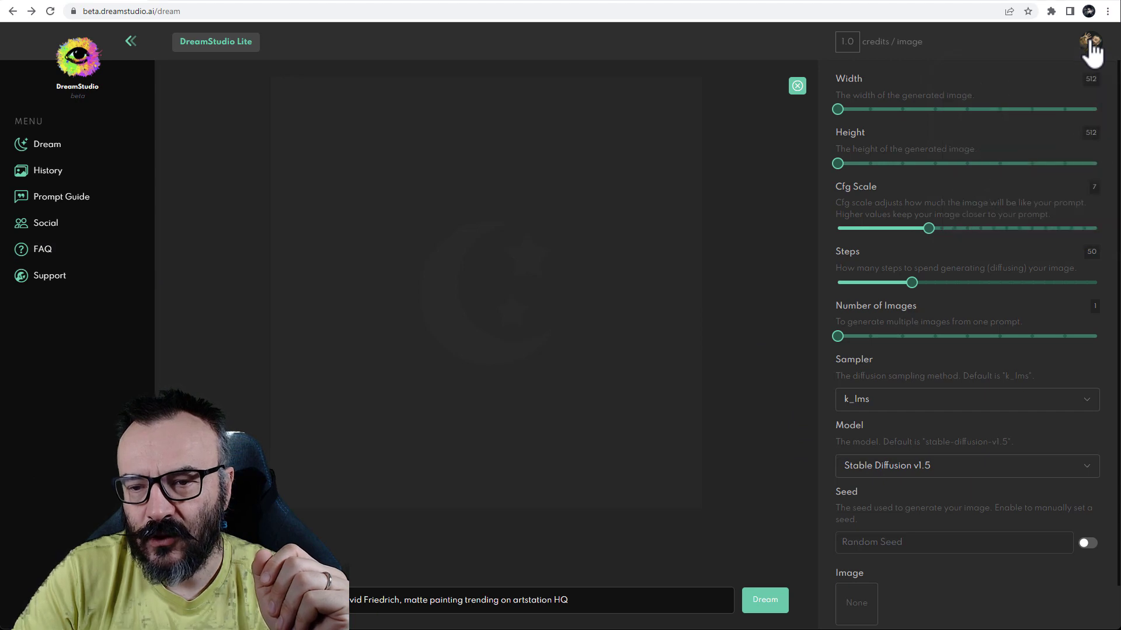
left_click(1089, 42)
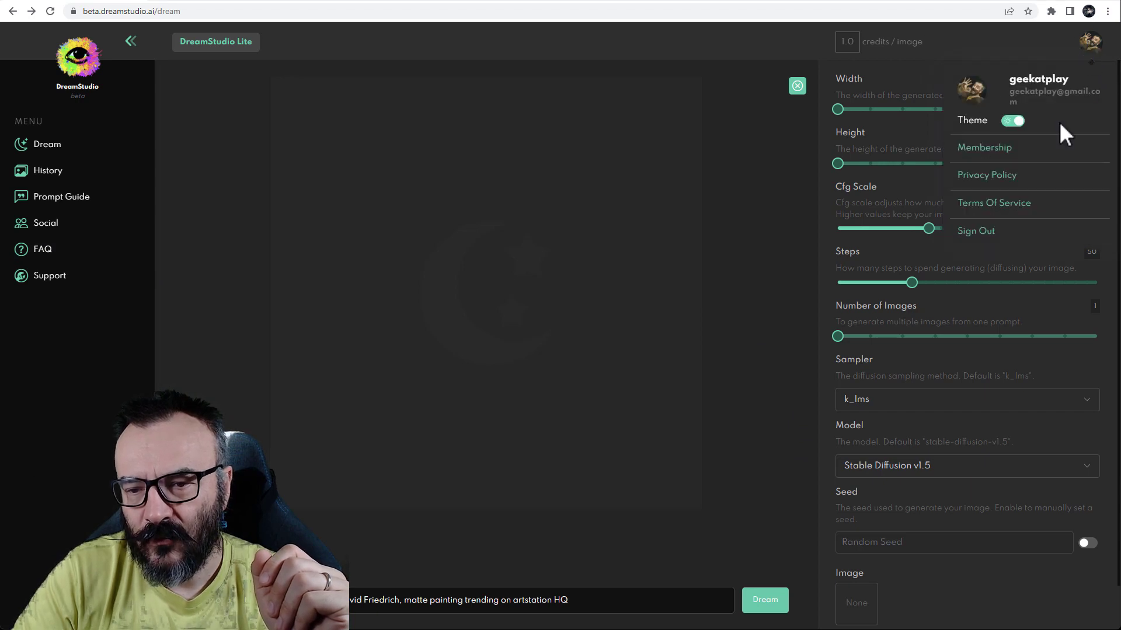
left_click(983, 147)
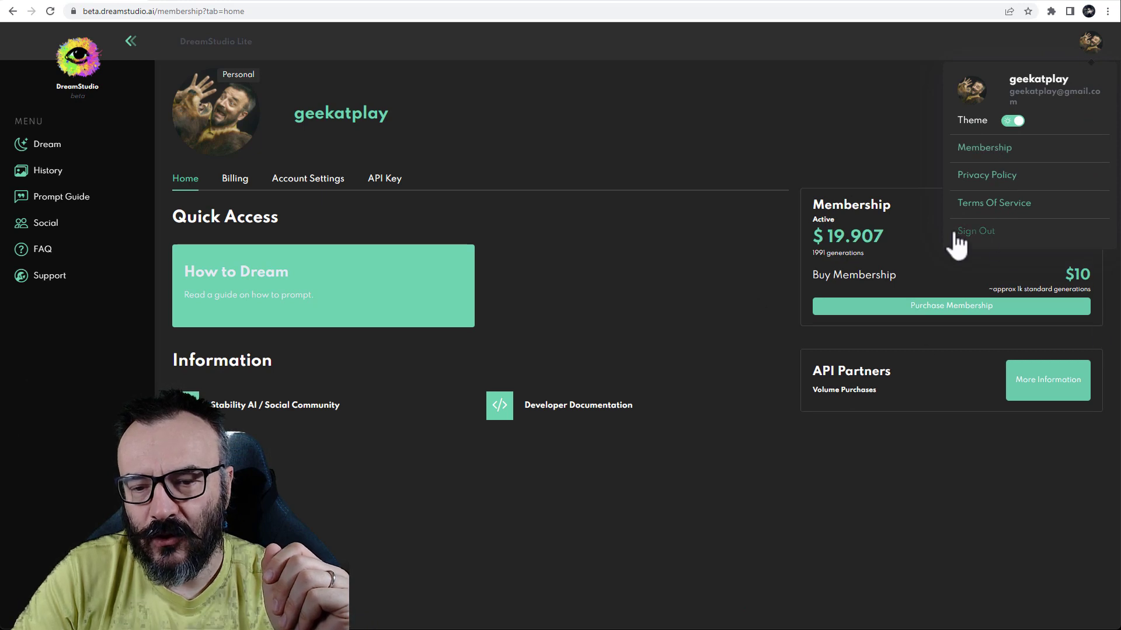
mouse_move(966, 314)
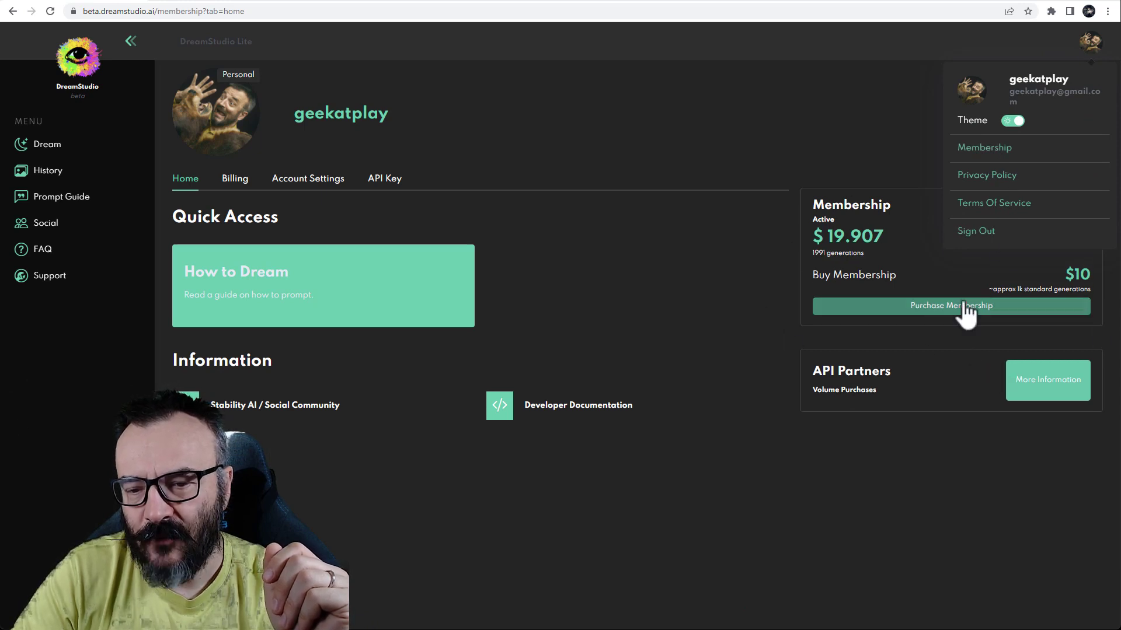
mouse_move(1096, 293)
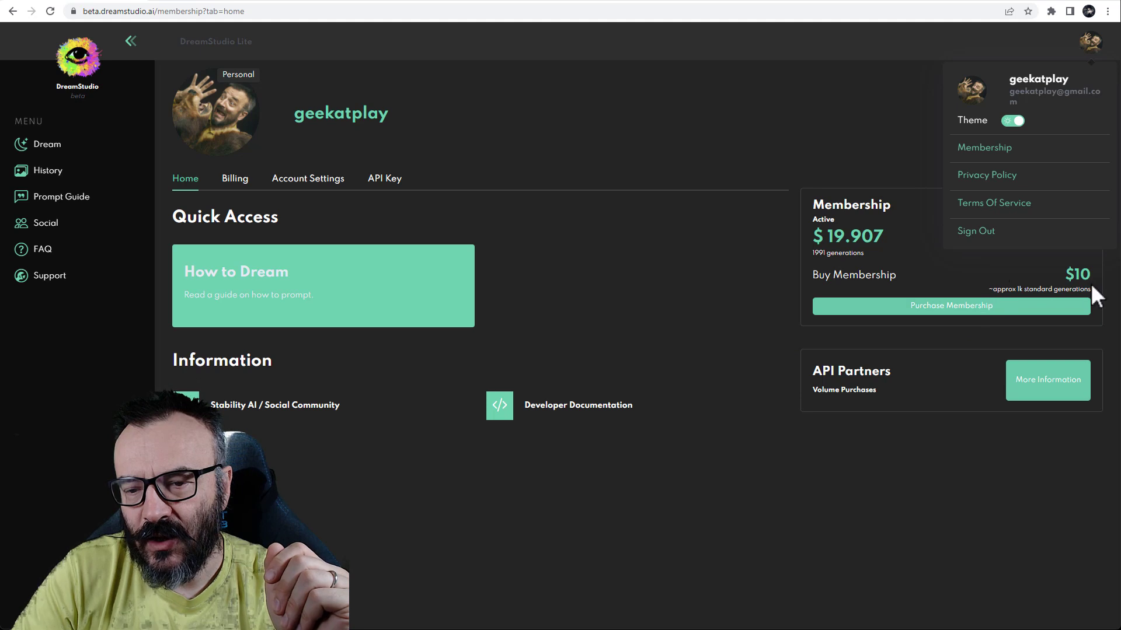
mouse_move(1083, 292)
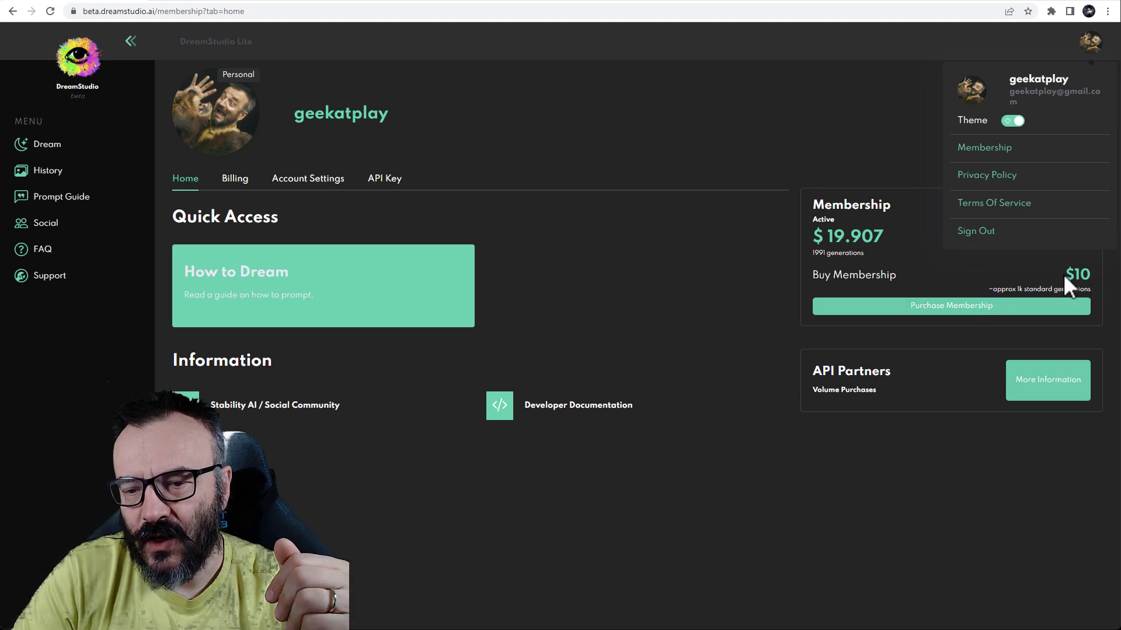
mouse_move(1086, 285)
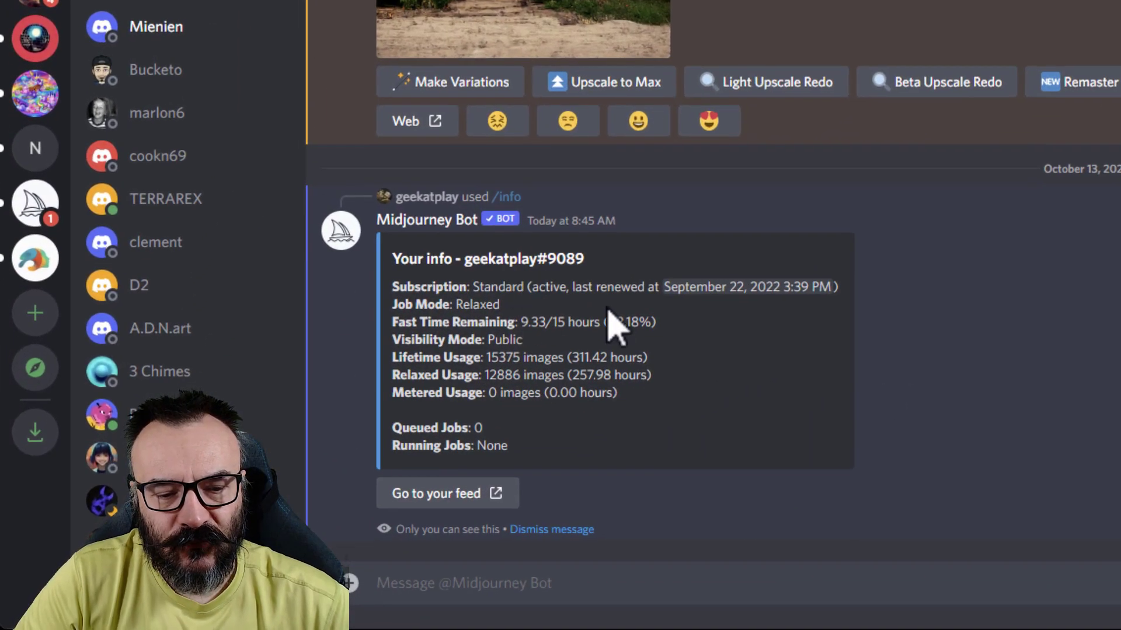
mouse_move(493, 360)
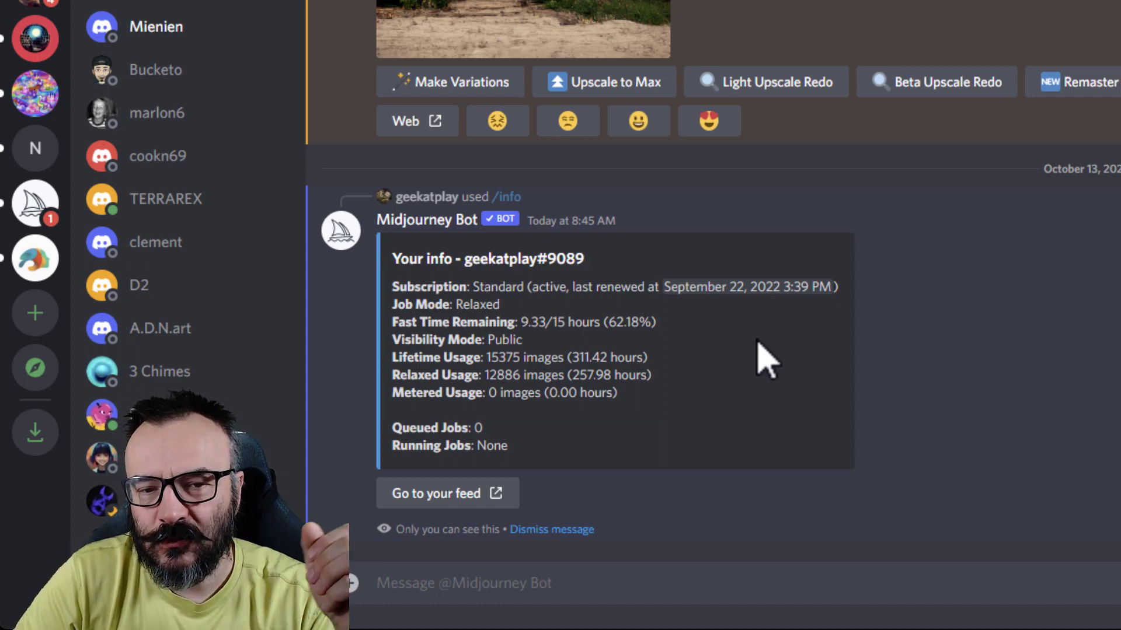
mouse_move(767, 403)
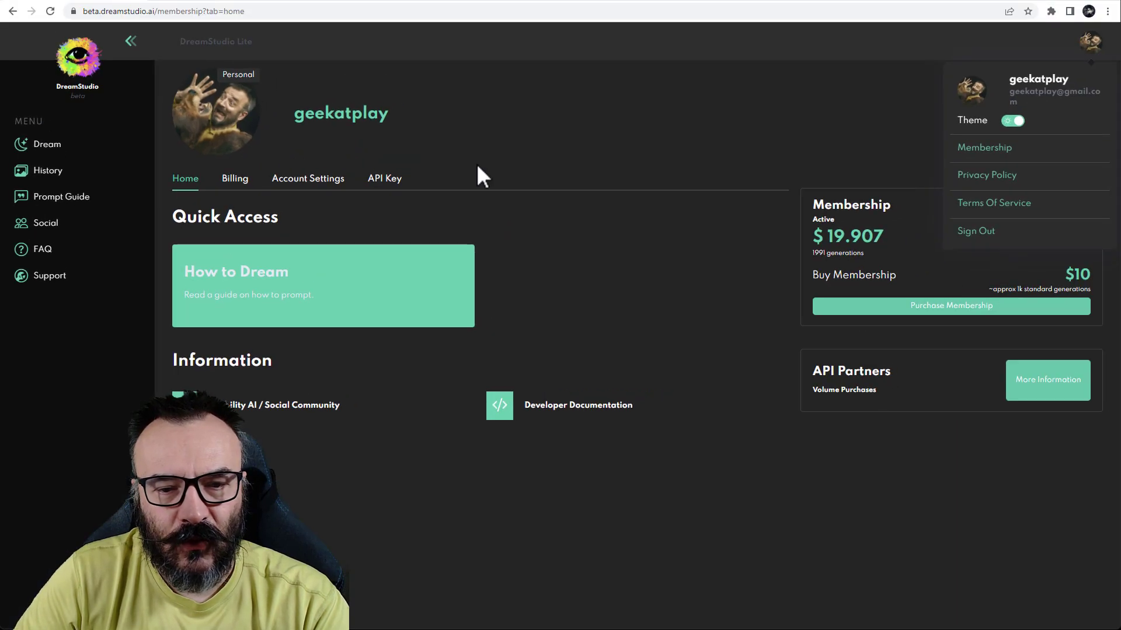
mouse_move(965, 498)
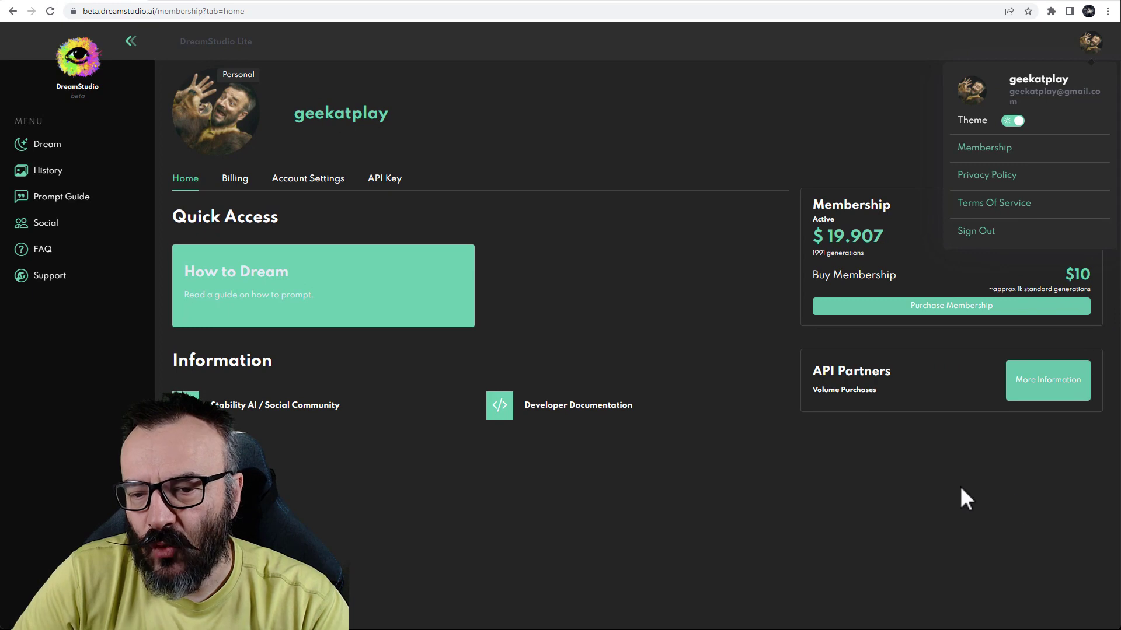
mouse_move(741, 320)
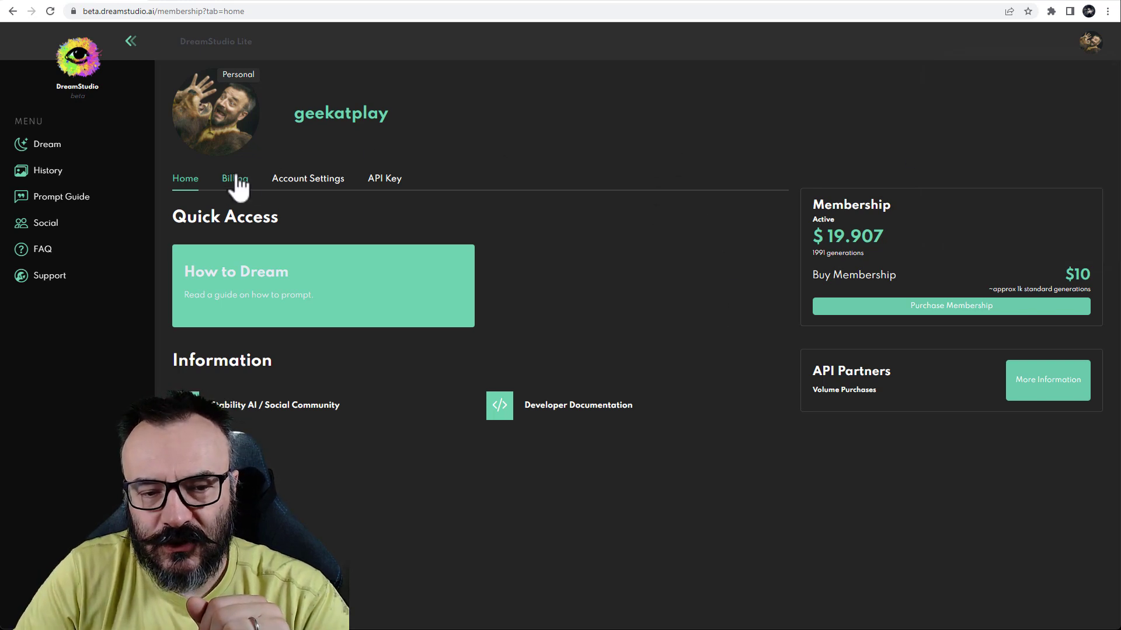
mouse_move(400, 186)
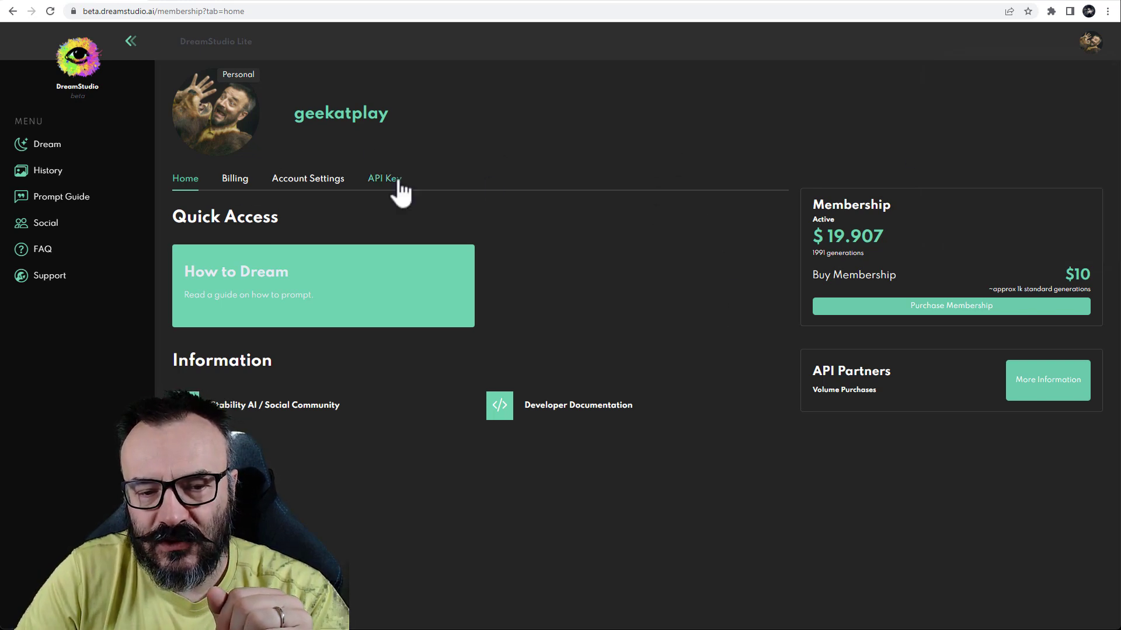
Step: Show the API Key section listing the single key created 08/21/22
left_click(384, 177)
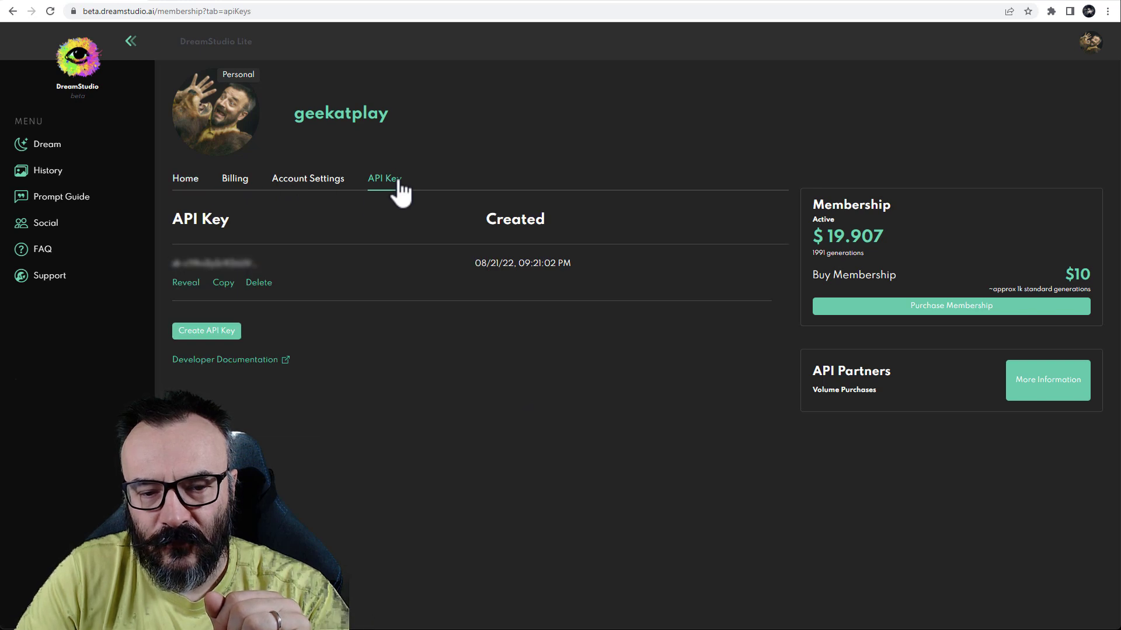
mouse_move(676, 279)
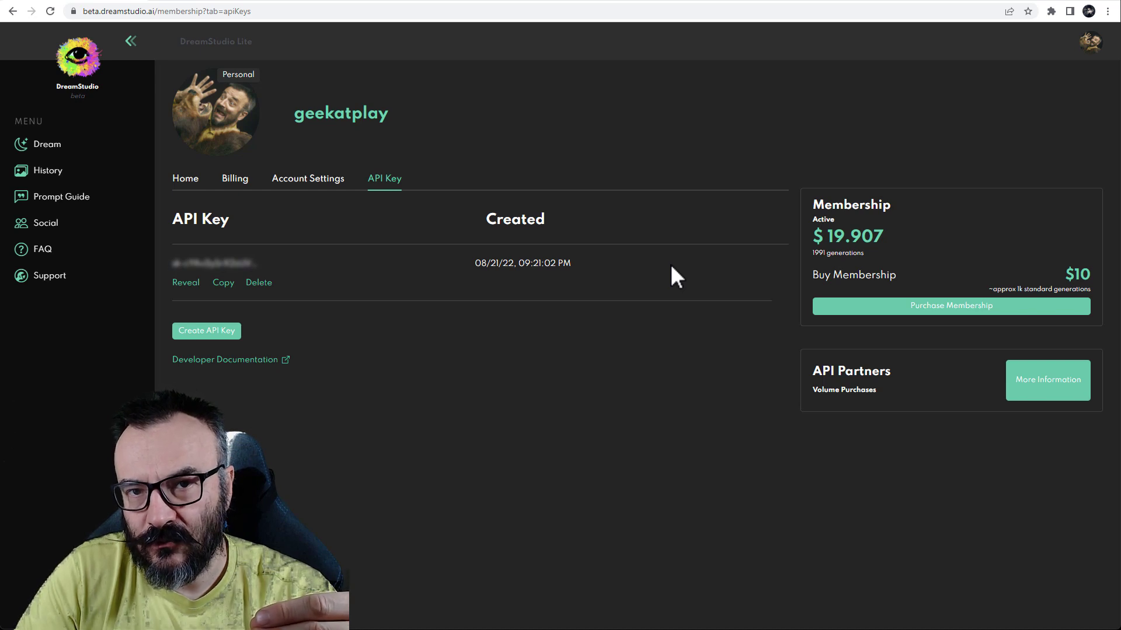
mouse_move(740, 209)
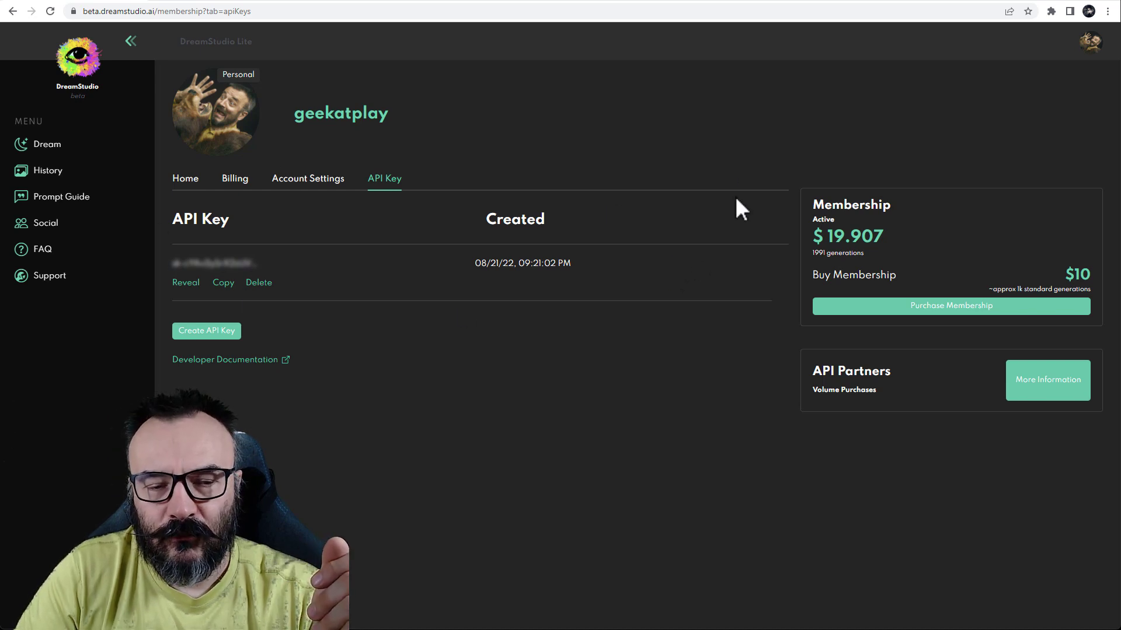
mouse_move(516, 149)
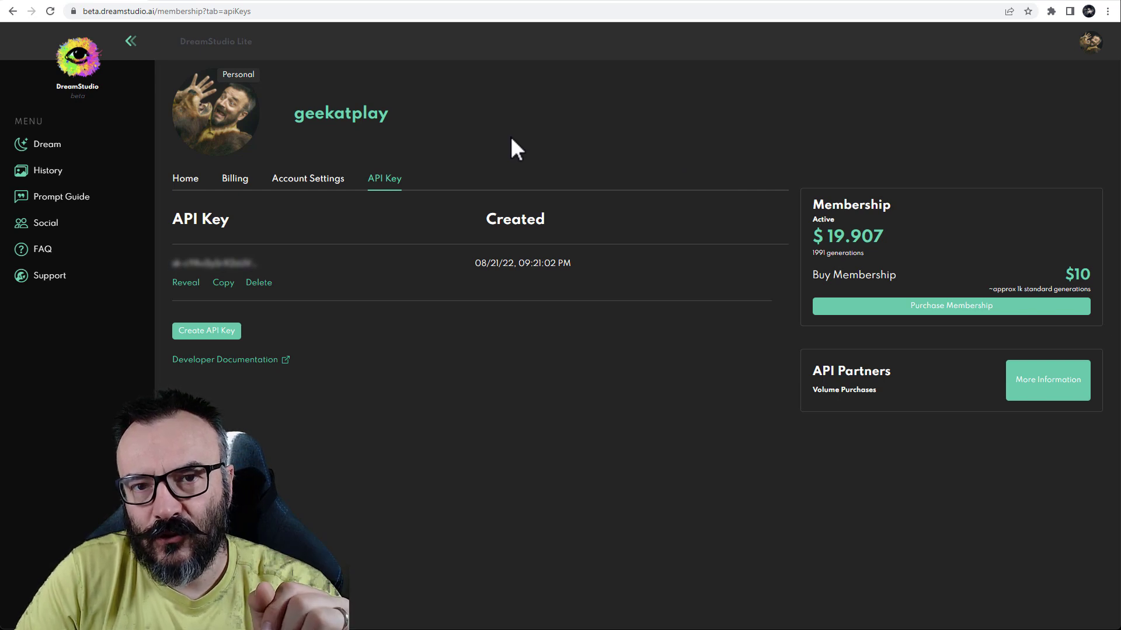
mouse_move(457, 333)
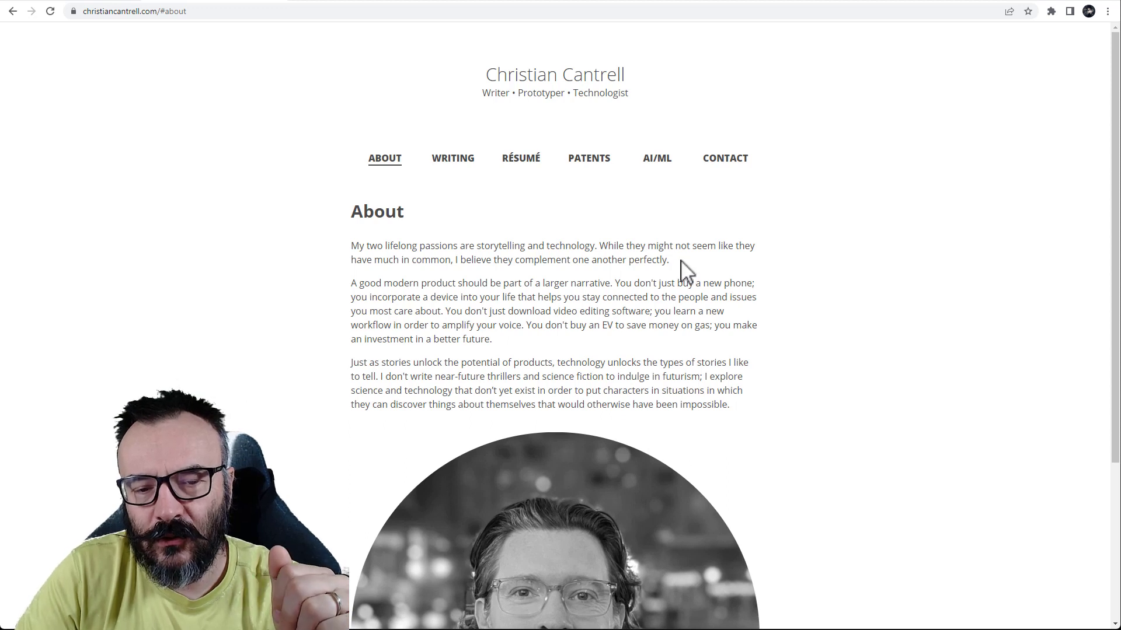
Step: Scroll through the About page bio and back to the top
scroll("down", 3)
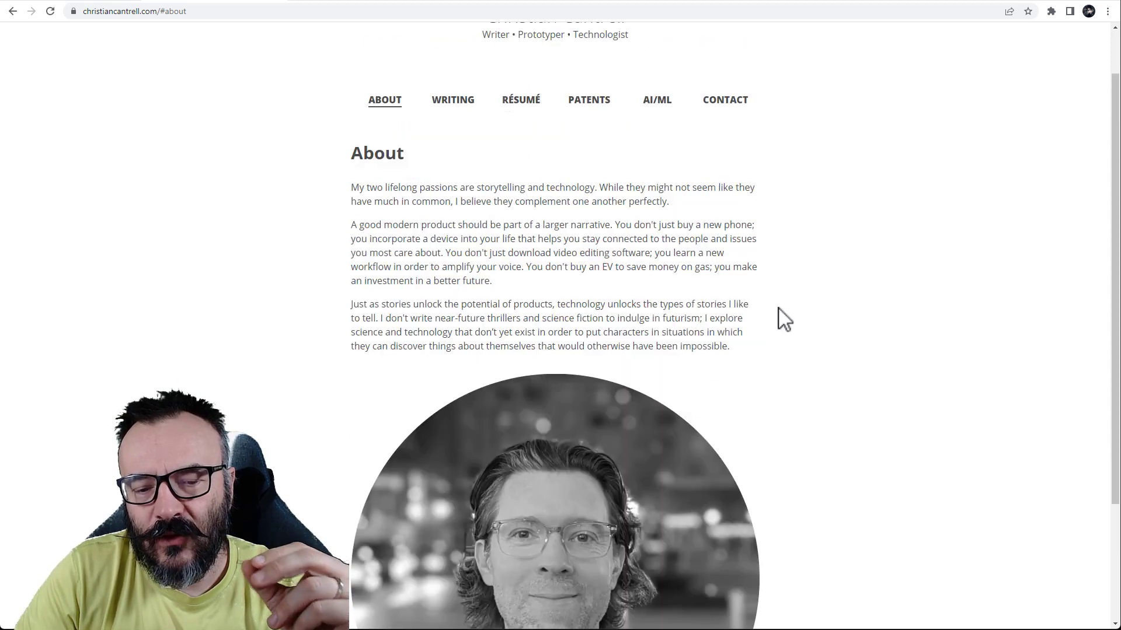
scroll("up", 3)
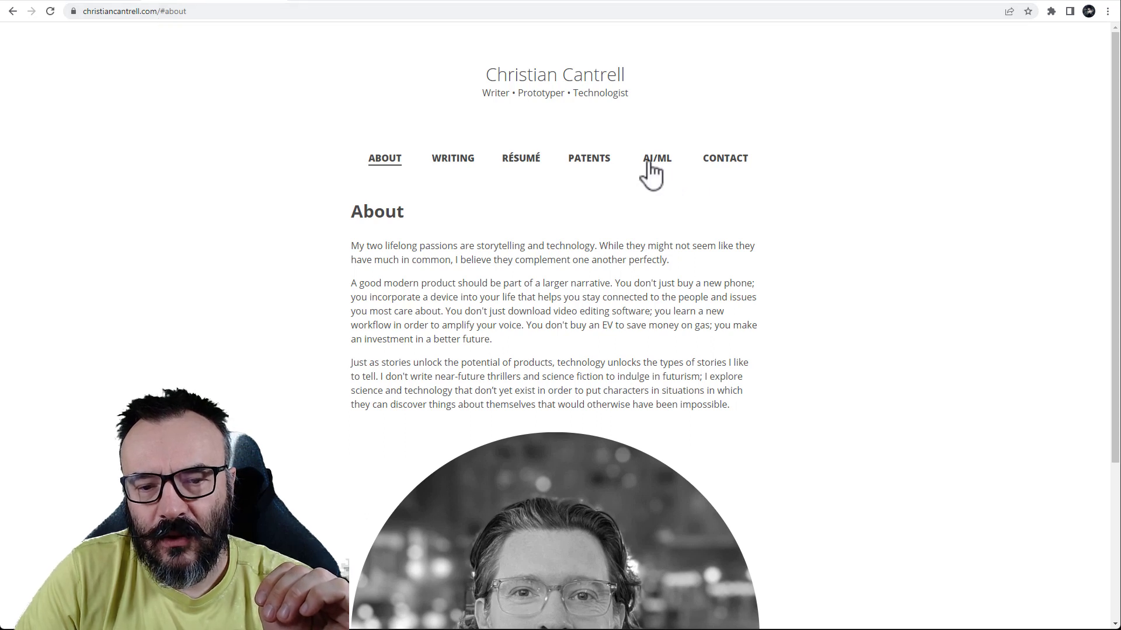
Step: Go to the AI/ML section and scroll to the Stable Diffusion Photoshop Plugin instructions
left_click(656, 158)
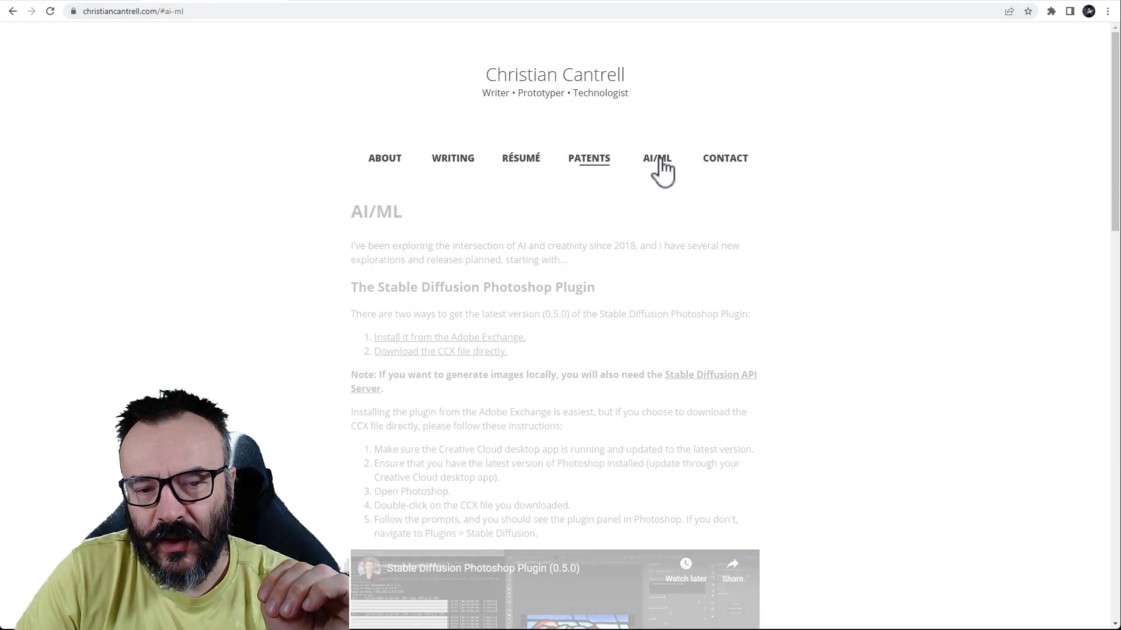
scroll("down", 3)
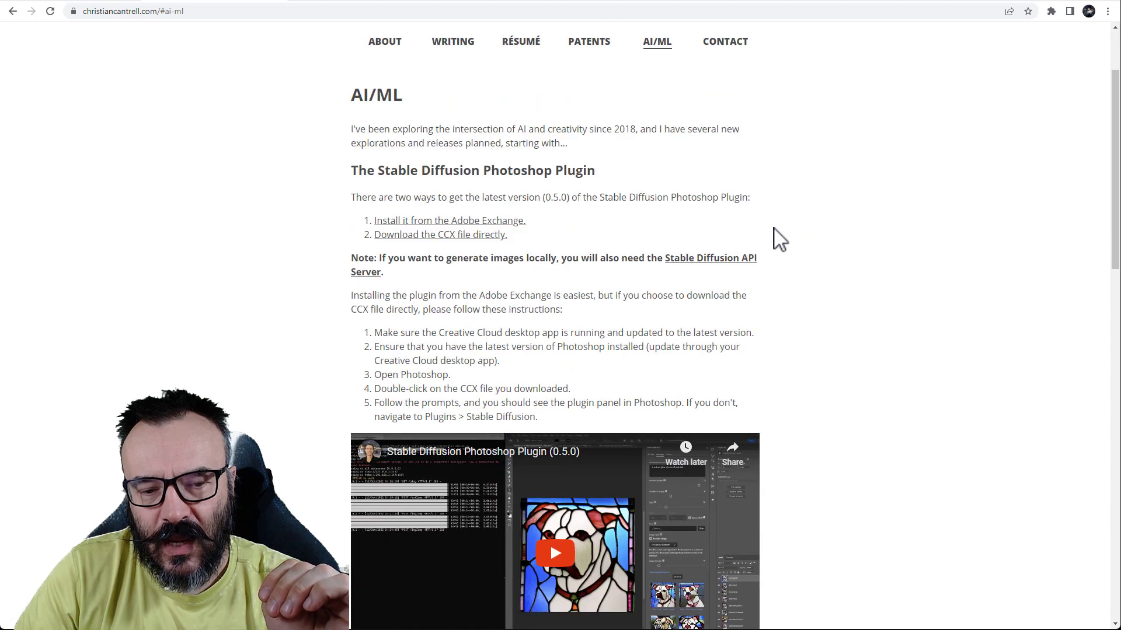
scroll("down", 3)
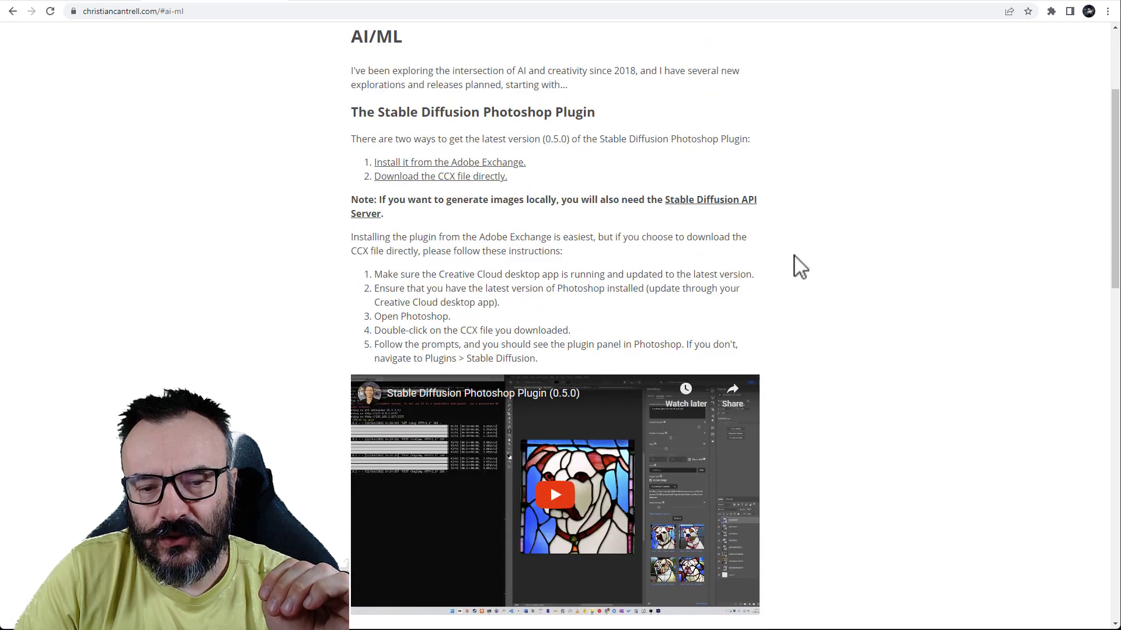
scroll("down", 3)
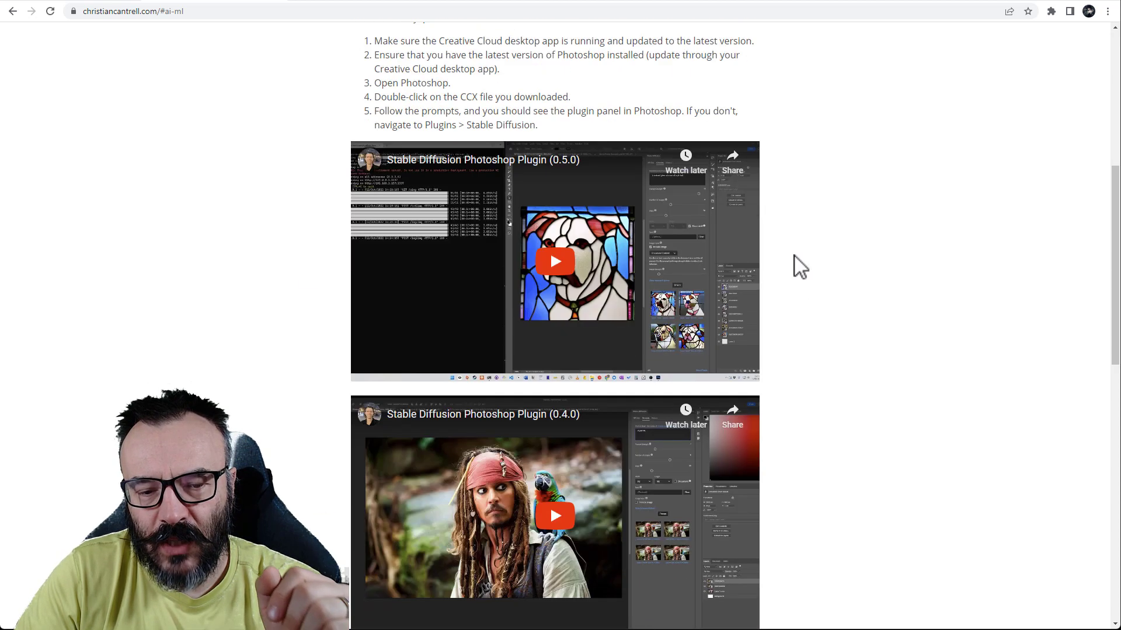
scroll("up", 3)
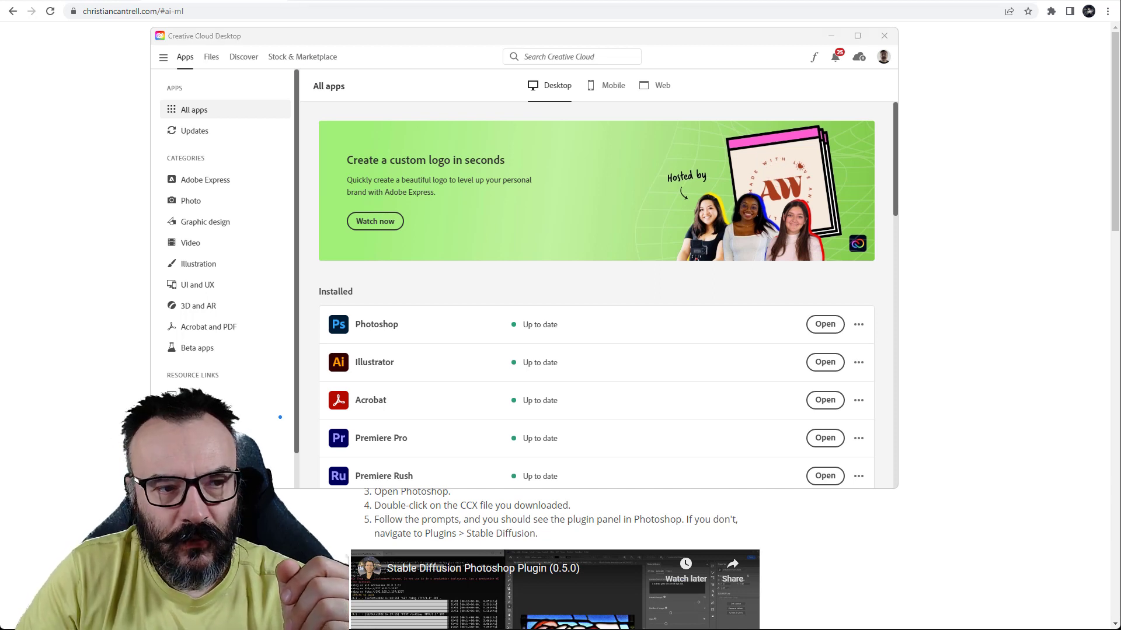
mouse_move(304, 56)
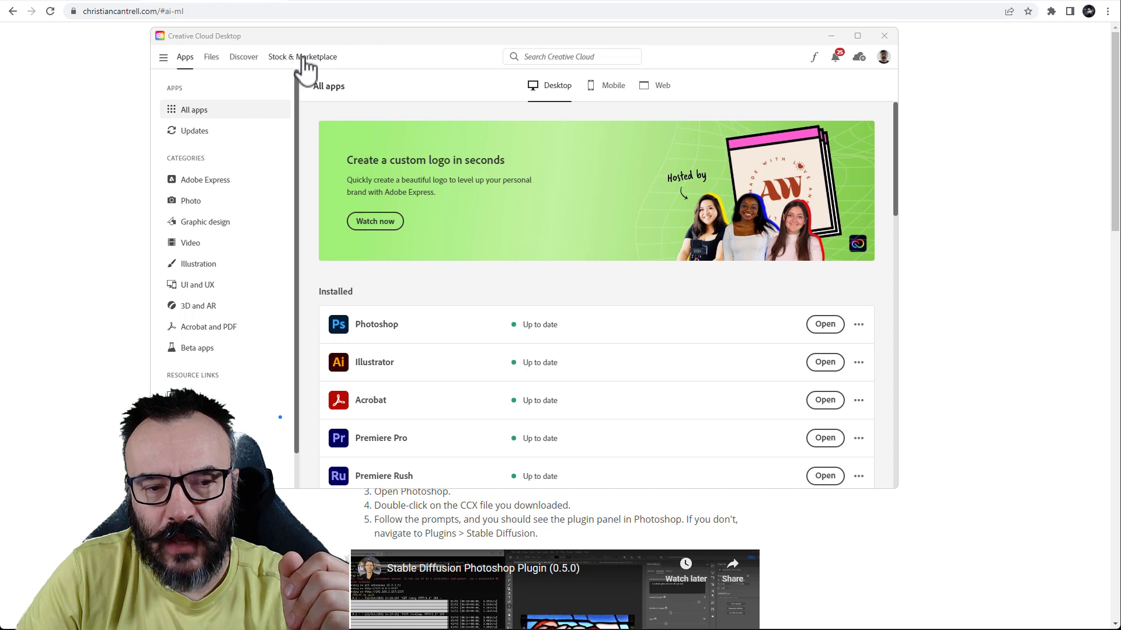
Step: Find the Stable Diffusion plugin in the Stock & Marketplace plugins list
left_click(302, 56)
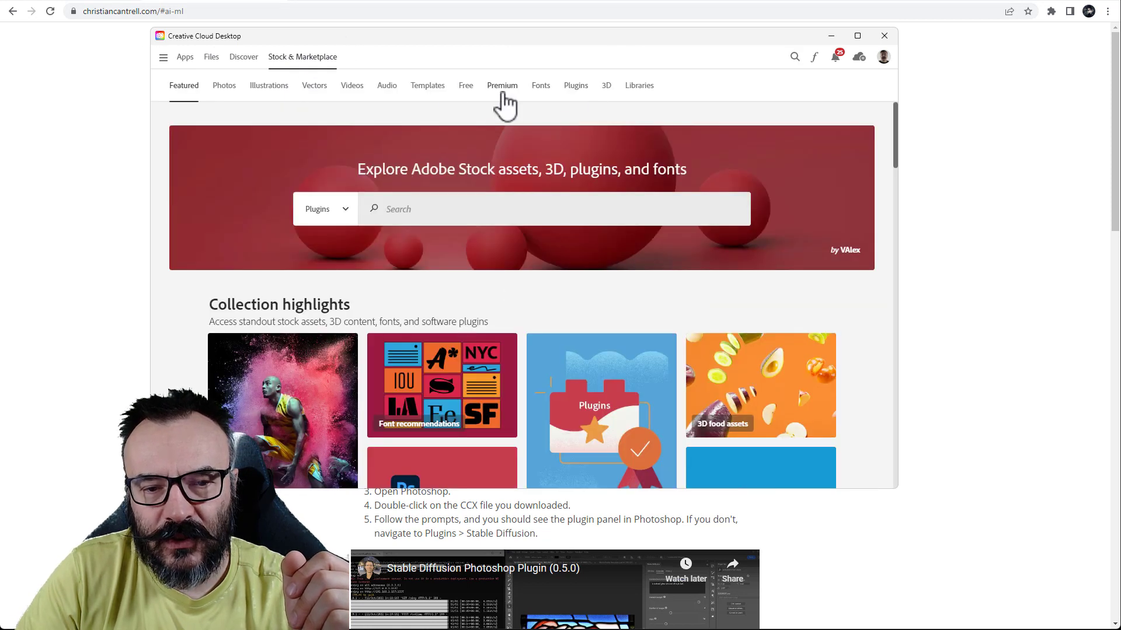
left_click(576, 85)
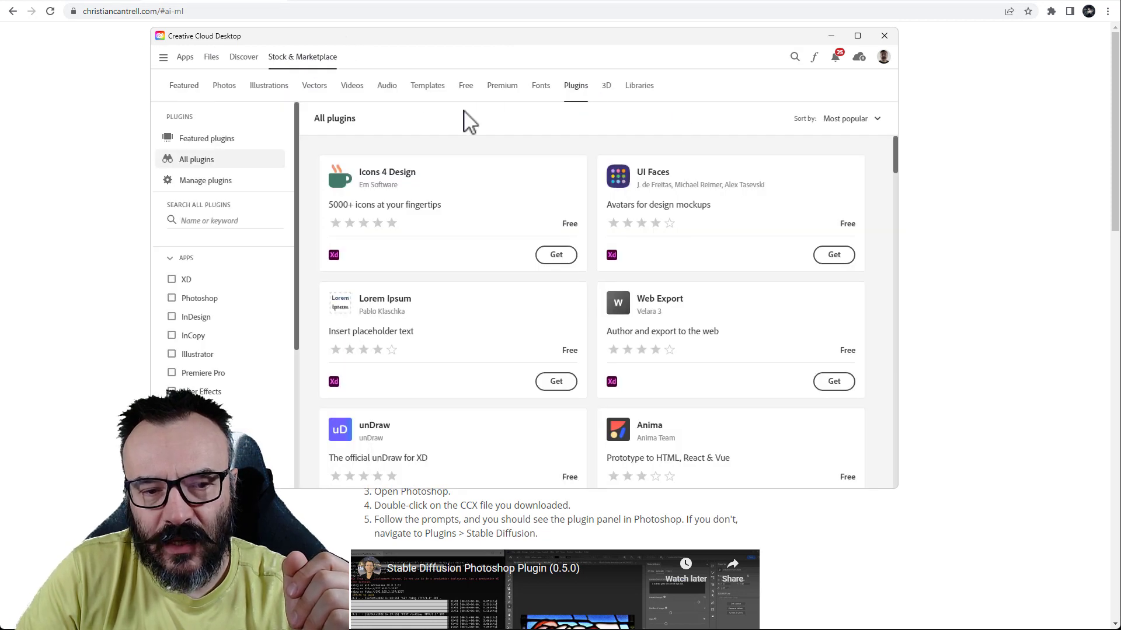
left_click(794, 56)
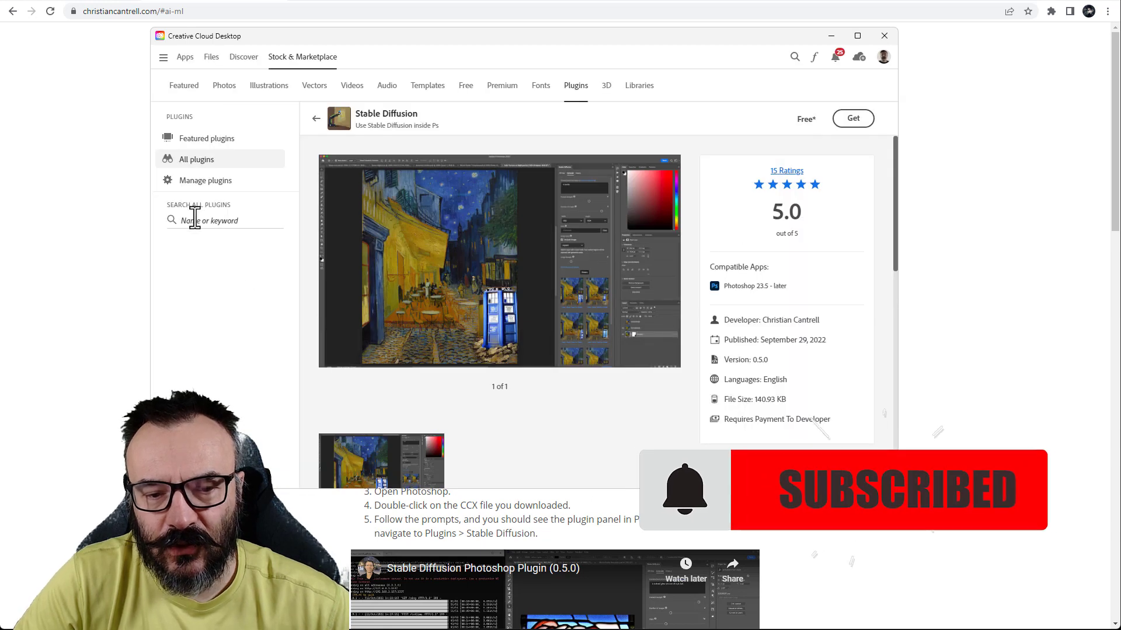
mouse_move(278, 34)
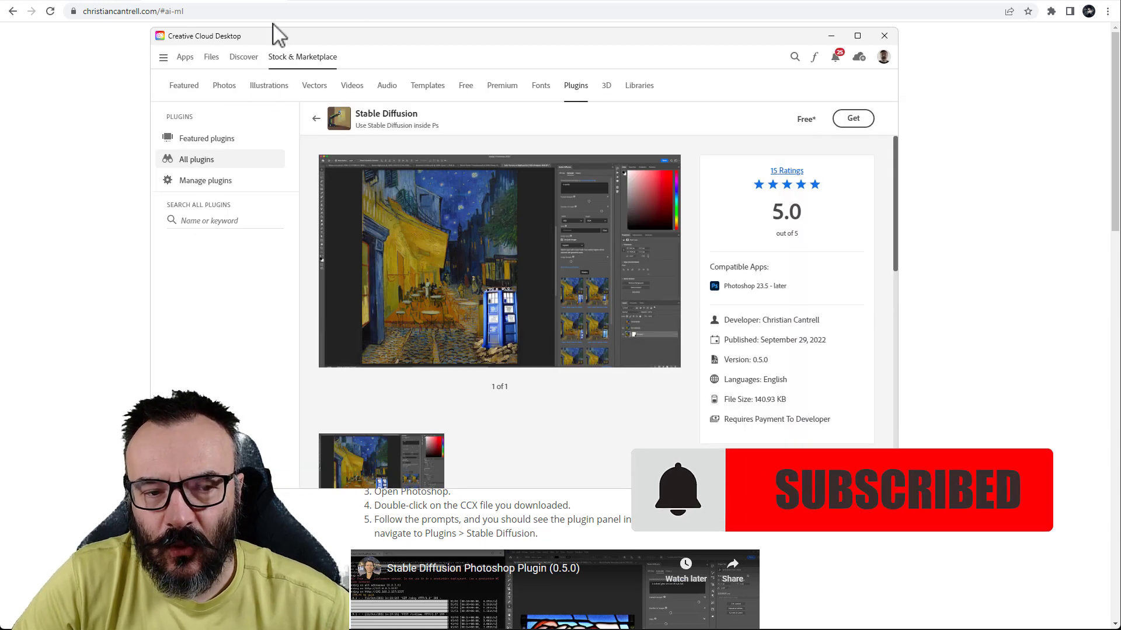
mouse_move(383, 36)
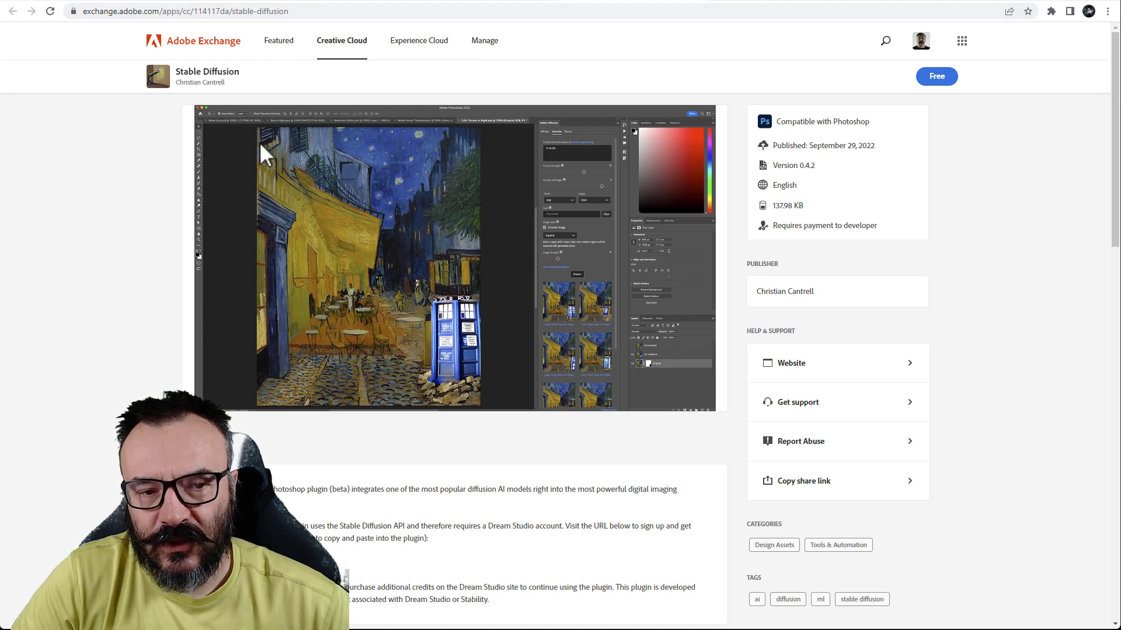
mouse_move(522, 429)
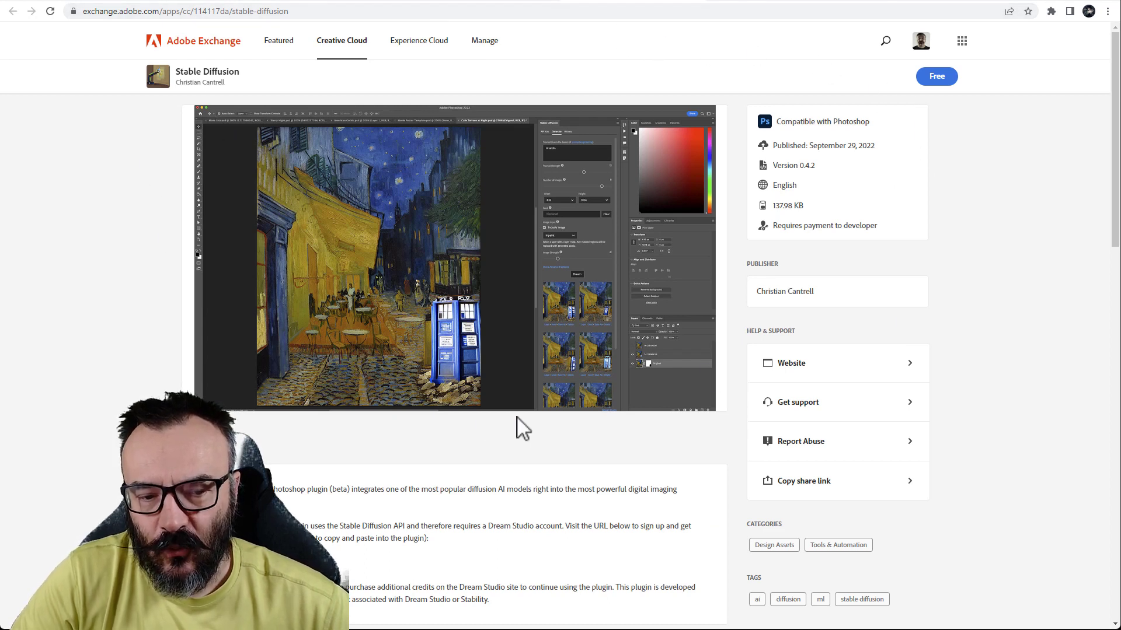
mouse_move(957, 158)
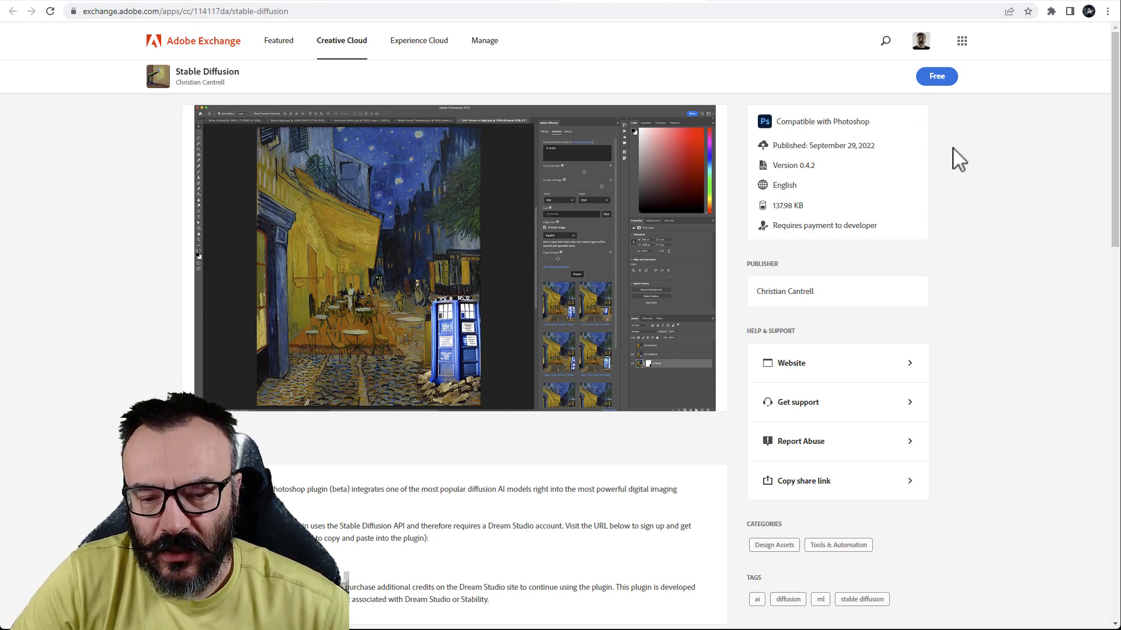
mouse_move(891, 34)
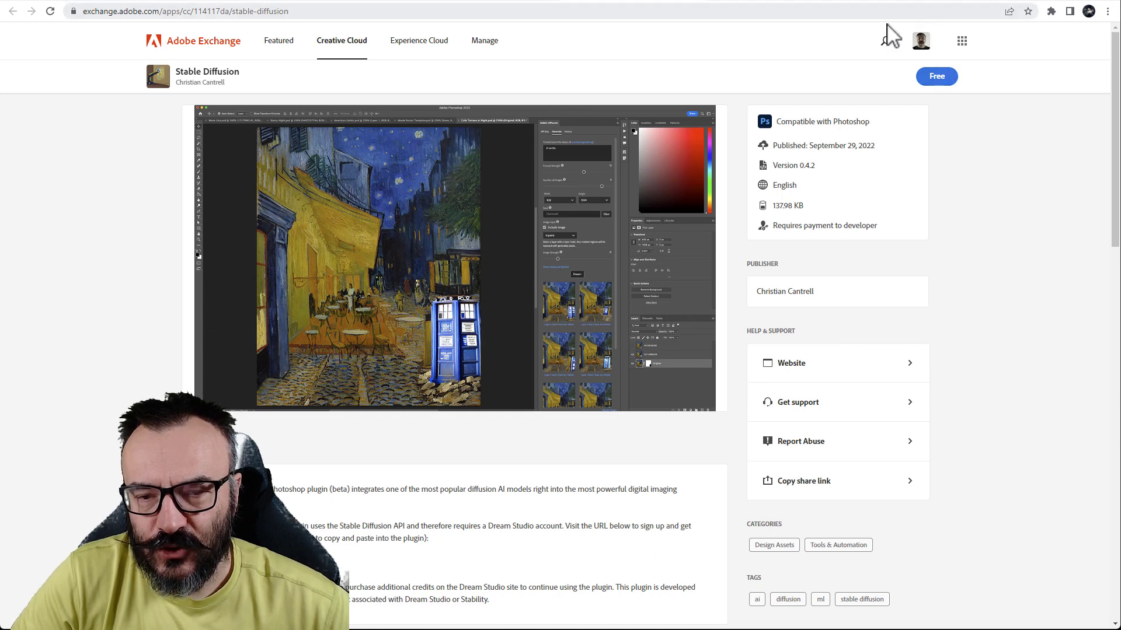
mouse_move(954, 47)
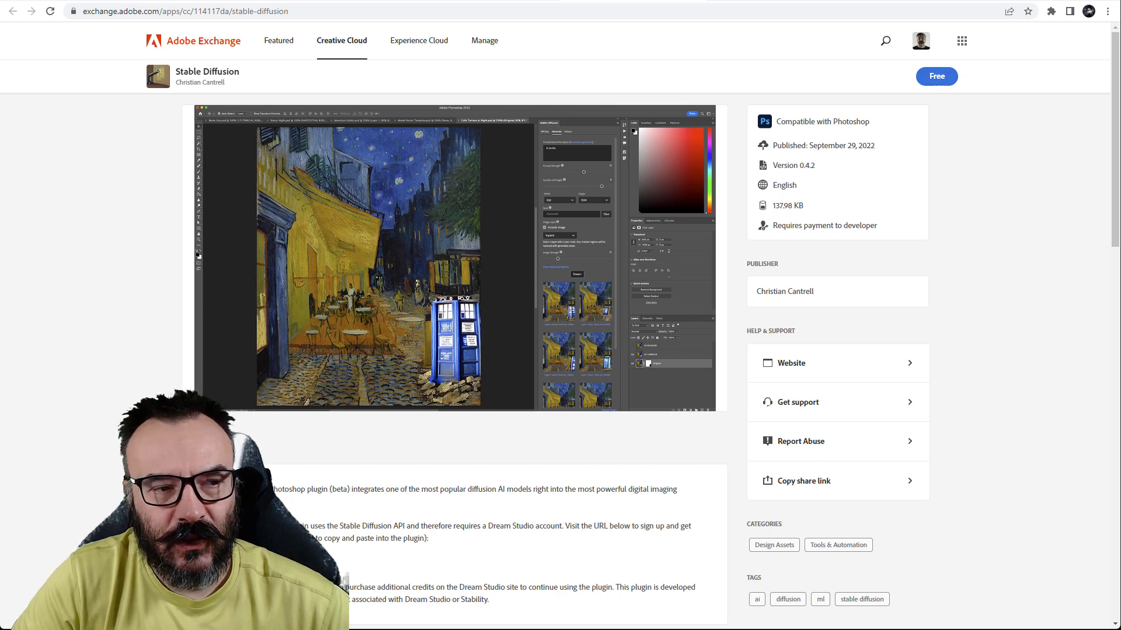
Step: Acquire the free Stable Diffusion plugin and hand off installation to Creative Cloud Desktop
left_click(936, 77)
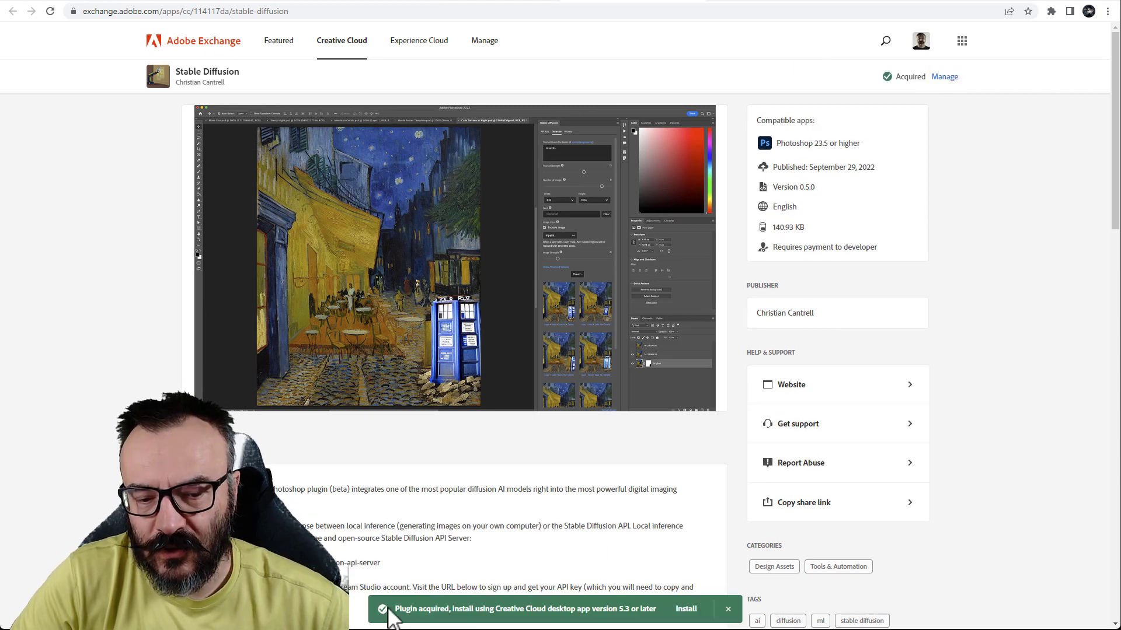
mouse_move(865, 526)
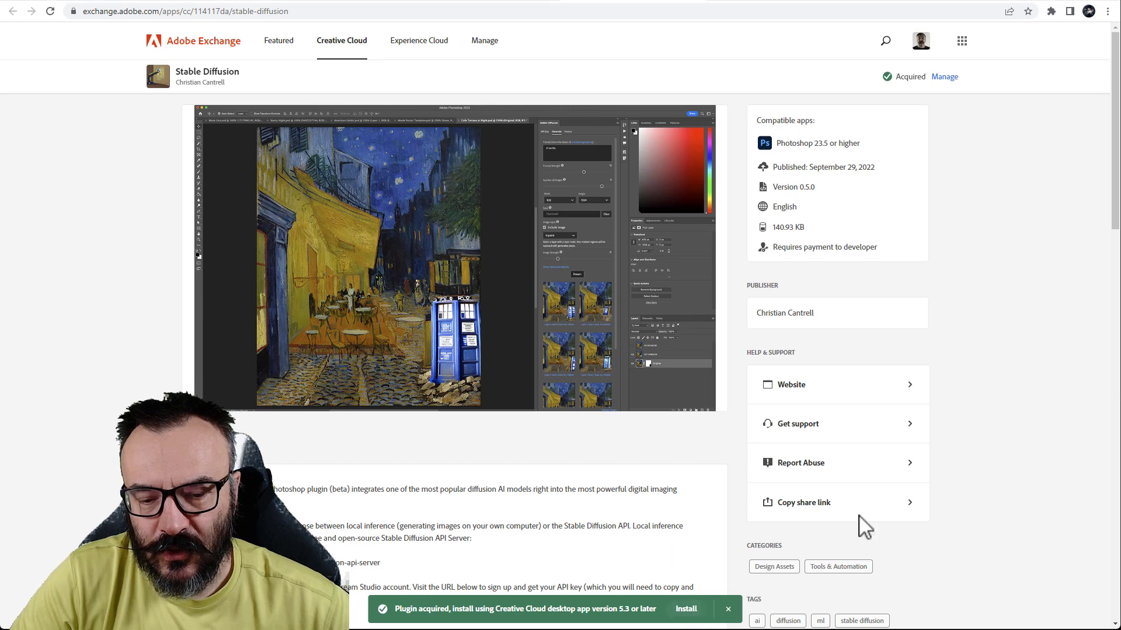
left_click(686, 610)
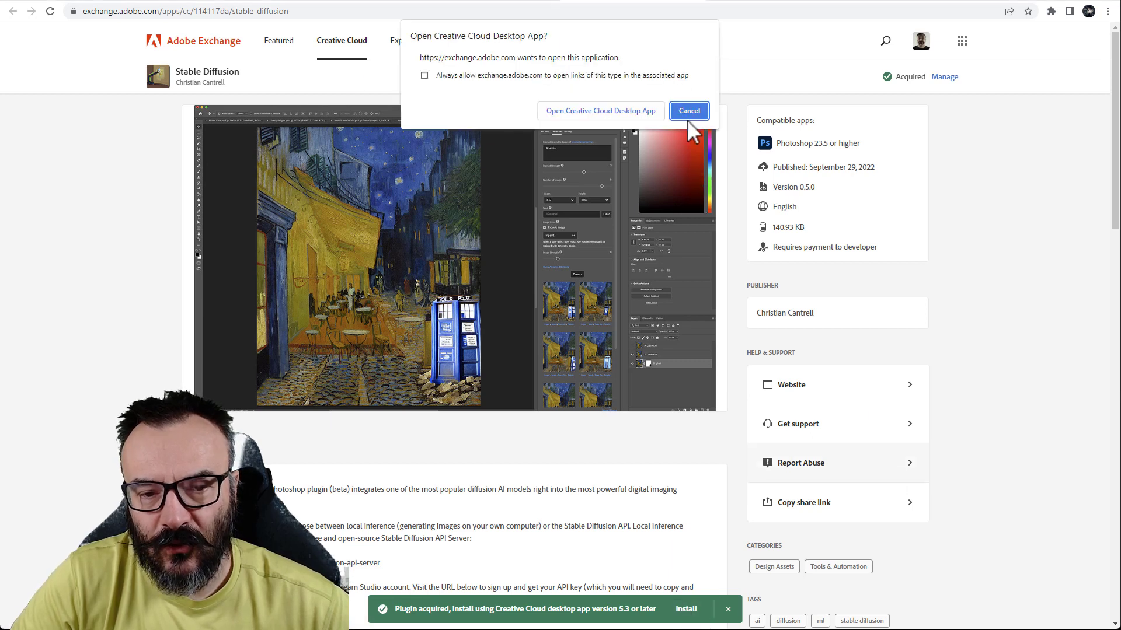
mouse_move(600, 111)
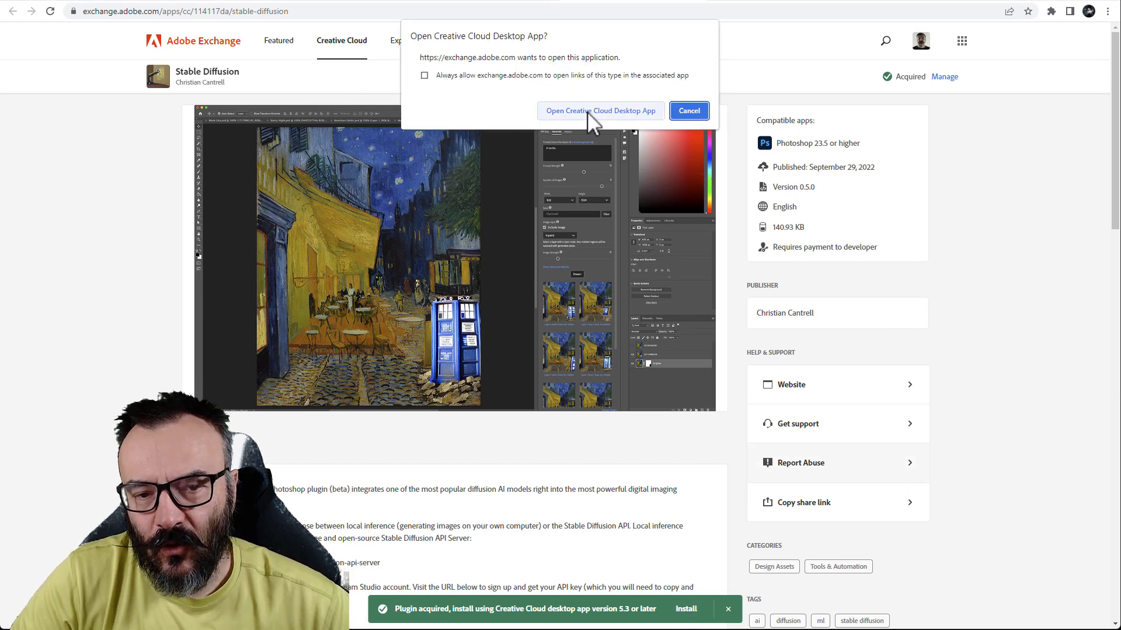
left_click(689, 111)
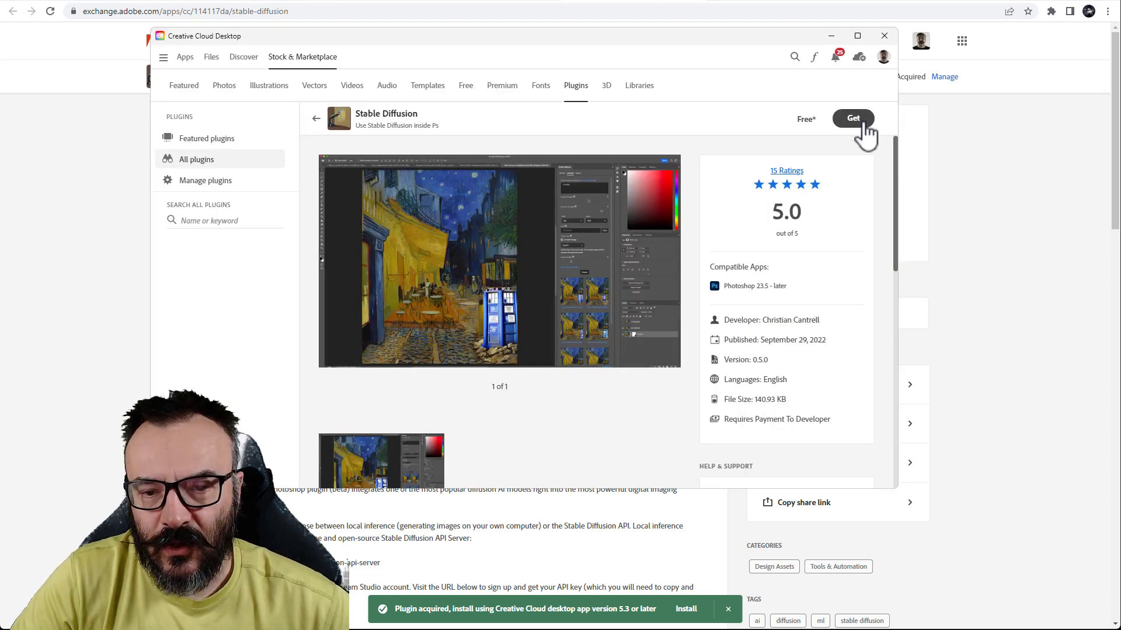
Step: Install the Stable Diffusion plugin, accepting the third-party warning and the completion notice
left_click(852, 118)
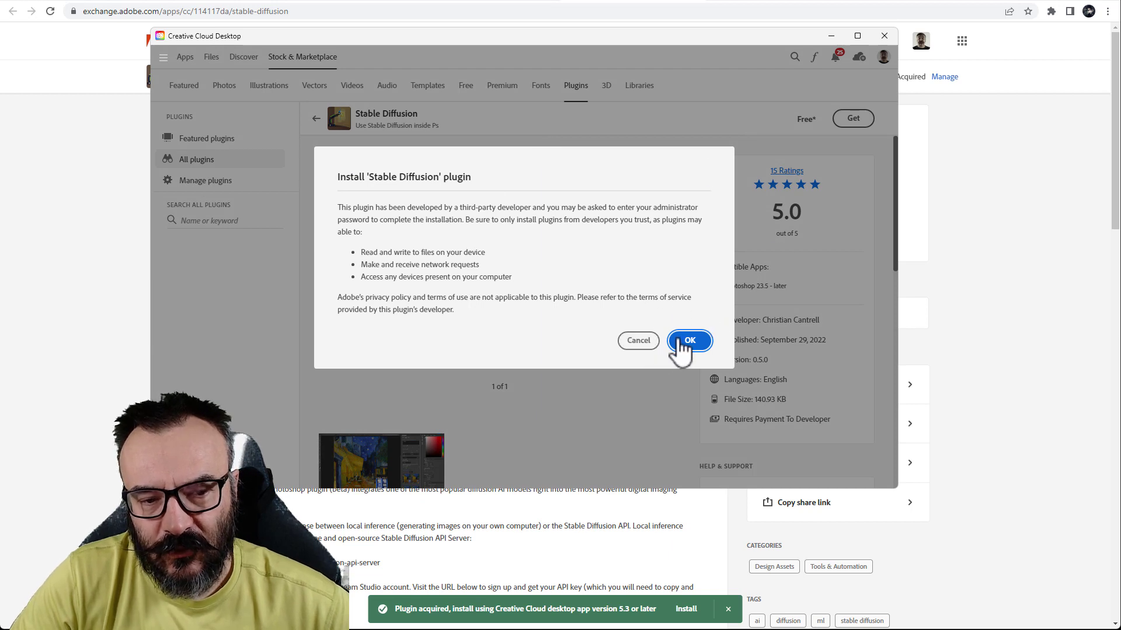
left_click(689, 339)
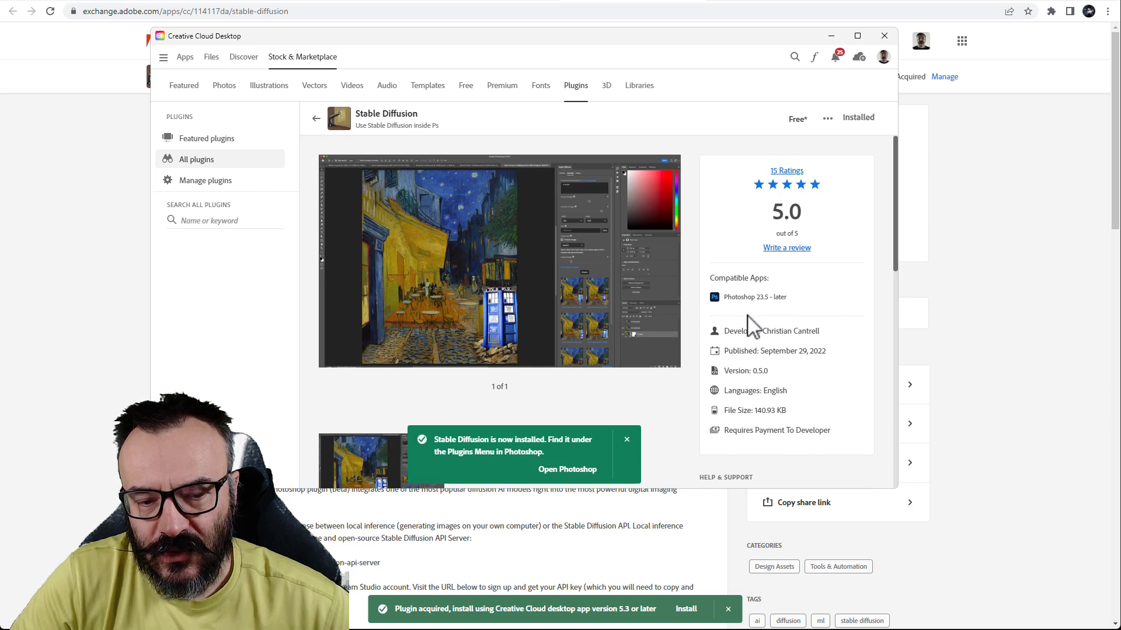
mouse_move(747, 311)
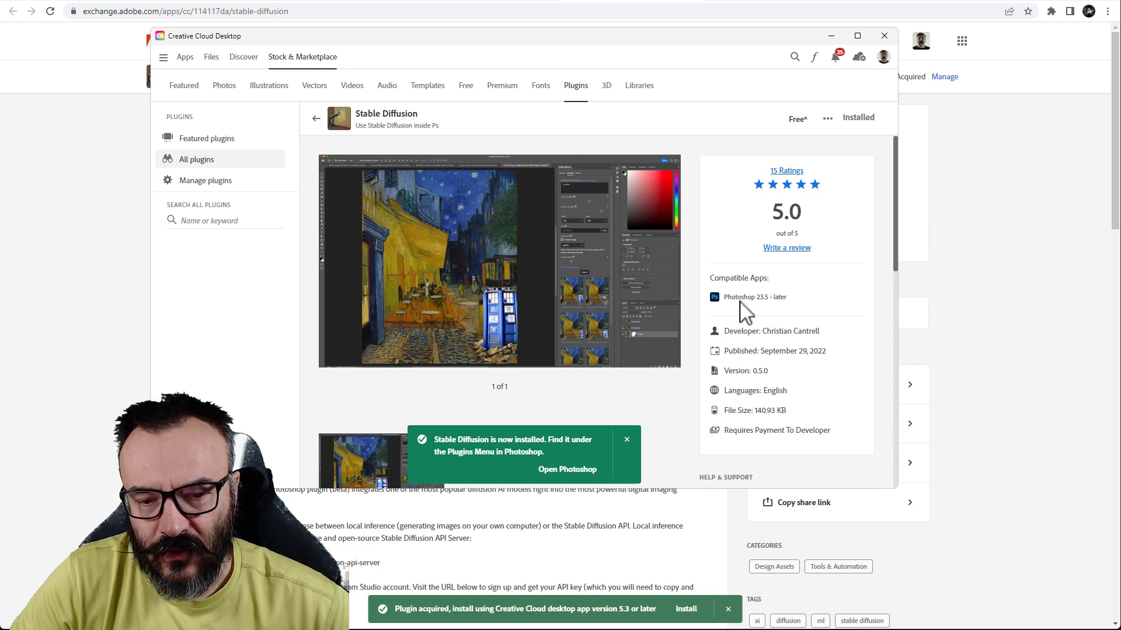
mouse_move(790, 313)
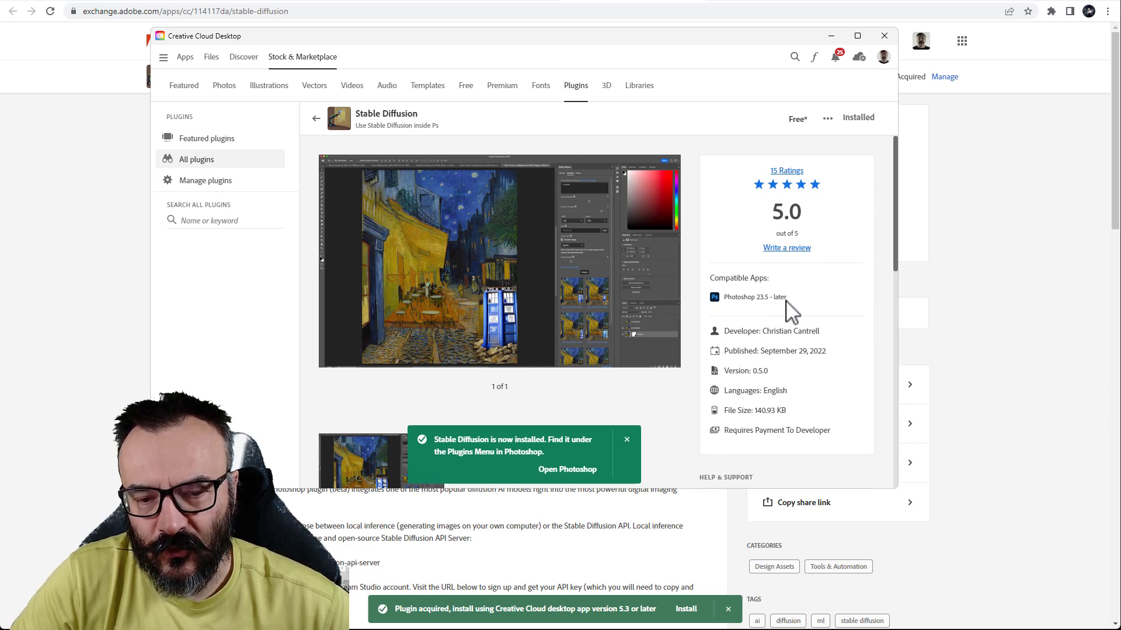
mouse_move(567, 470)
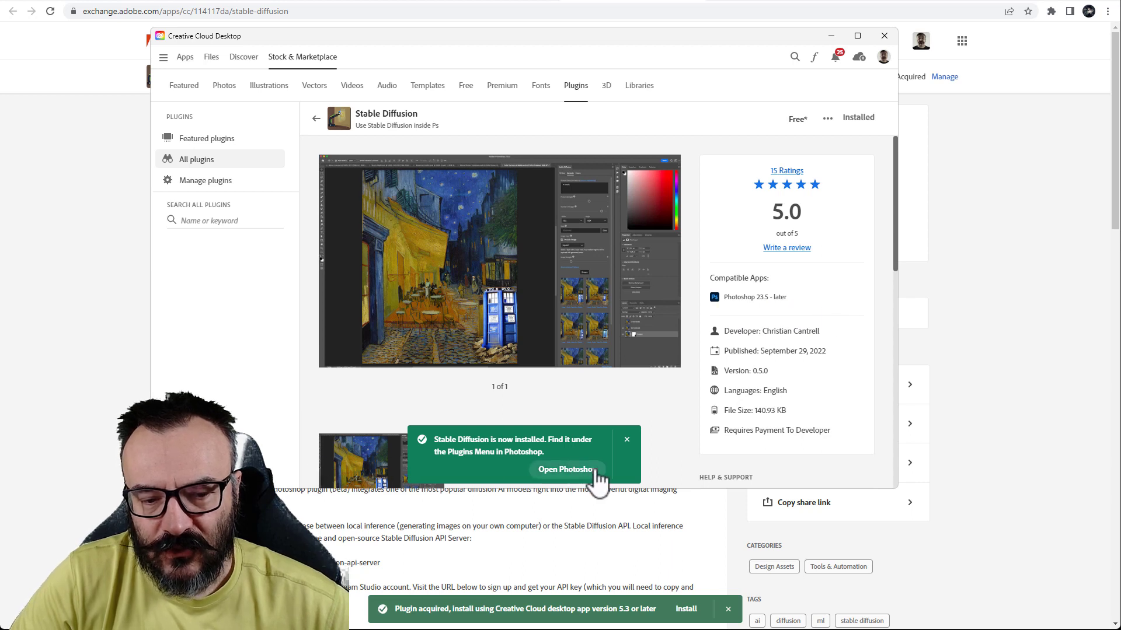
mouse_move(632, 447)
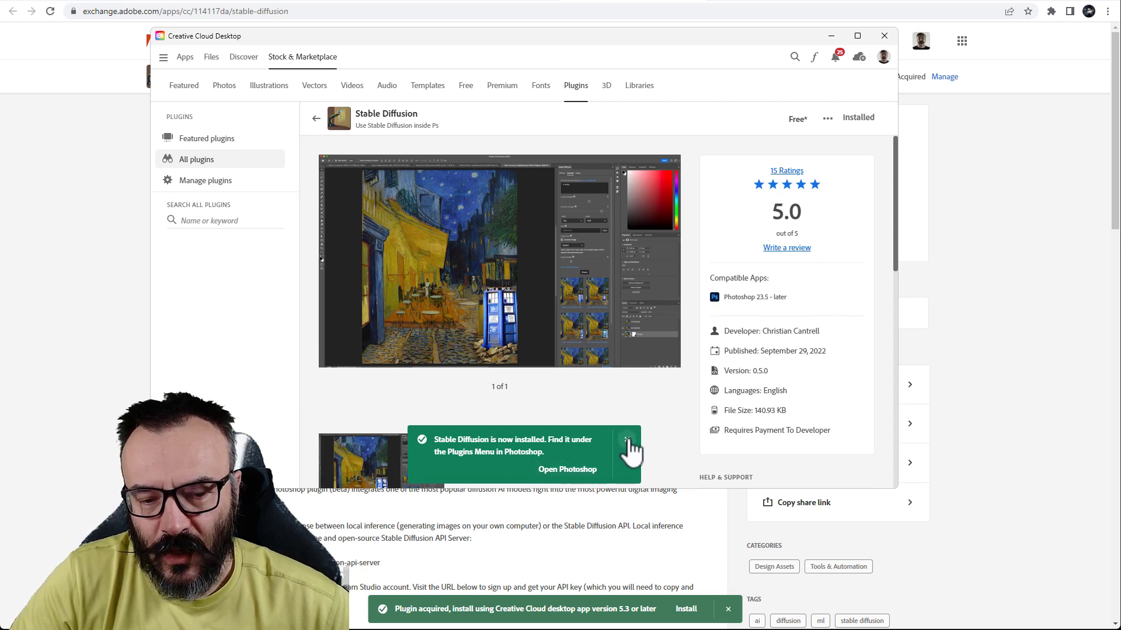
left_click(567, 469)
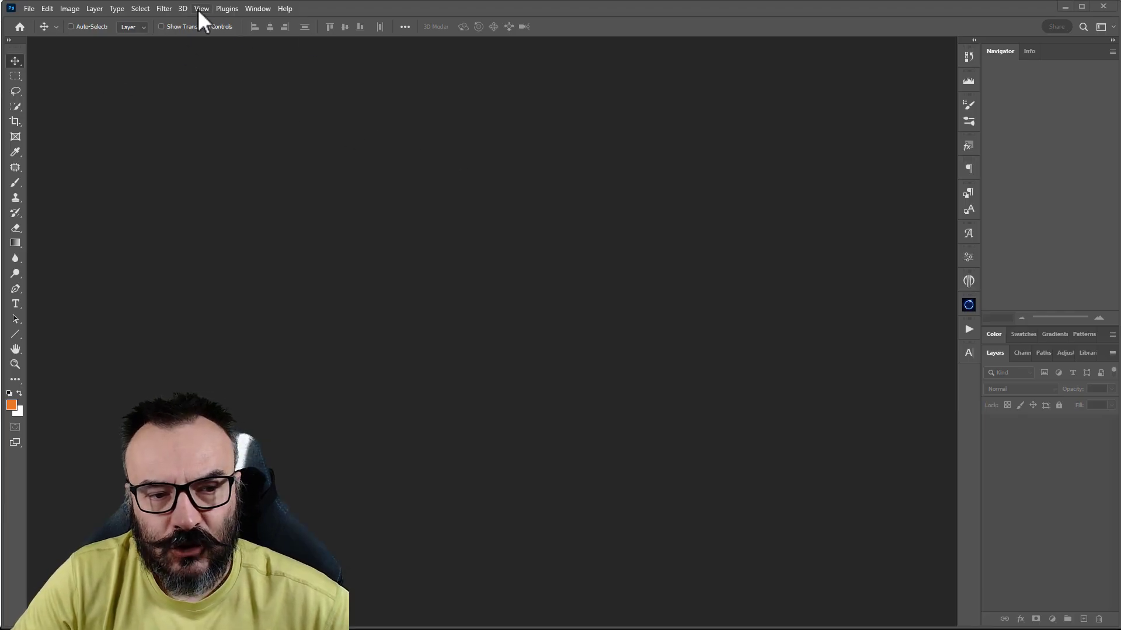
Step: Show Photoshop's Plugins menu listing Stable Diffusion alongside PixelSquid and Watermark 3
left_click(226, 8)
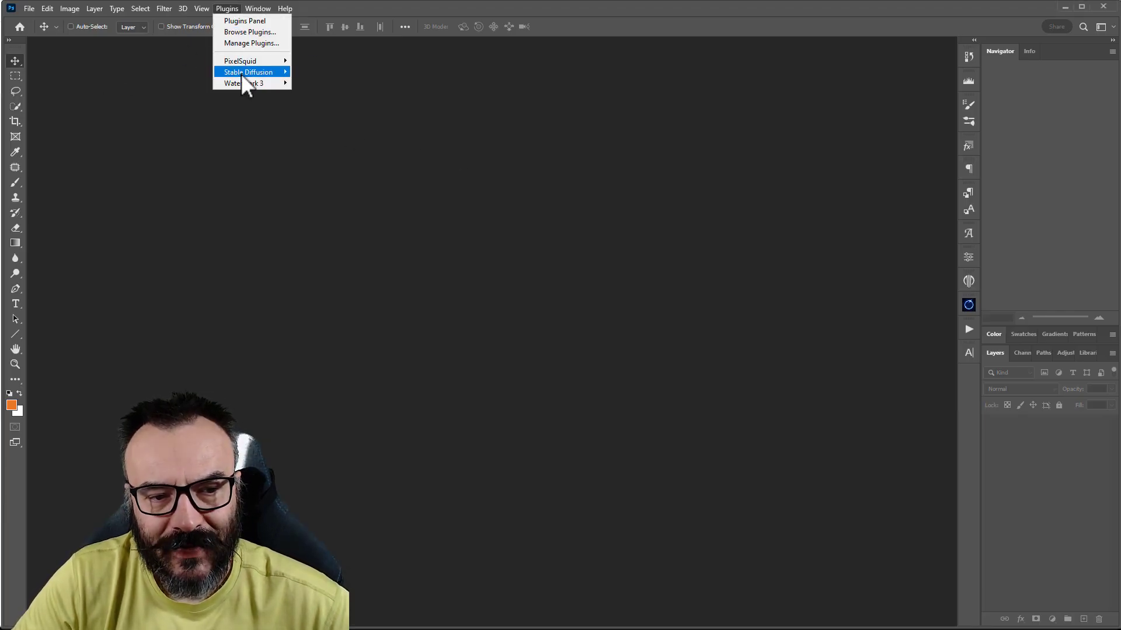
mouse_move(249, 71)
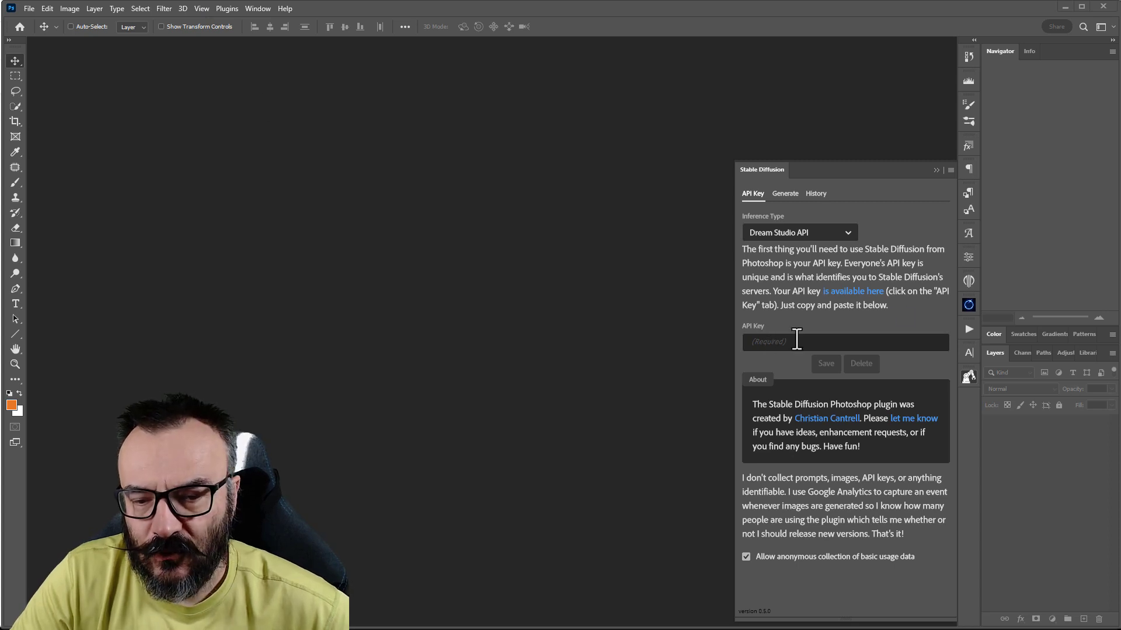
mouse_move(900, 326)
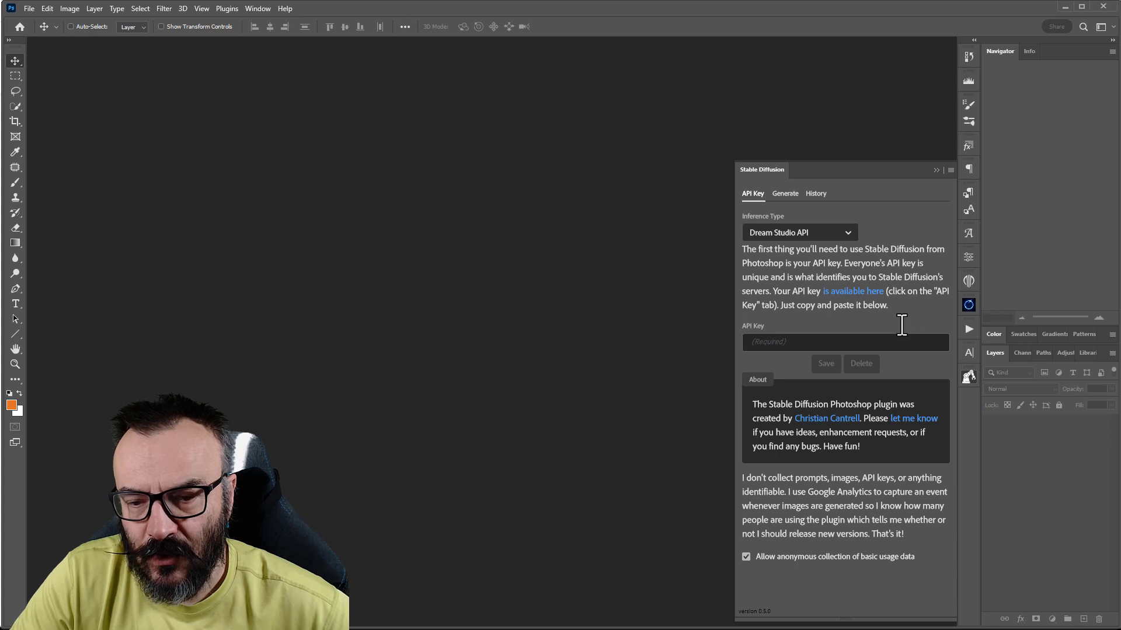
Step: Create a second DreamStudio API key dated 10/13/22 and copy it
left_click(852, 291)
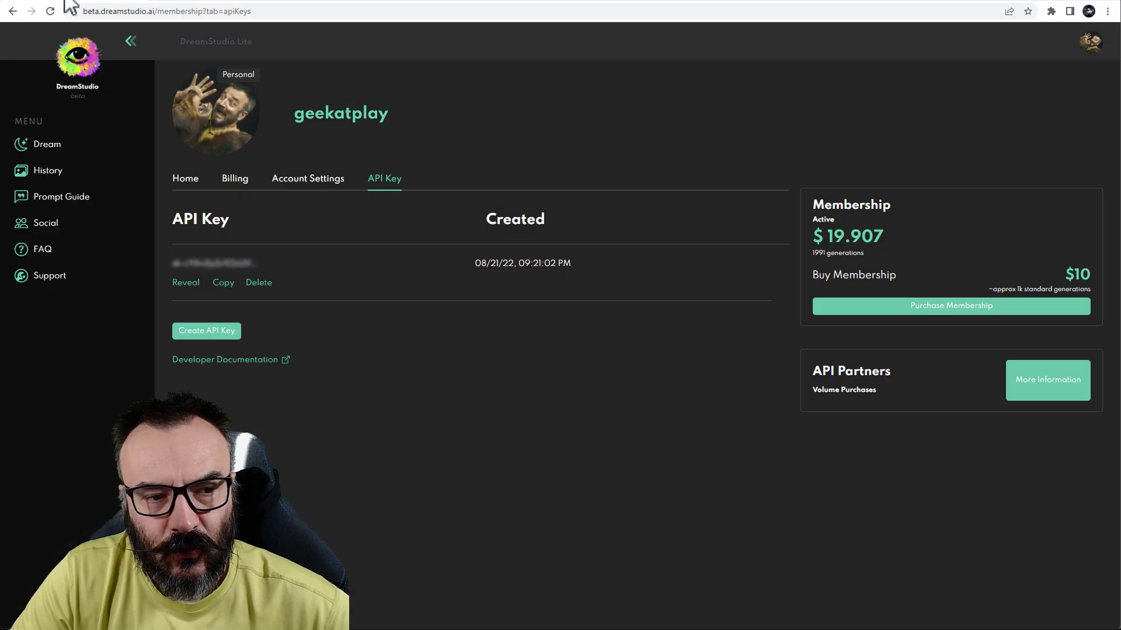
mouse_move(357, 330)
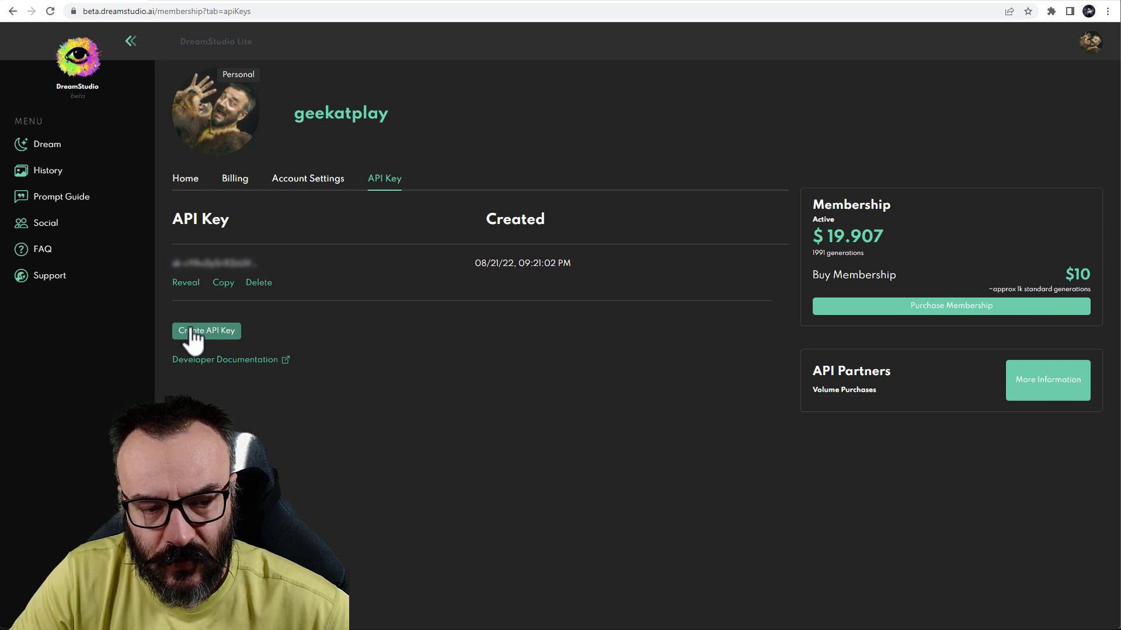
left_click(206, 331)
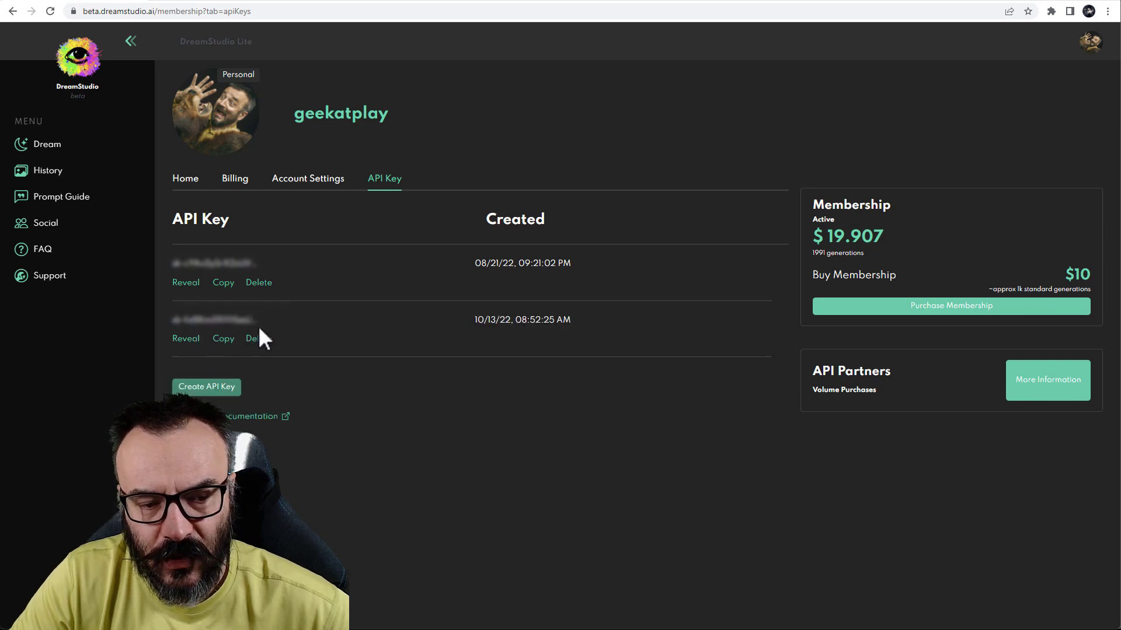
mouse_move(505, 350)
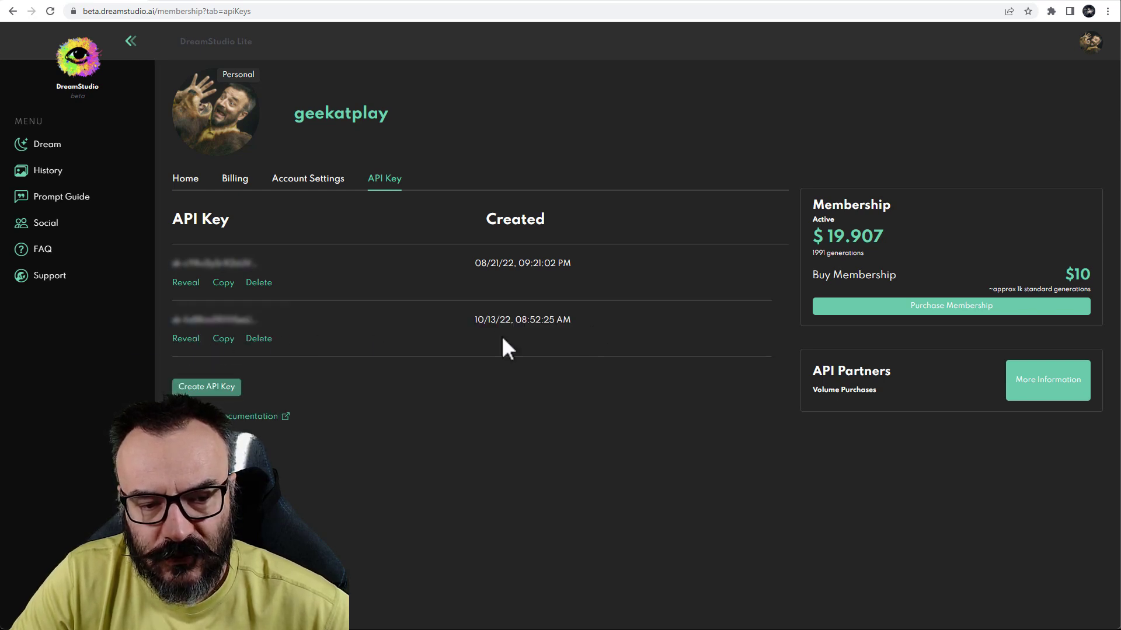
mouse_move(175, 247)
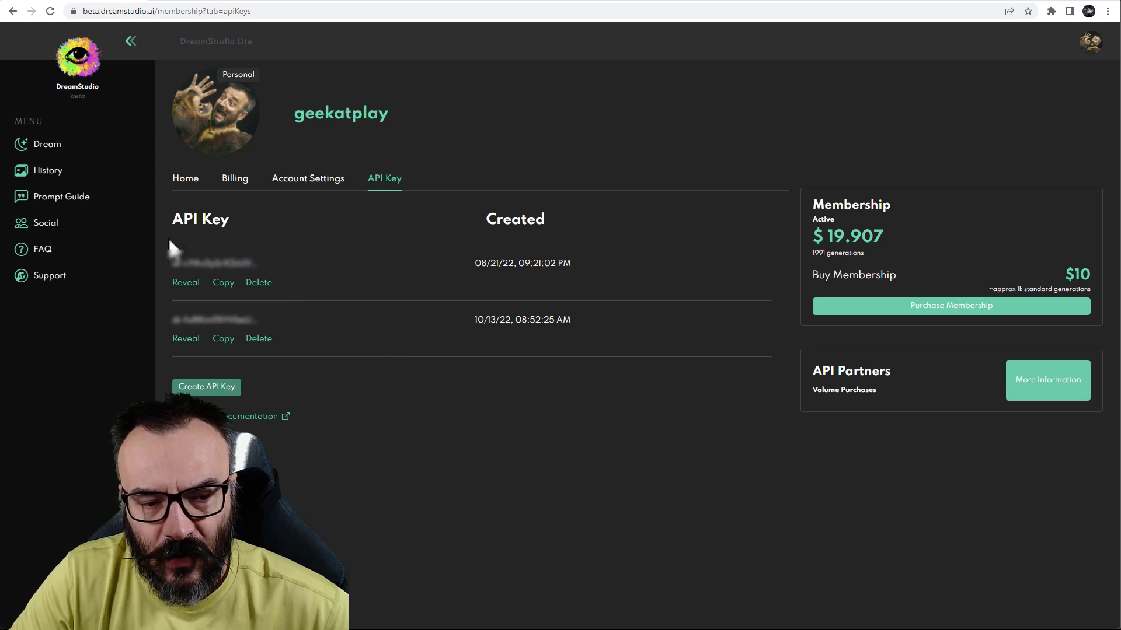
mouse_move(364, 292)
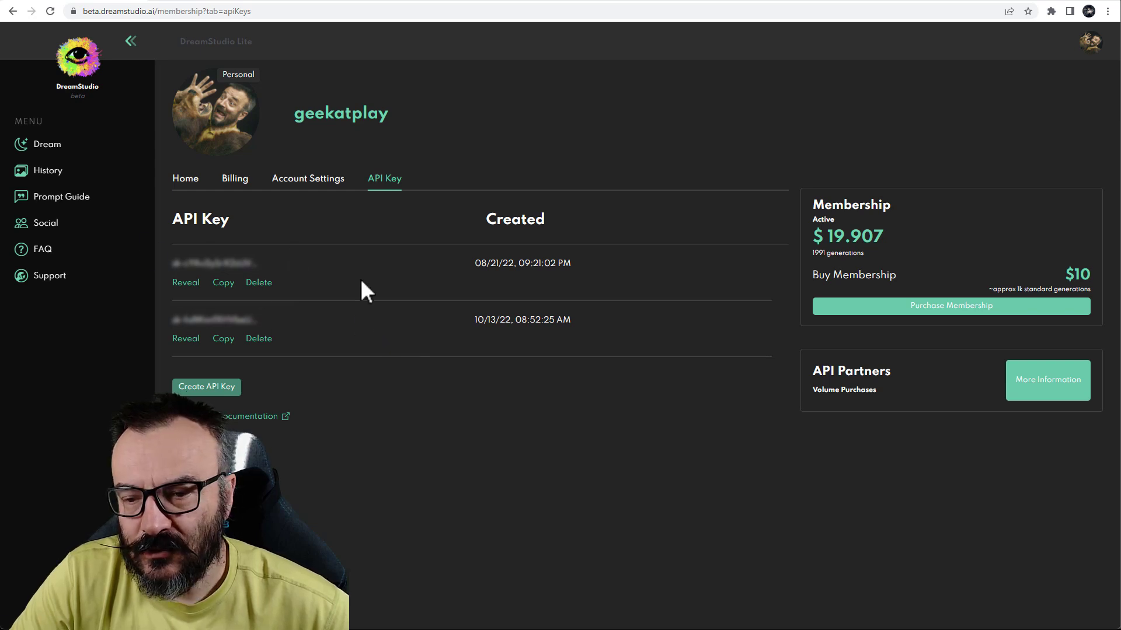
mouse_move(385, 318)
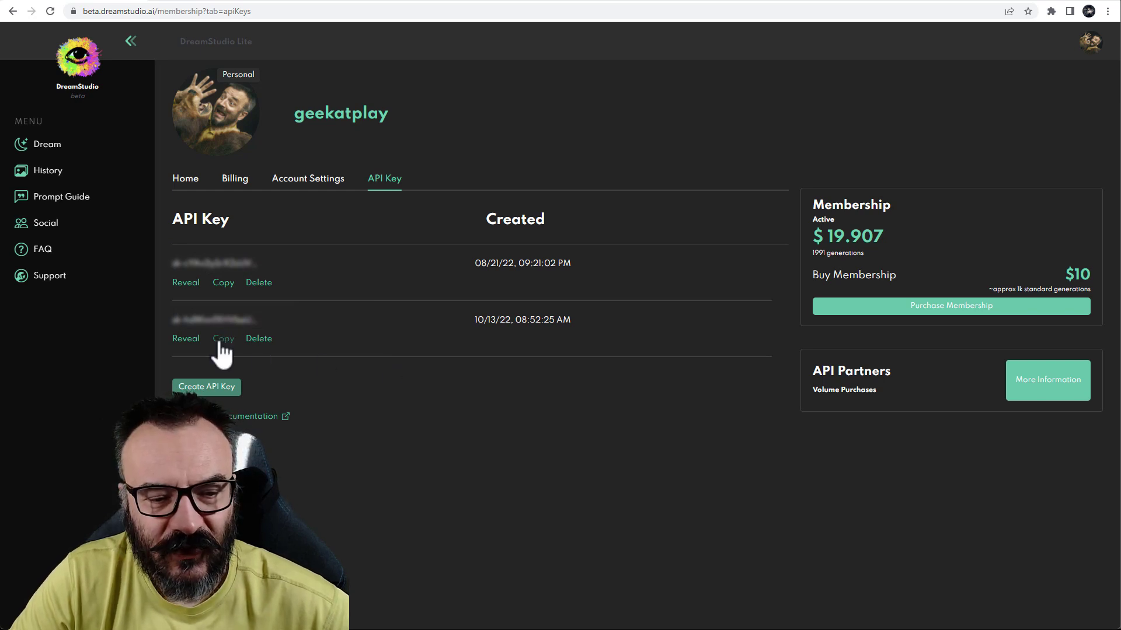
left_click(222, 339)
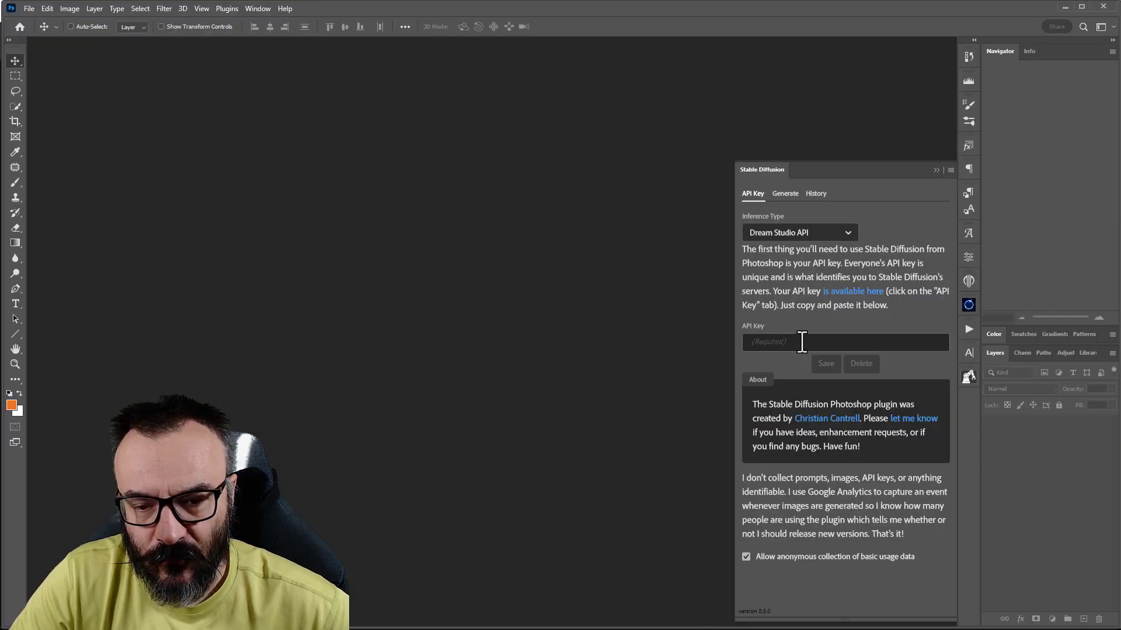
Step: Paste the copied API key into the plugin's API Key field
left_click(846, 342)
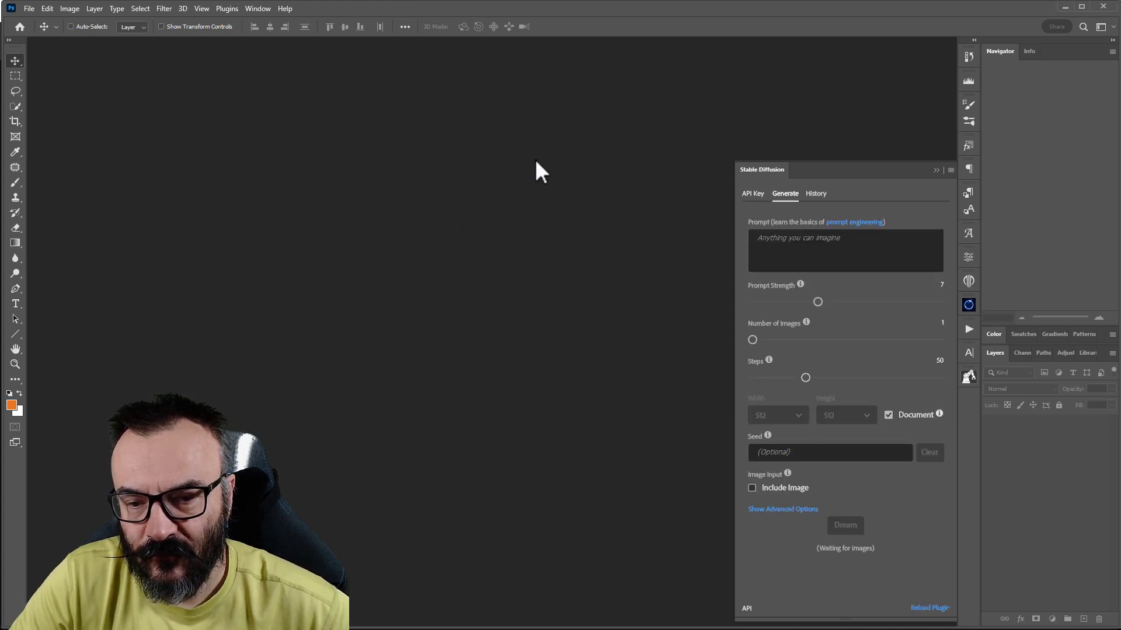
mouse_move(902, 202)
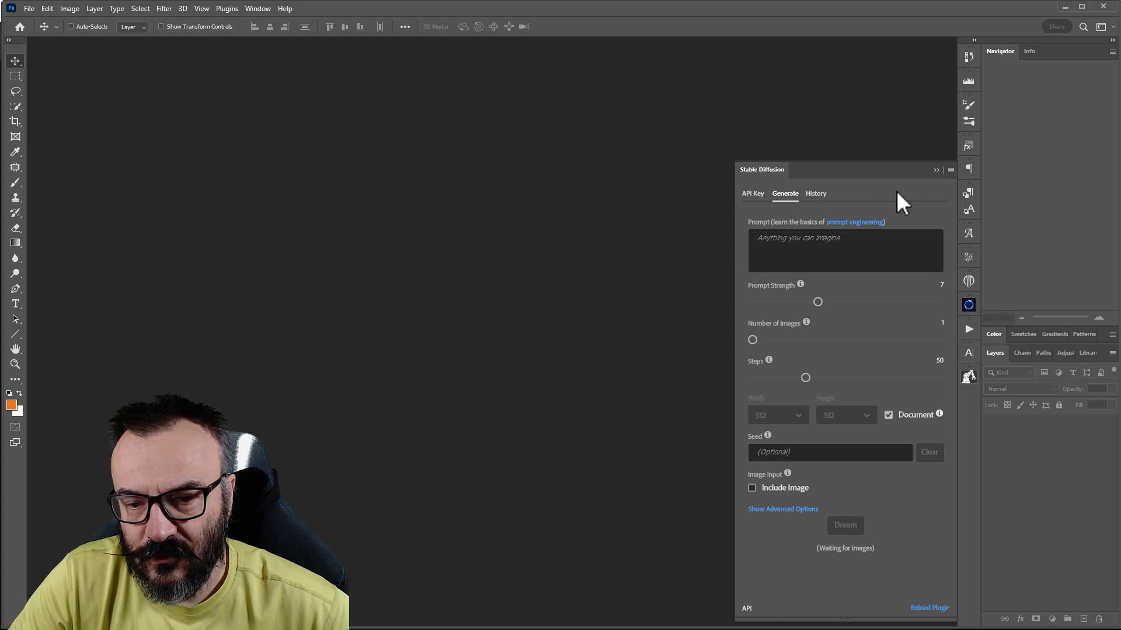
mouse_move(704, 259)
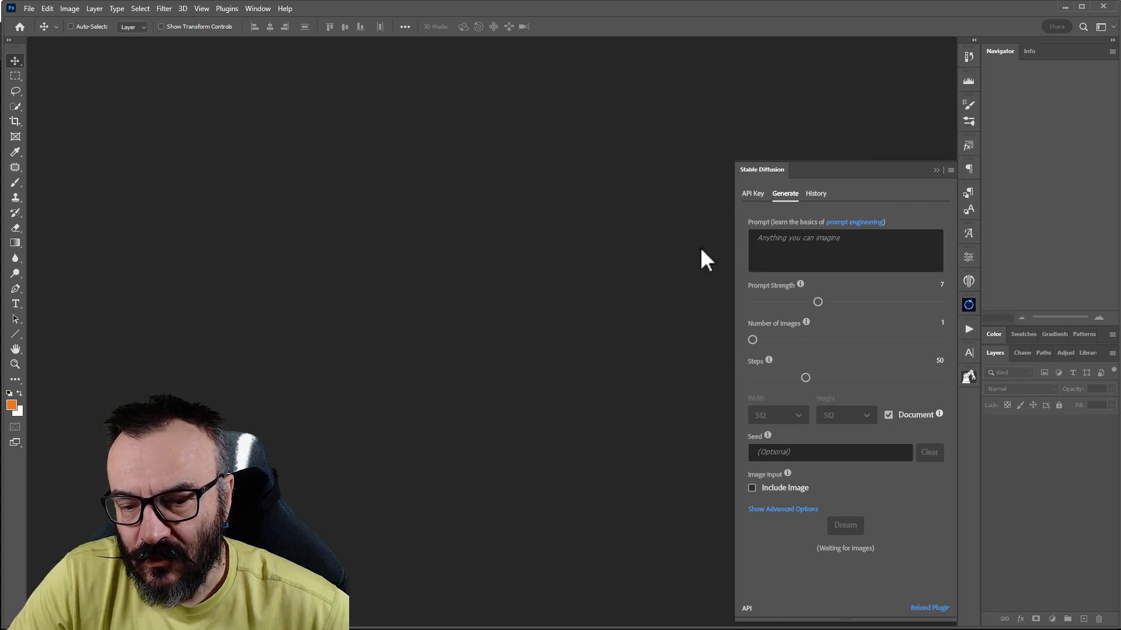
left_click(845, 249)
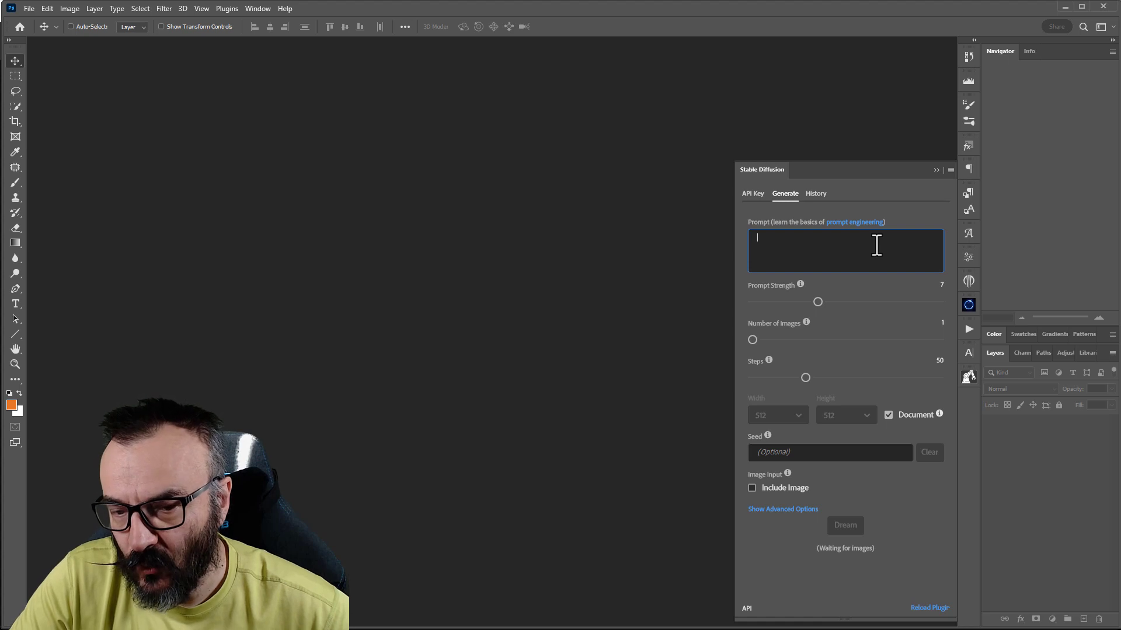
mouse_move(806, 301)
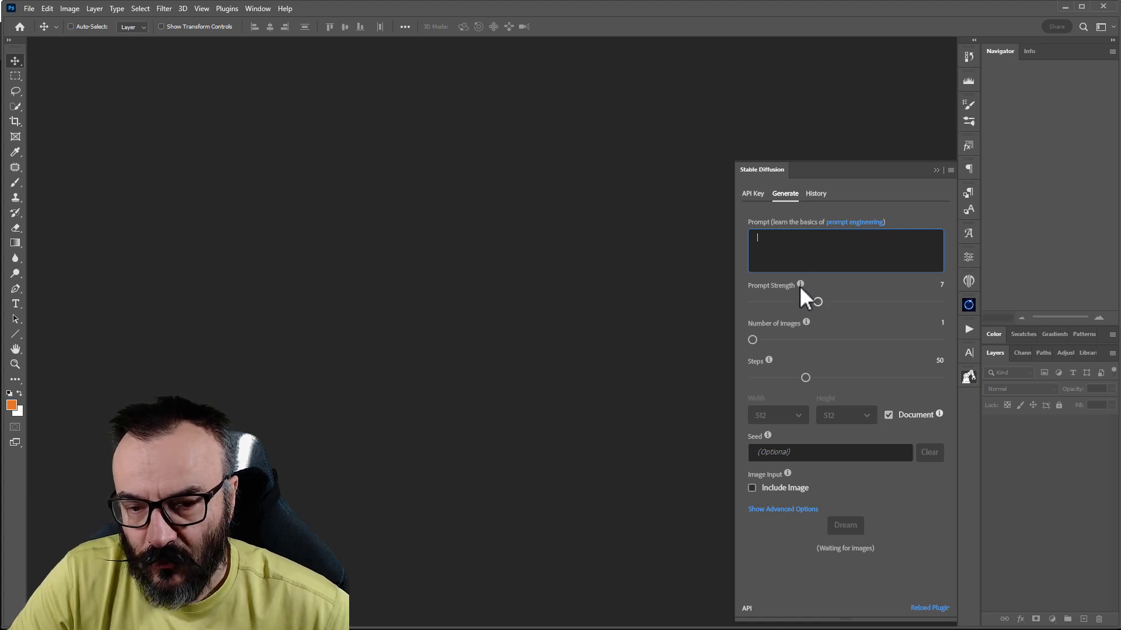
mouse_move(800, 284)
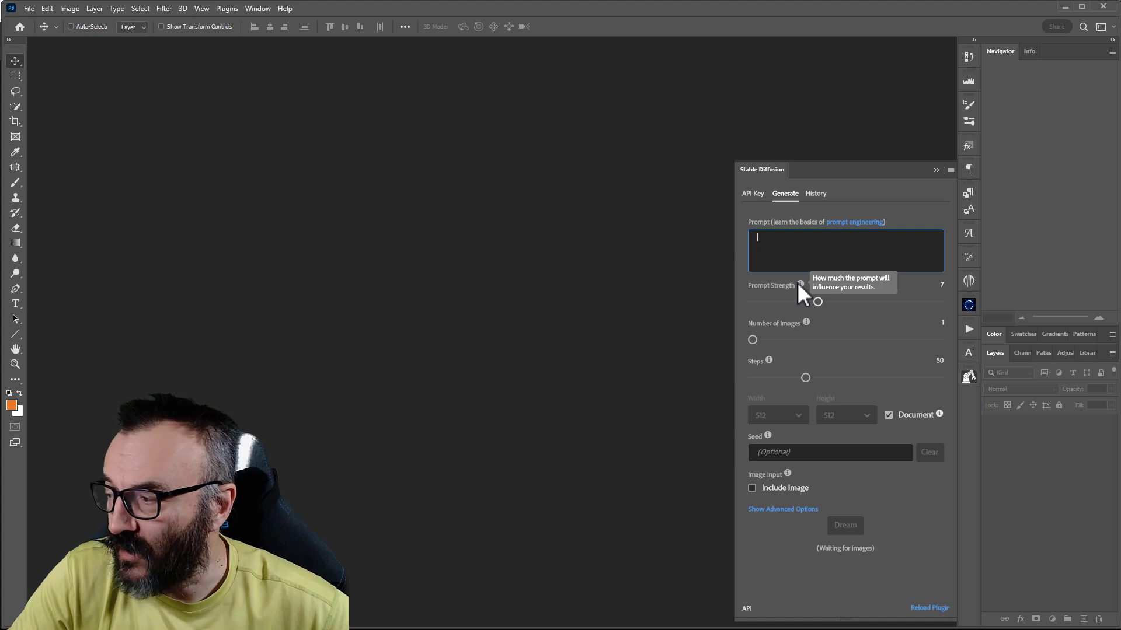
mouse_move(822, 342)
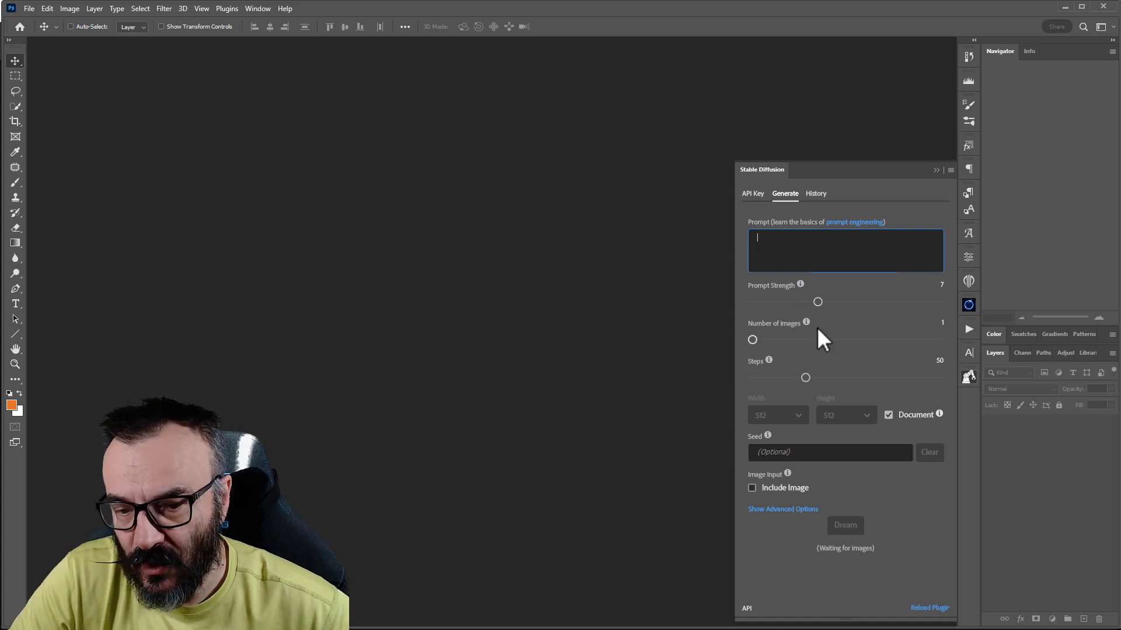
mouse_move(769, 361)
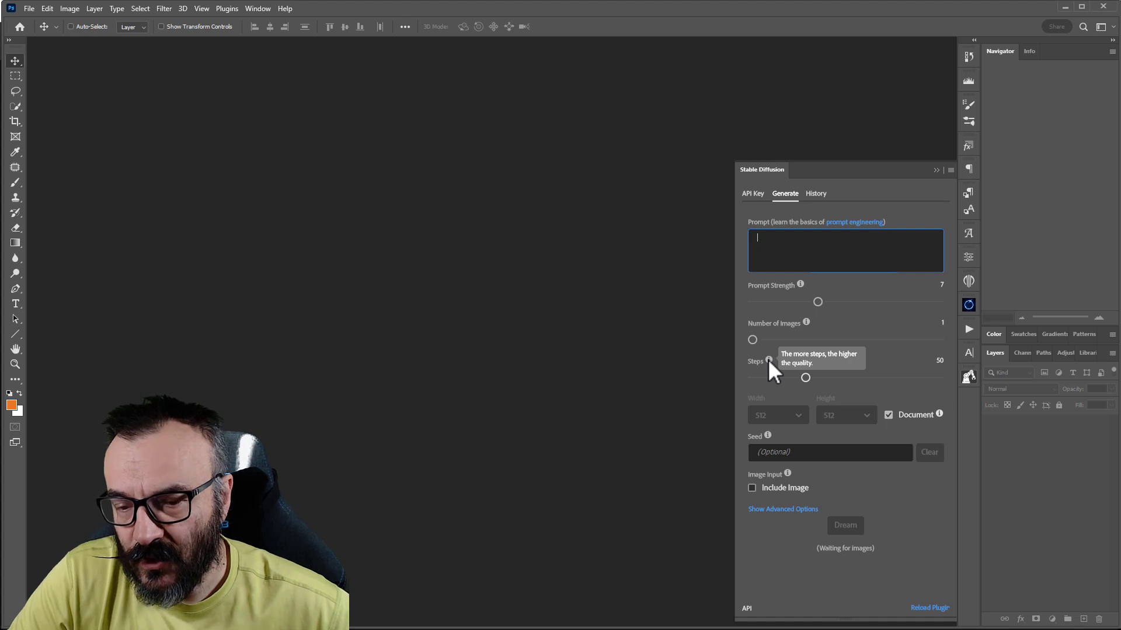
mouse_move(904, 389)
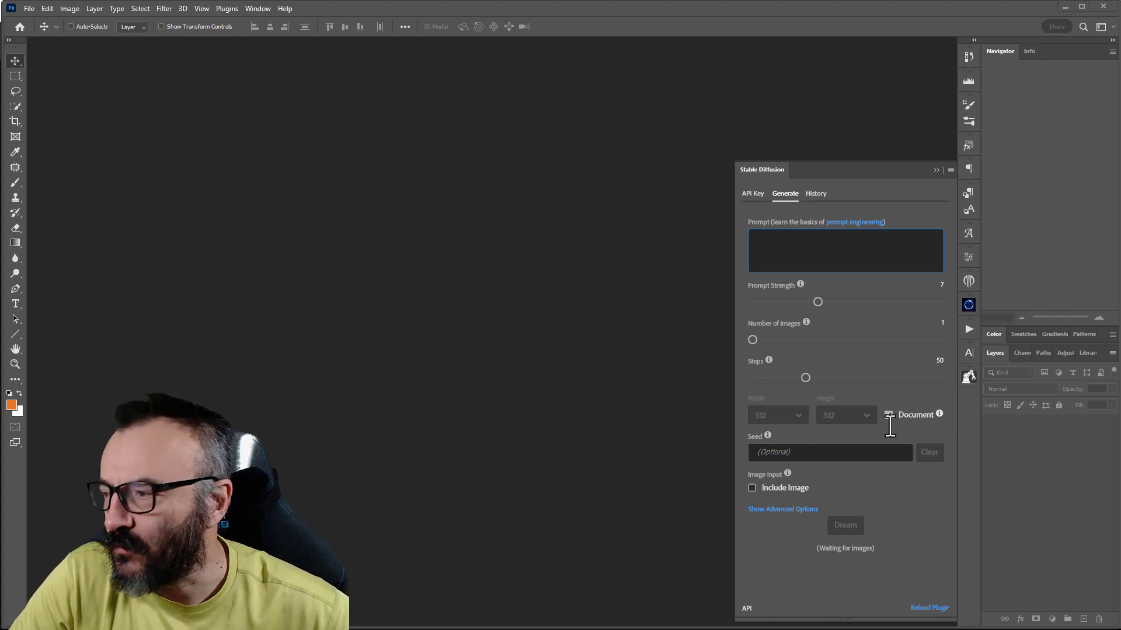
left_click(888, 415)
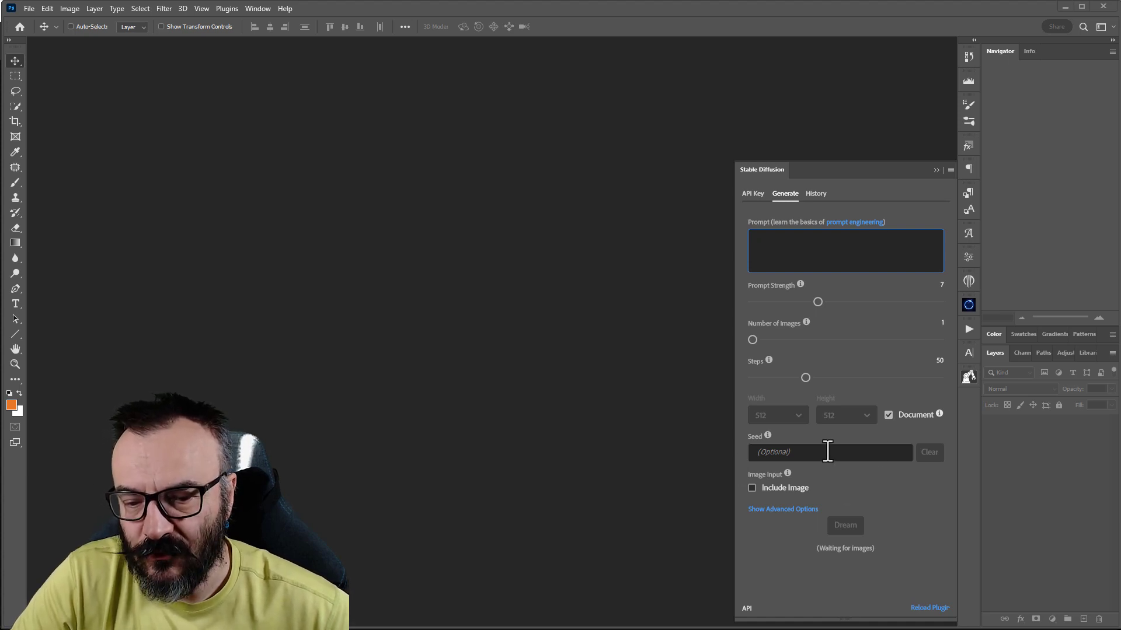
mouse_move(779, 501)
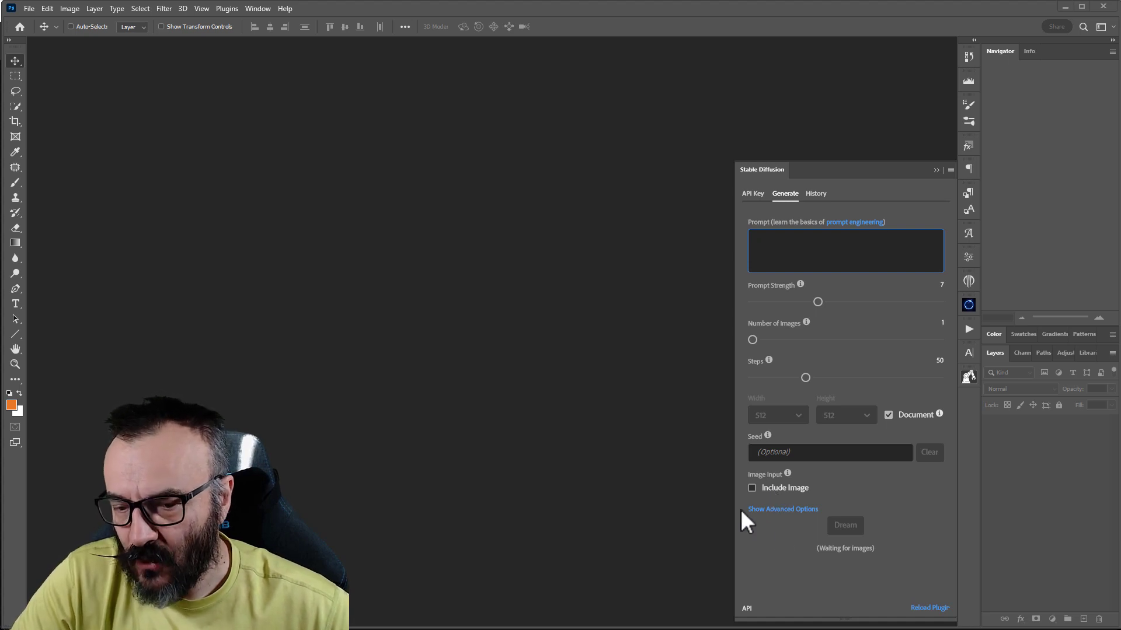
mouse_move(717, 485)
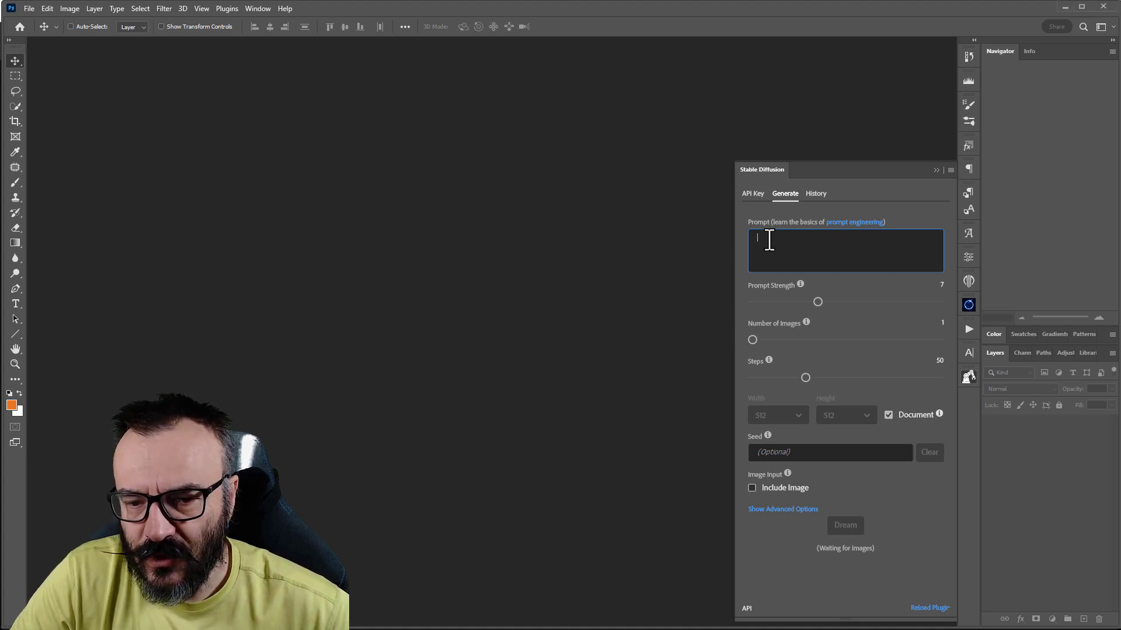
Step: Enter the prompt "Old house in the middle of the forest. PHOTOREALISTIC"
type("o")
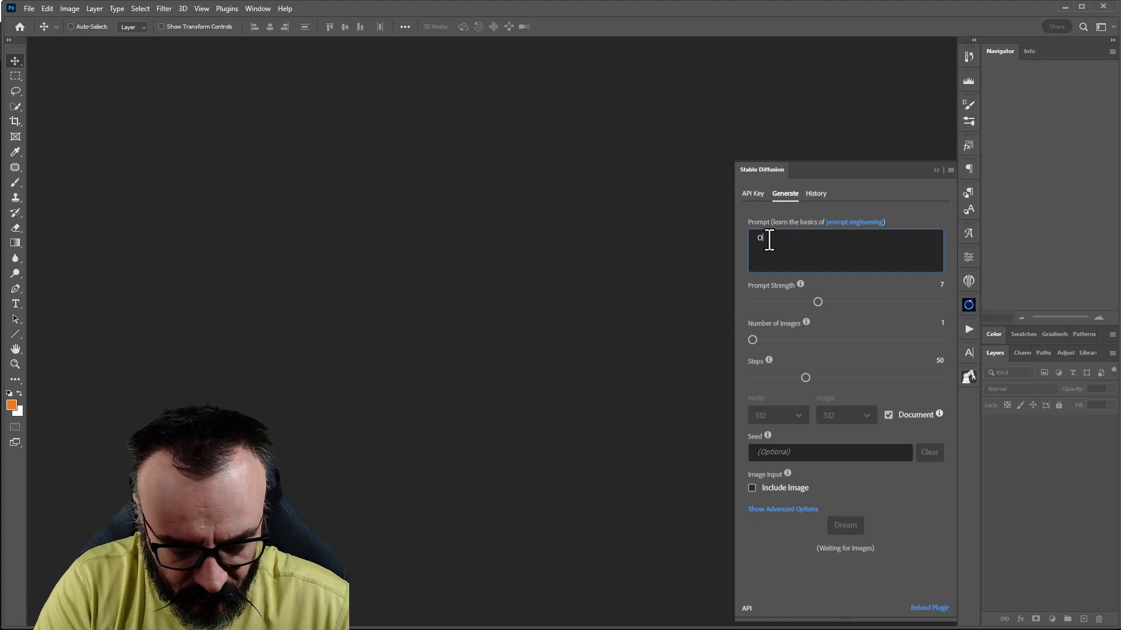
type("ld")
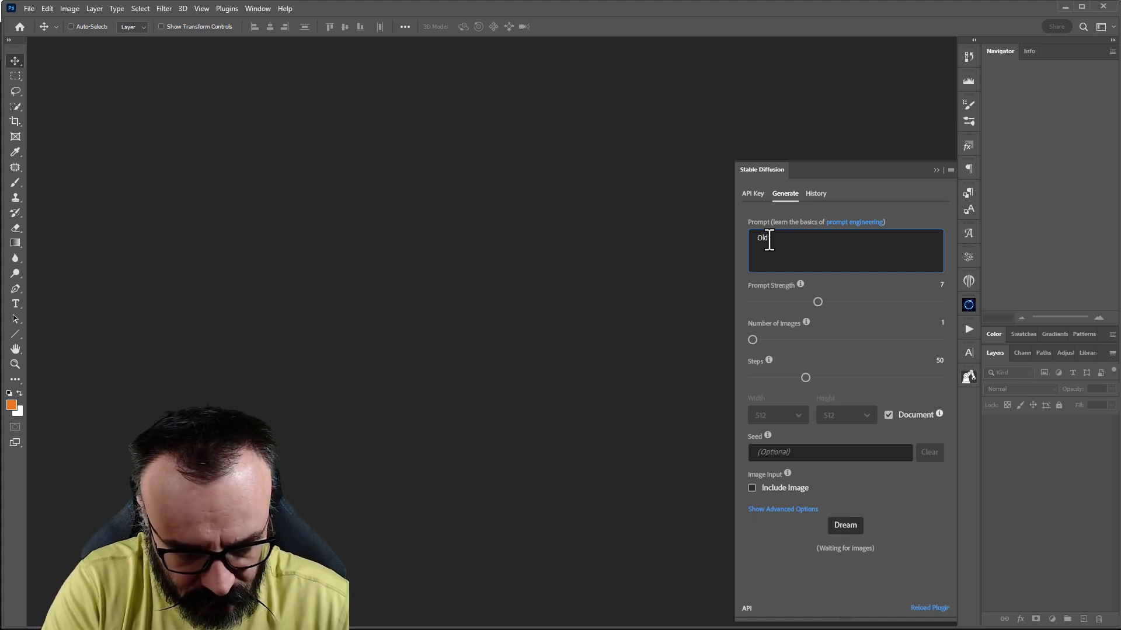
type("house in")
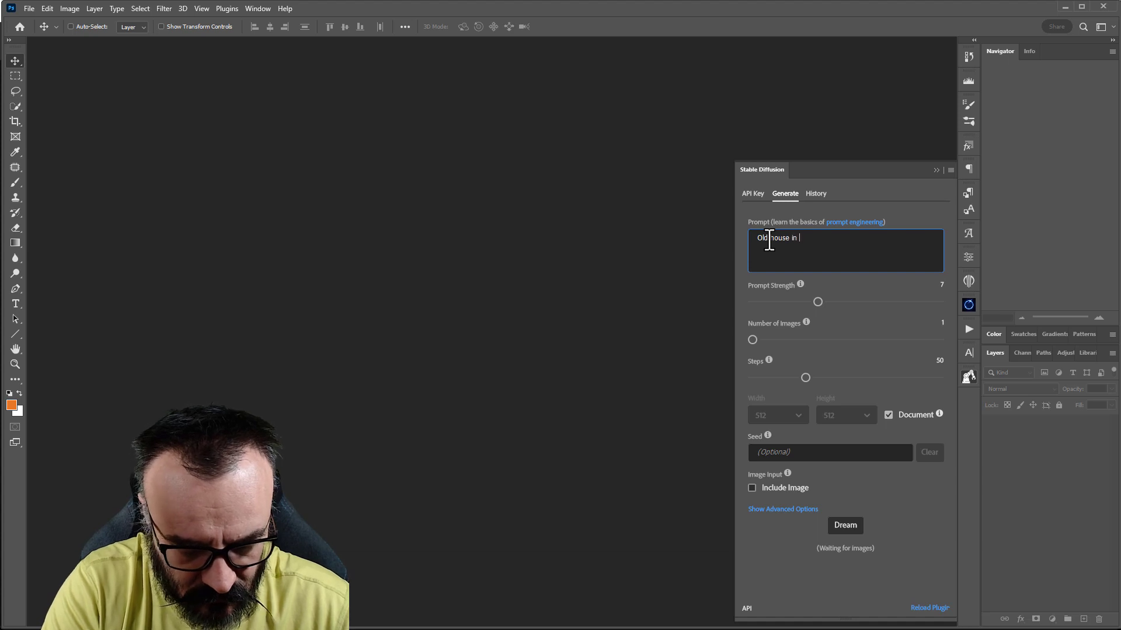
type("the middle of thew")
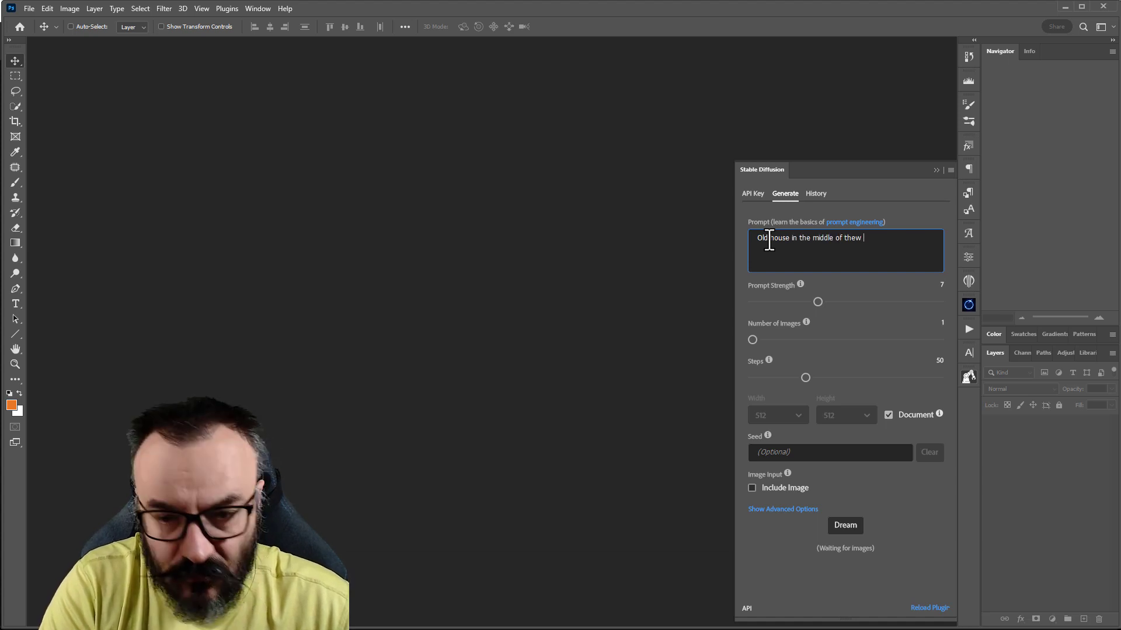
type("forest")
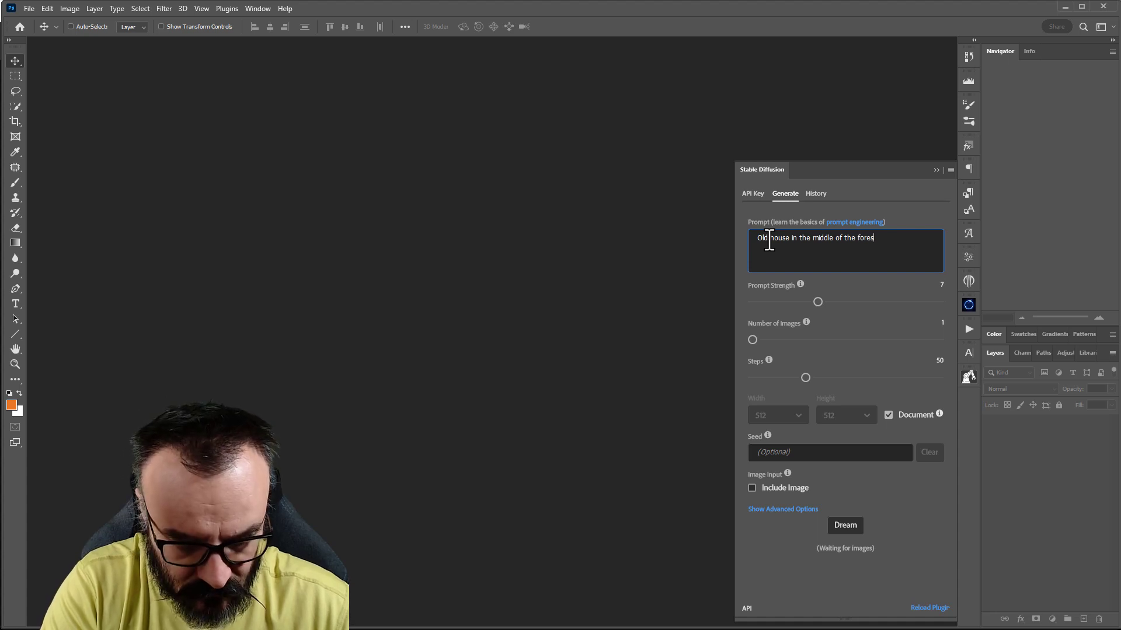
type(".")
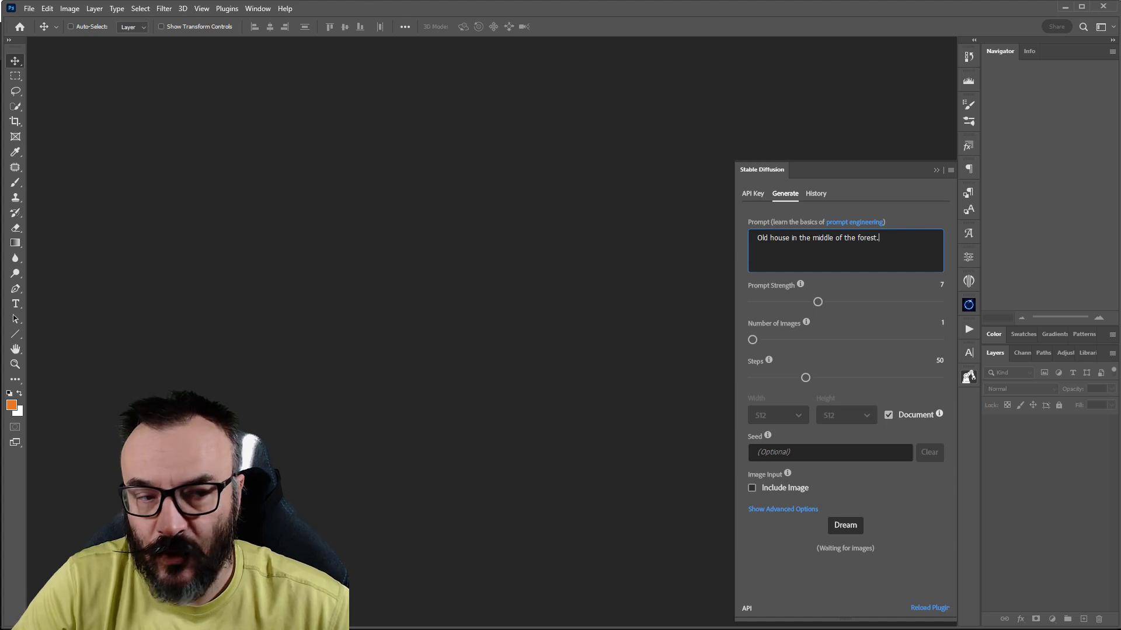
mouse_move(896, 208)
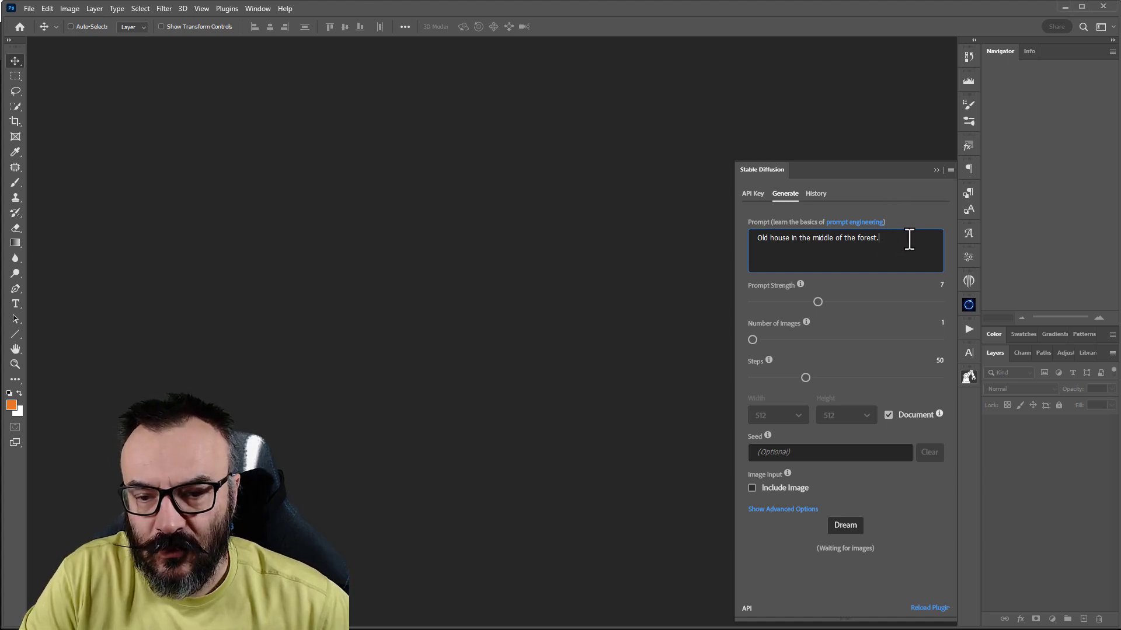
type("PHOTO")
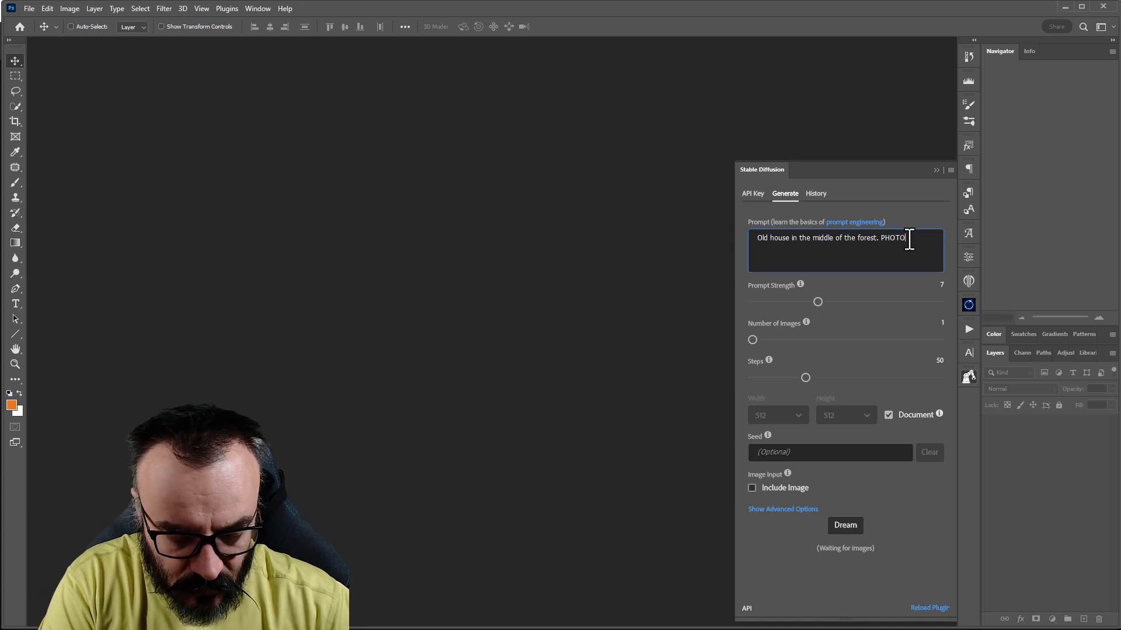
type("REALISTIC")
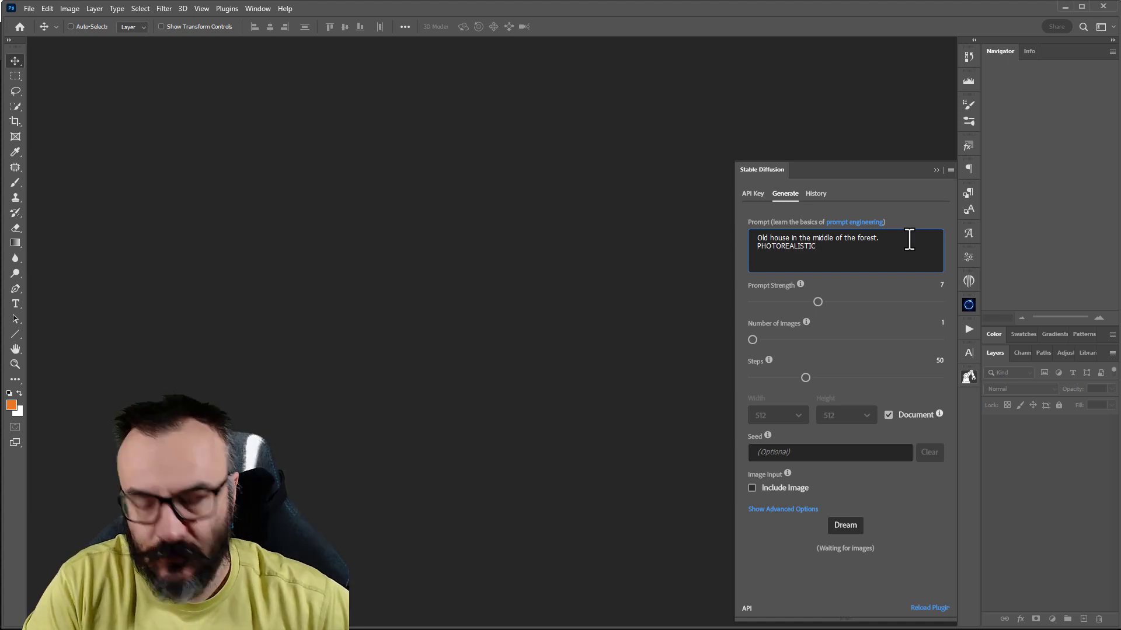
mouse_move(797, 293)
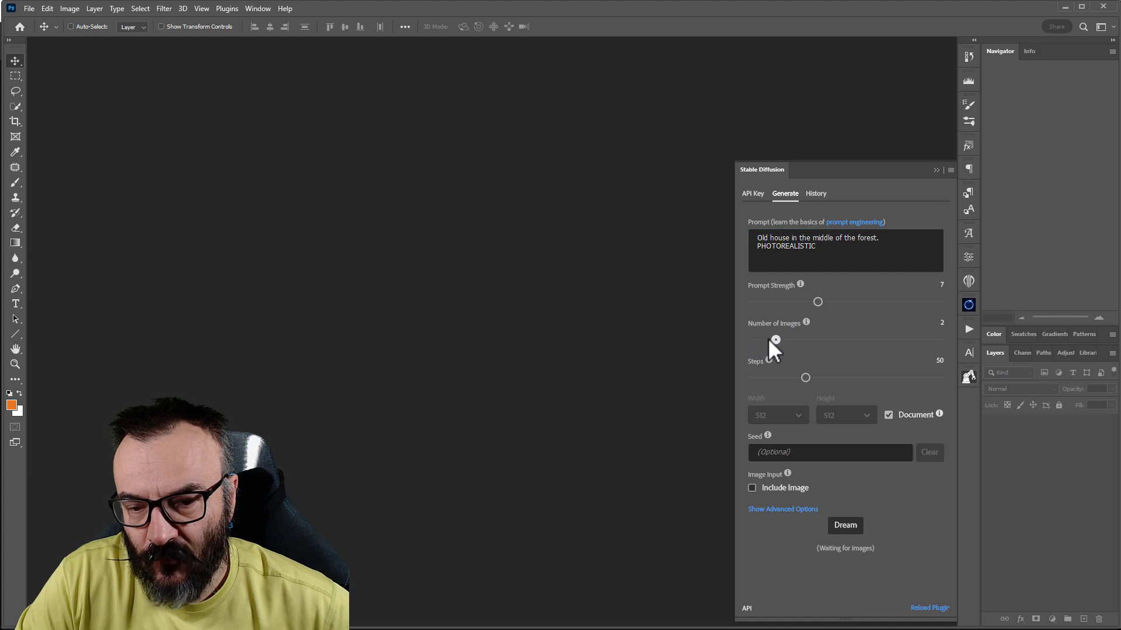
mouse_move(897, 333)
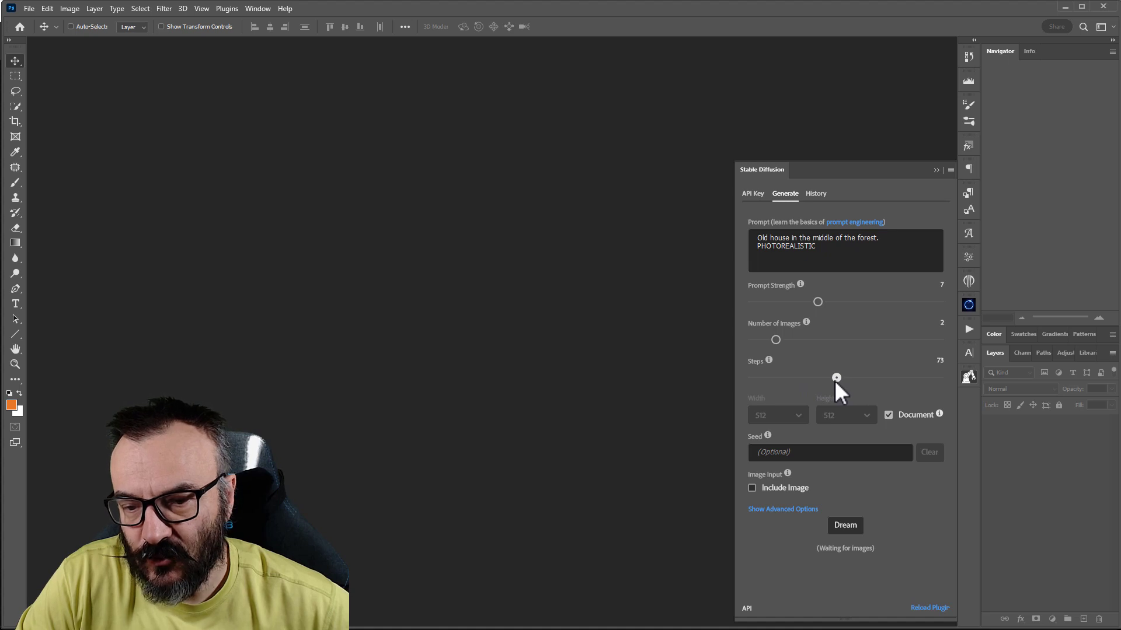
mouse_move(911, 357)
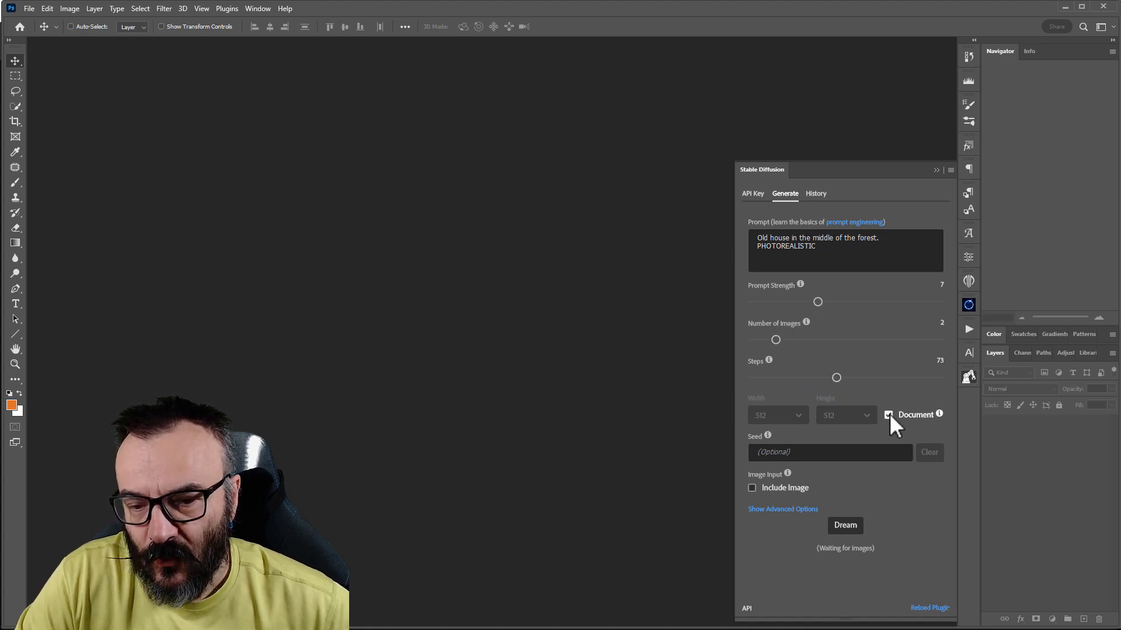
Step: Untie output size from the document, choose 512 width, and generate 2 images at 73 steps
left_click(888, 415)
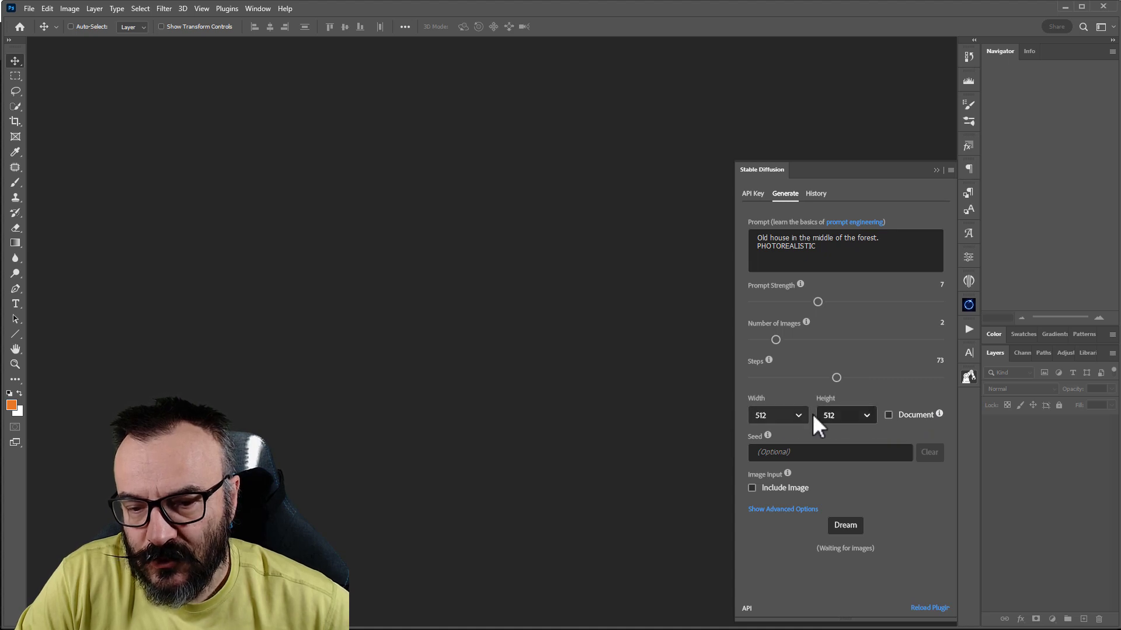
left_click(775, 415)
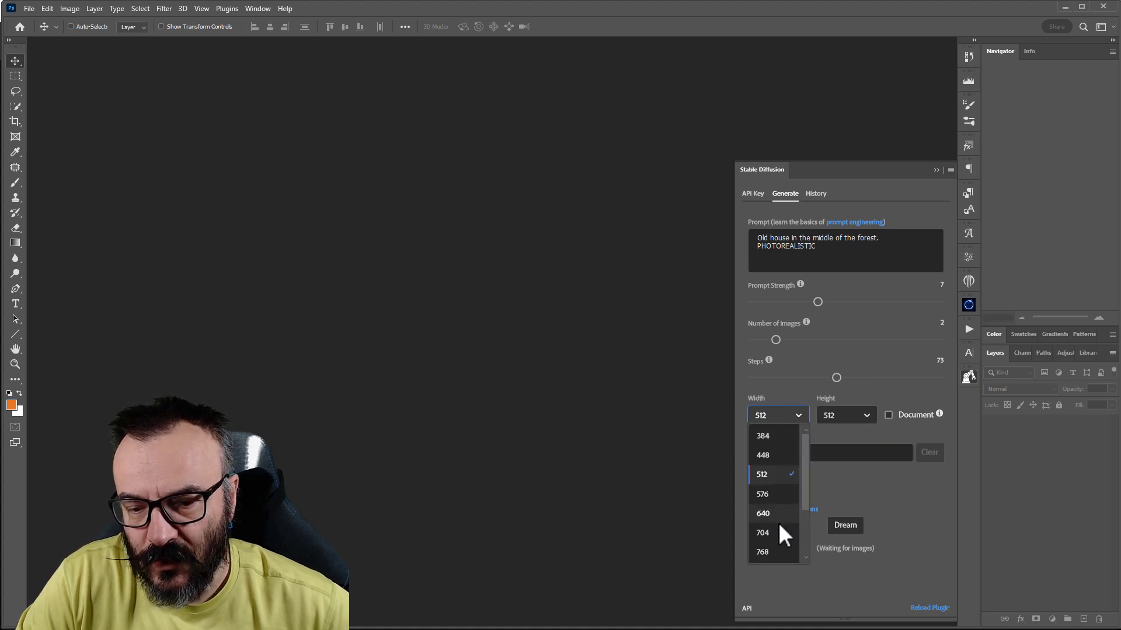
scroll("down", 3)
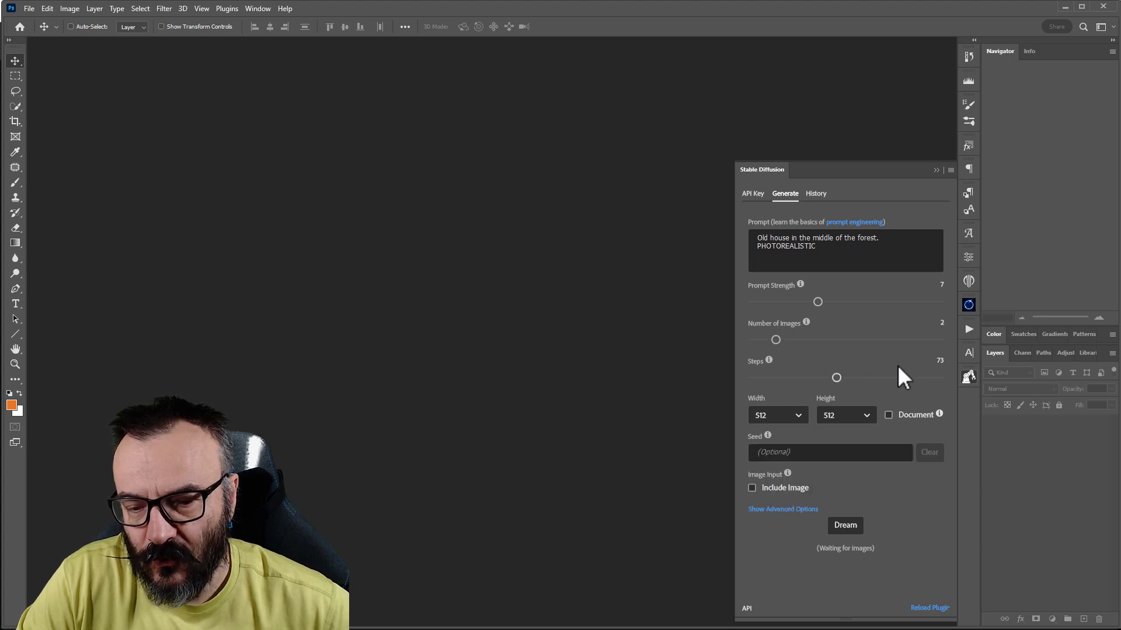
mouse_move(908, 418)
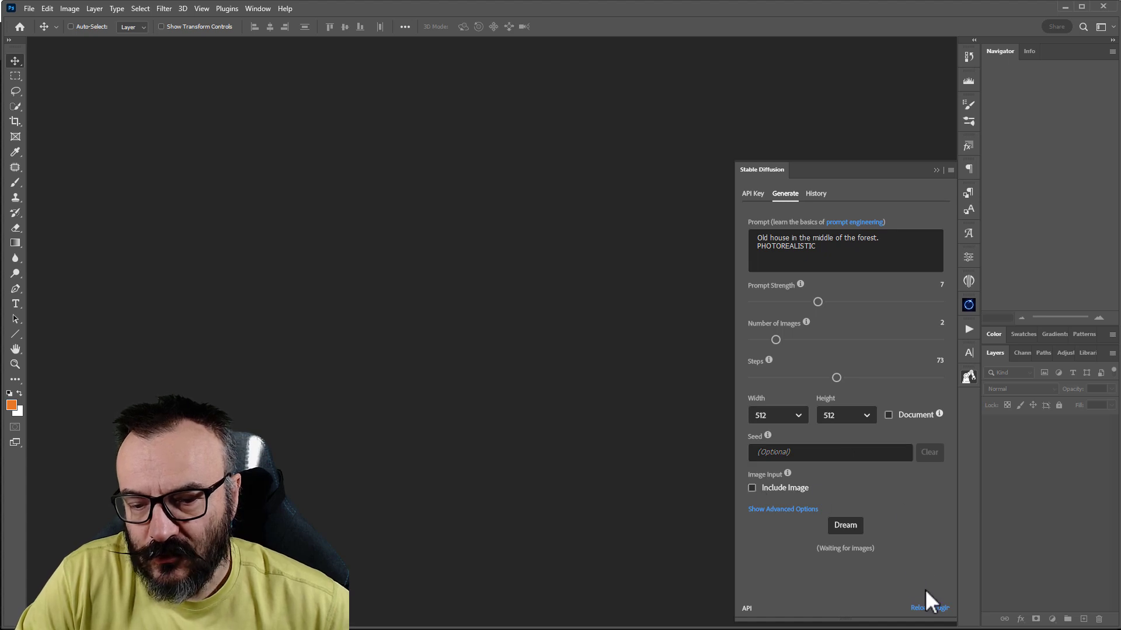
left_click(846, 525)
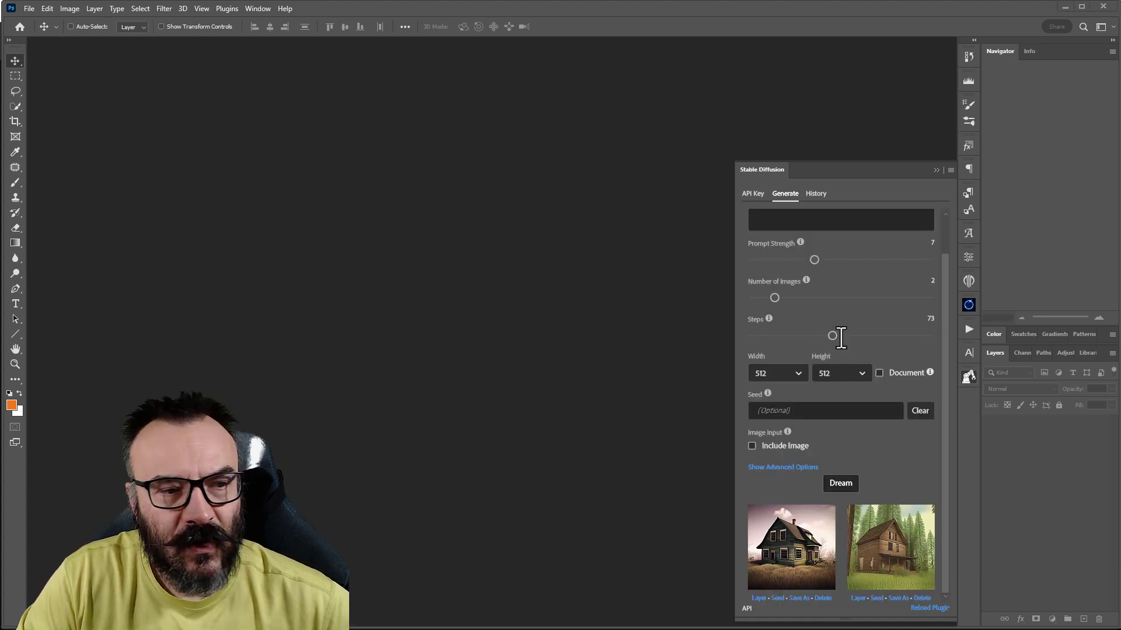
mouse_move(915, 521)
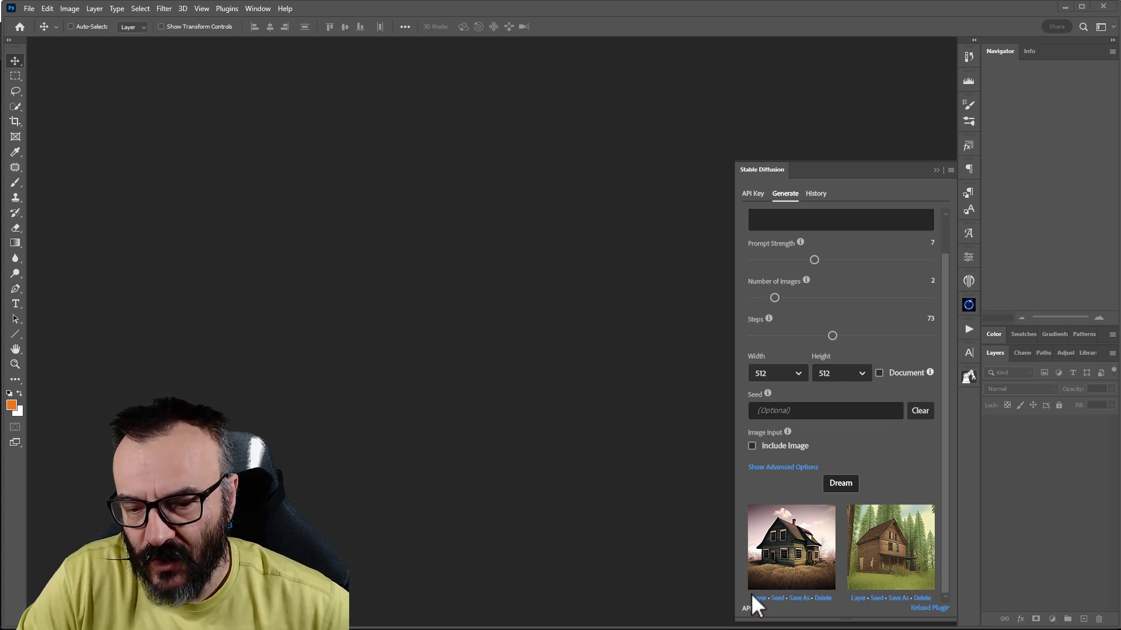
left_click(759, 597)
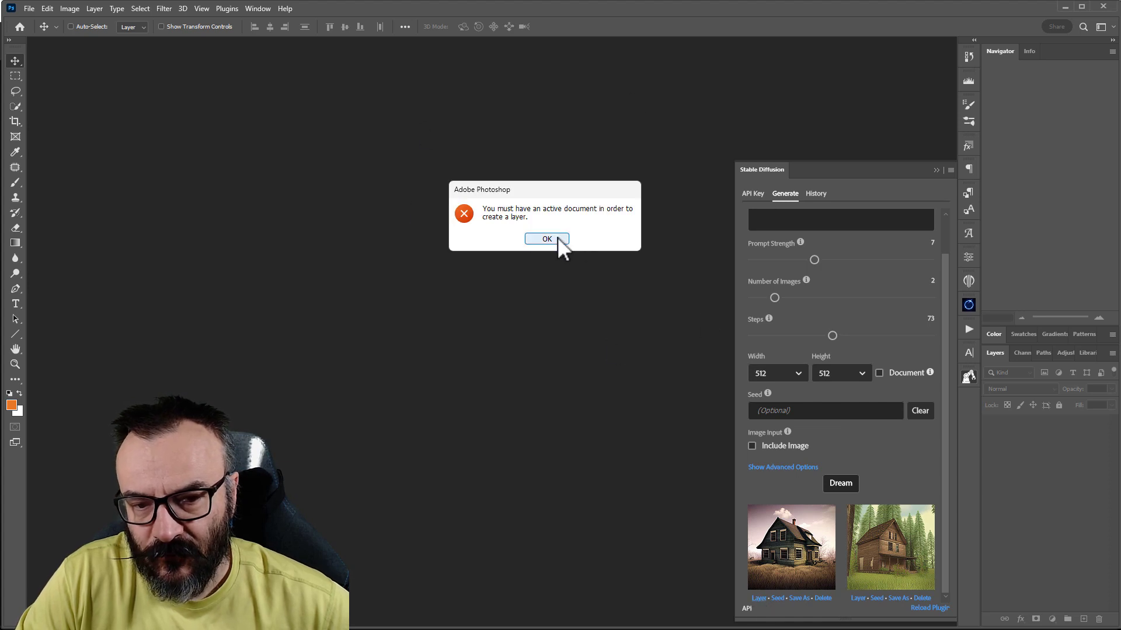
left_click(547, 238)
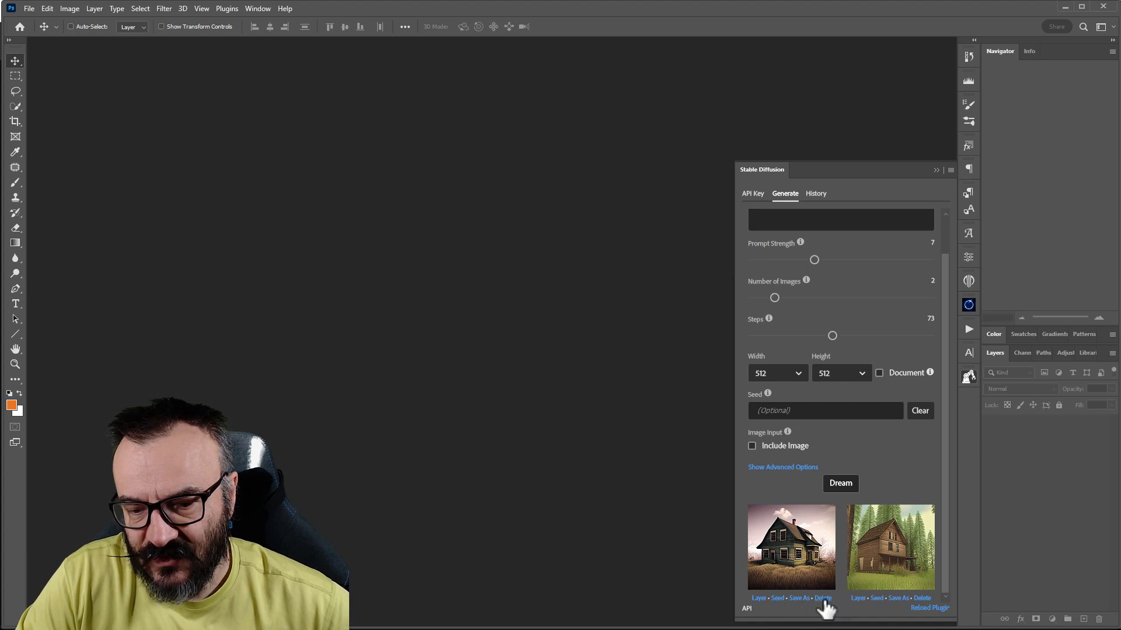
mouse_move(806, 192)
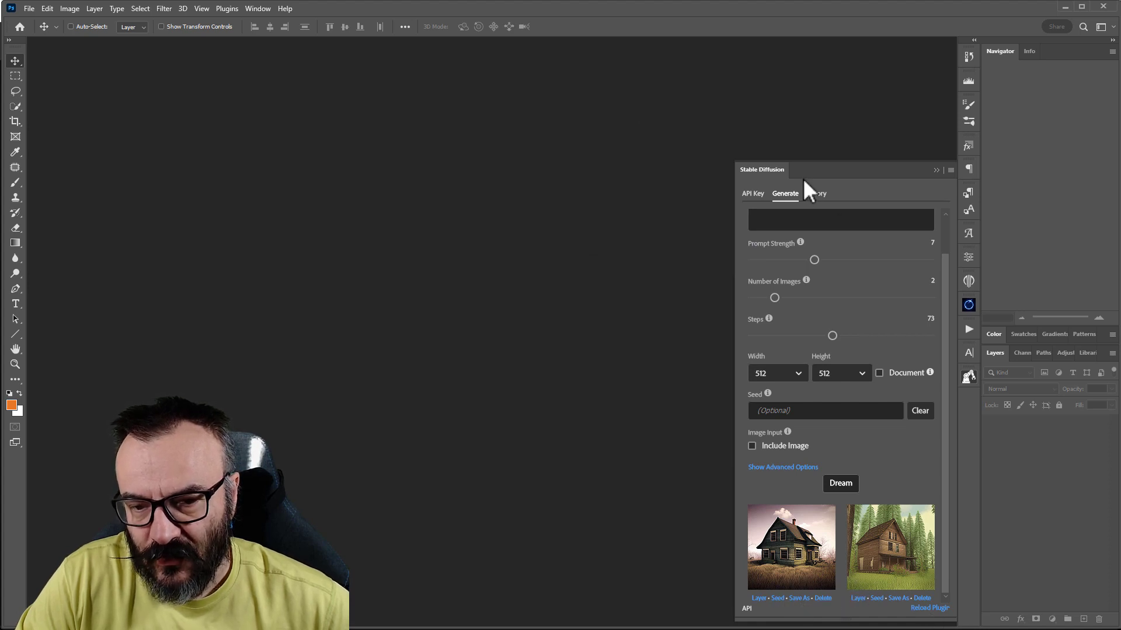
left_click(816, 193)
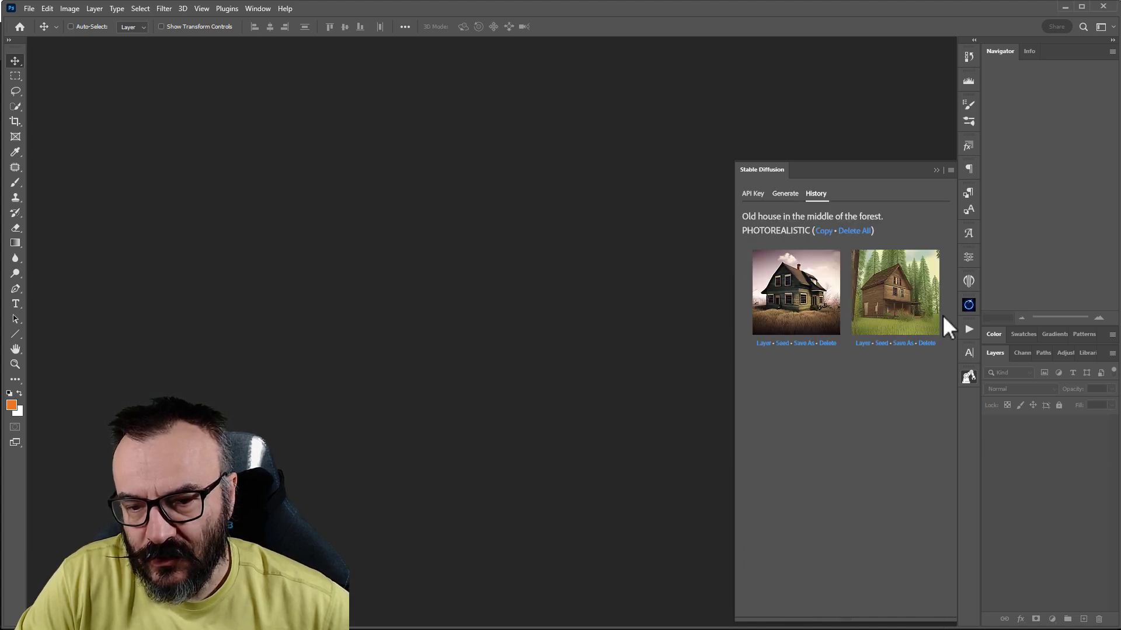
mouse_move(779, 583)
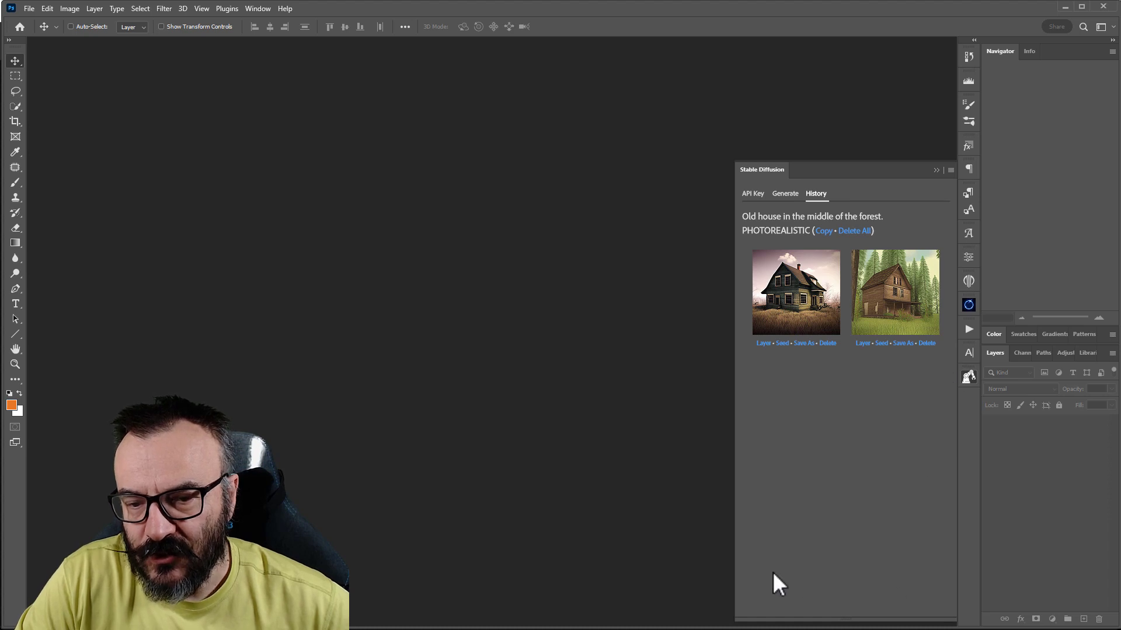
left_click(784, 193)
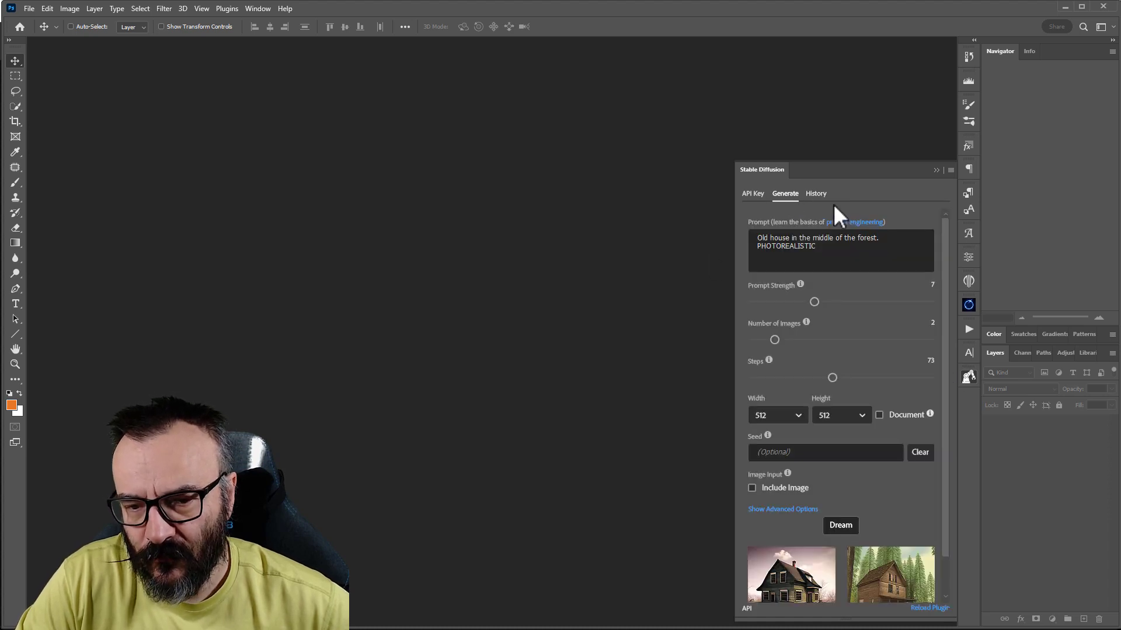
mouse_move(34, 17)
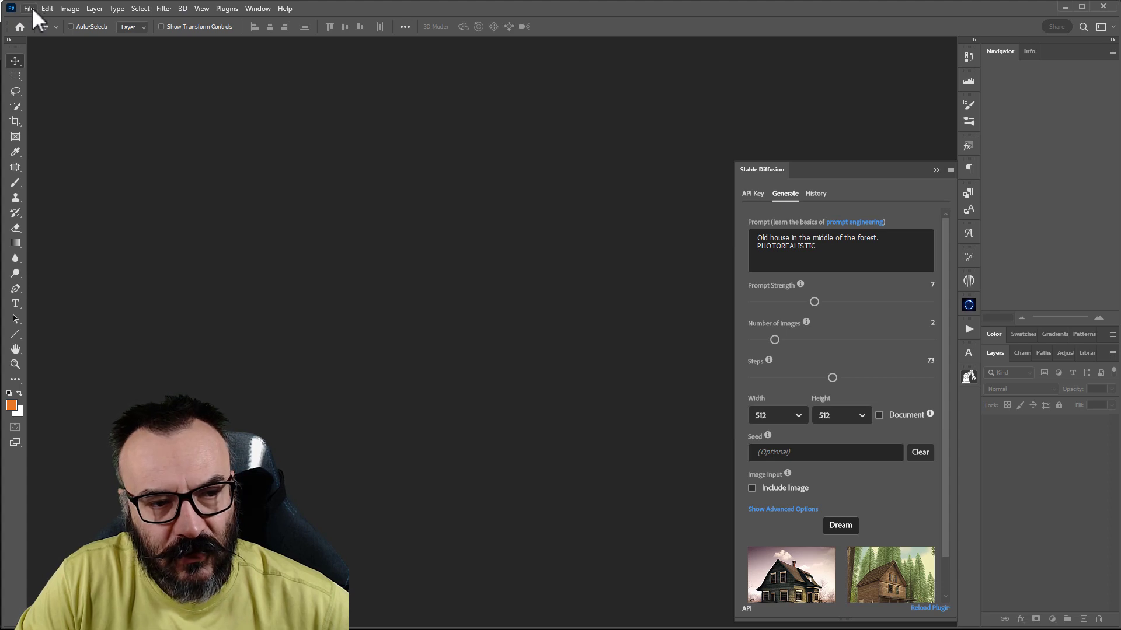
Step: Create a new 512×512 px document and place the first old-house result as a layer
left_click(28, 8)
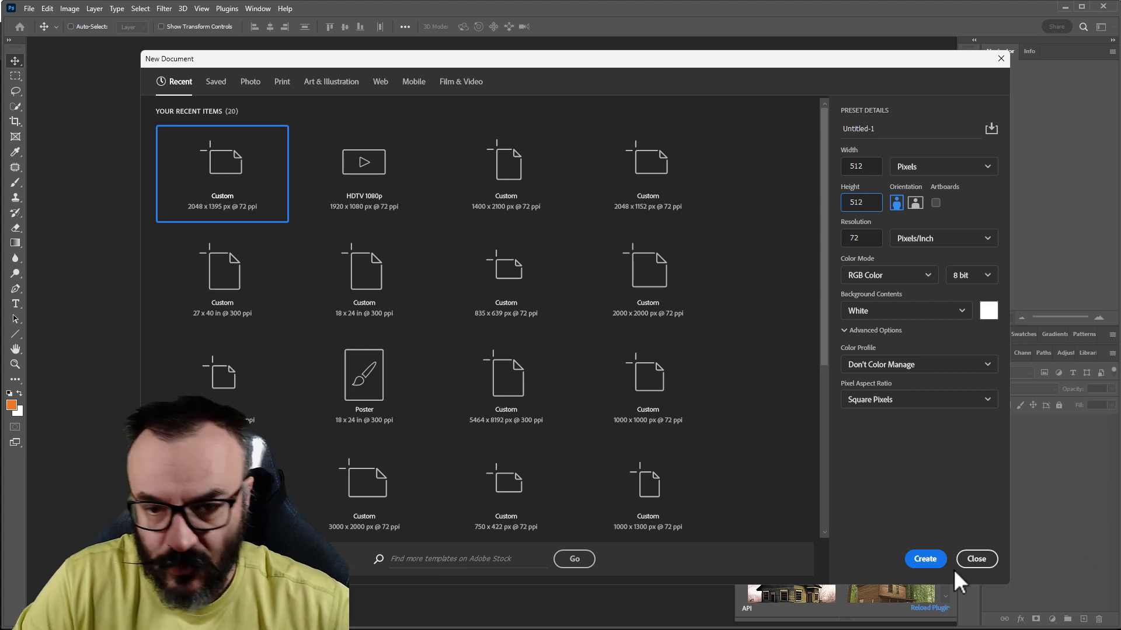
left_click(924, 559)
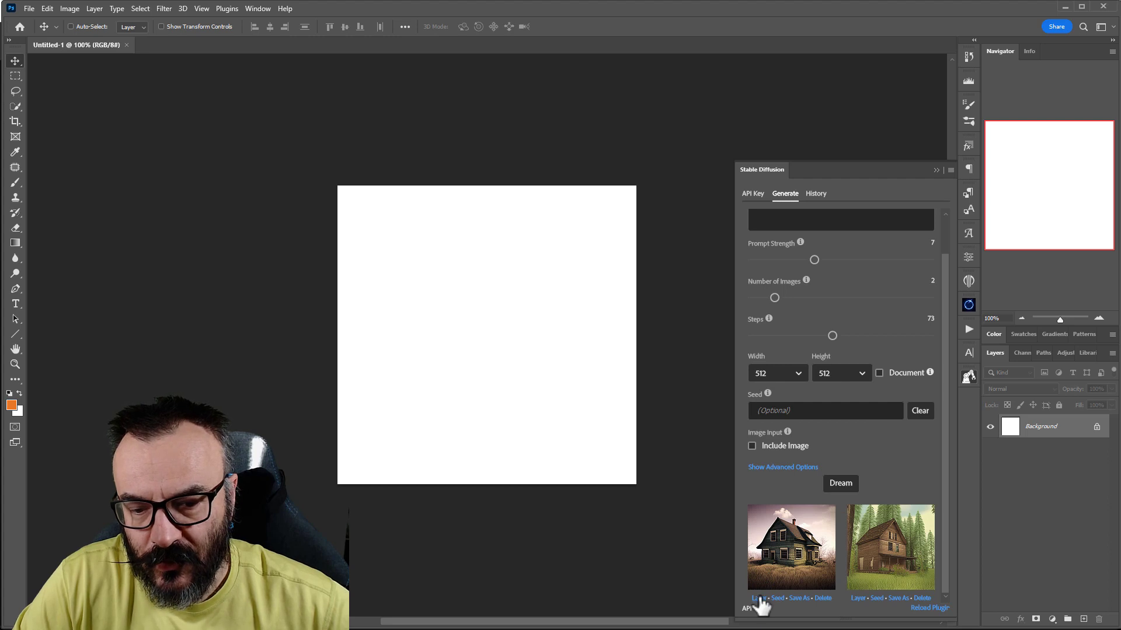
left_click(755, 598)
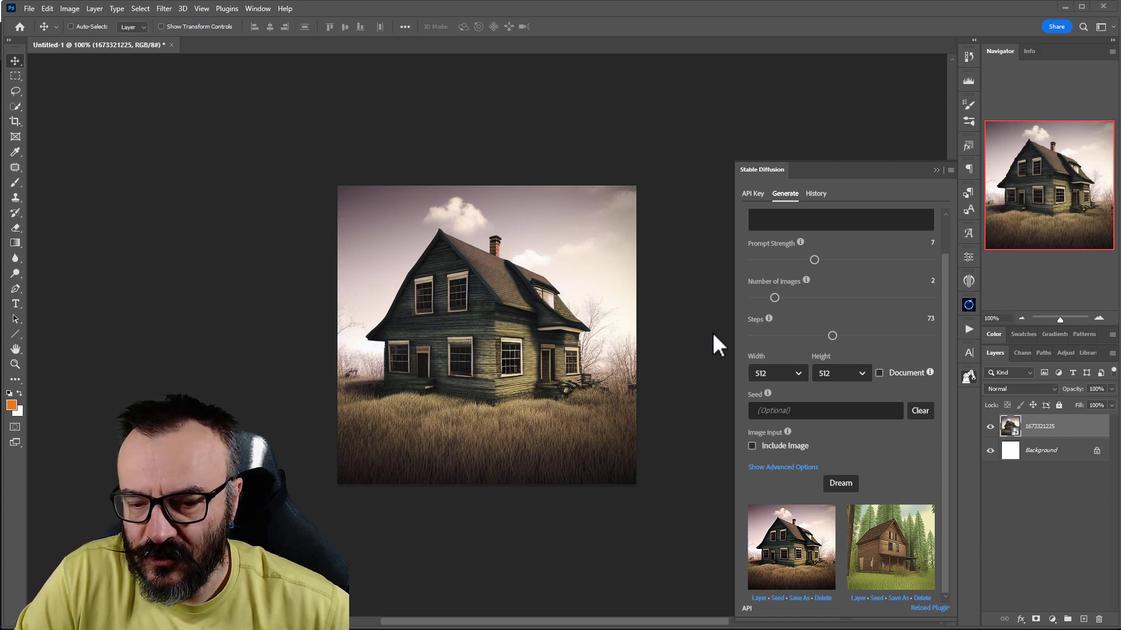
mouse_move(609, 166)
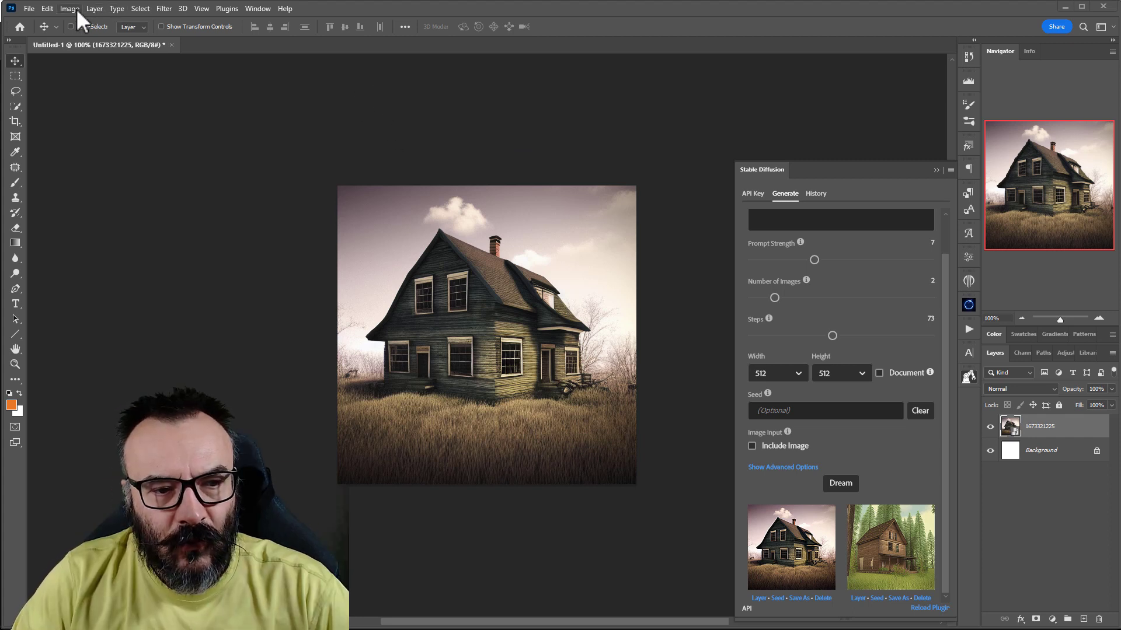
left_click(69, 8)
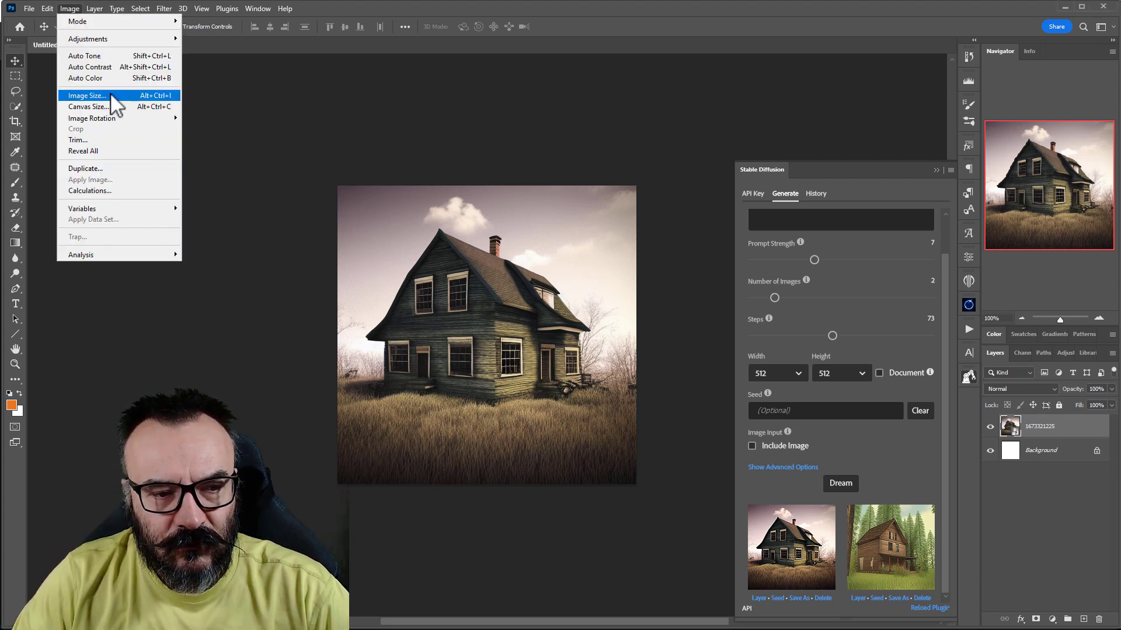
left_click(86, 94)
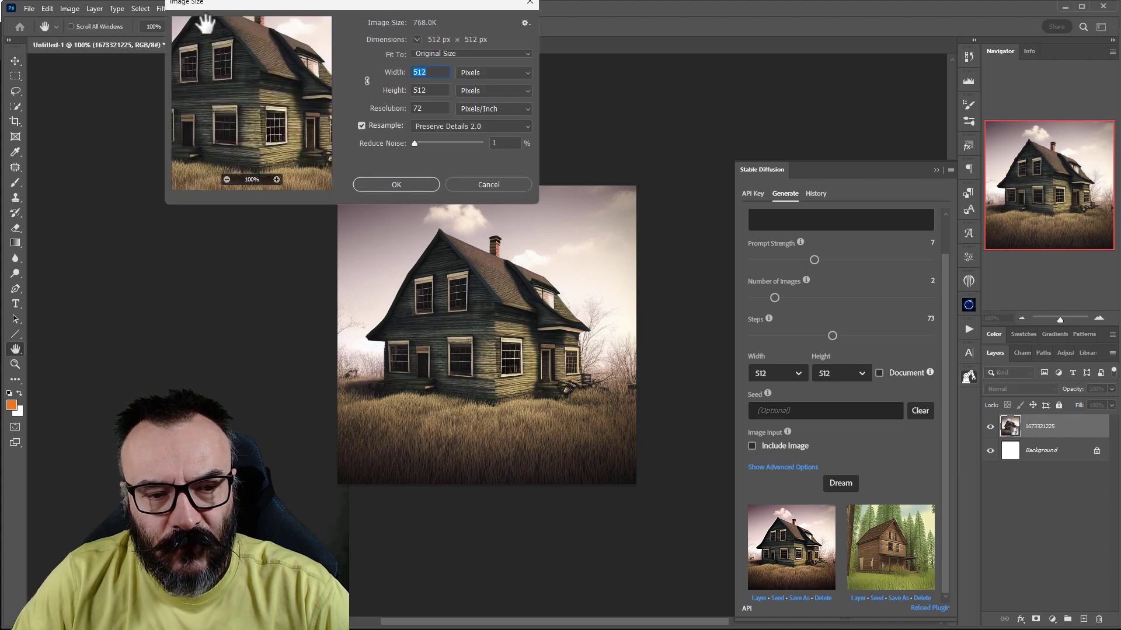
mouse_move(387, 139)
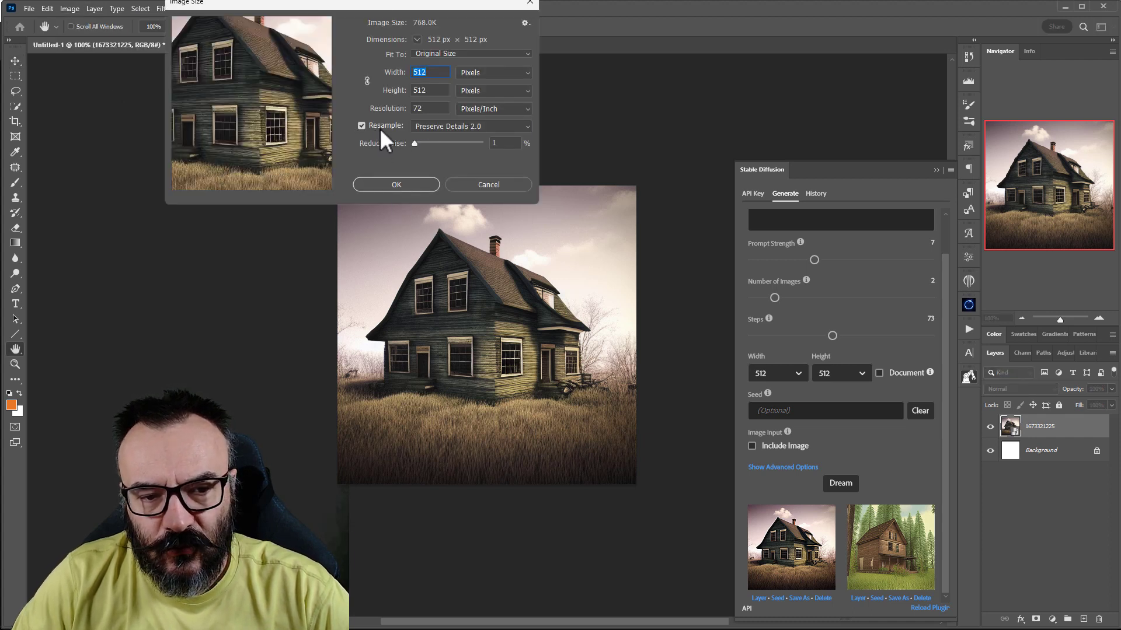
mouse_move(508, 142)
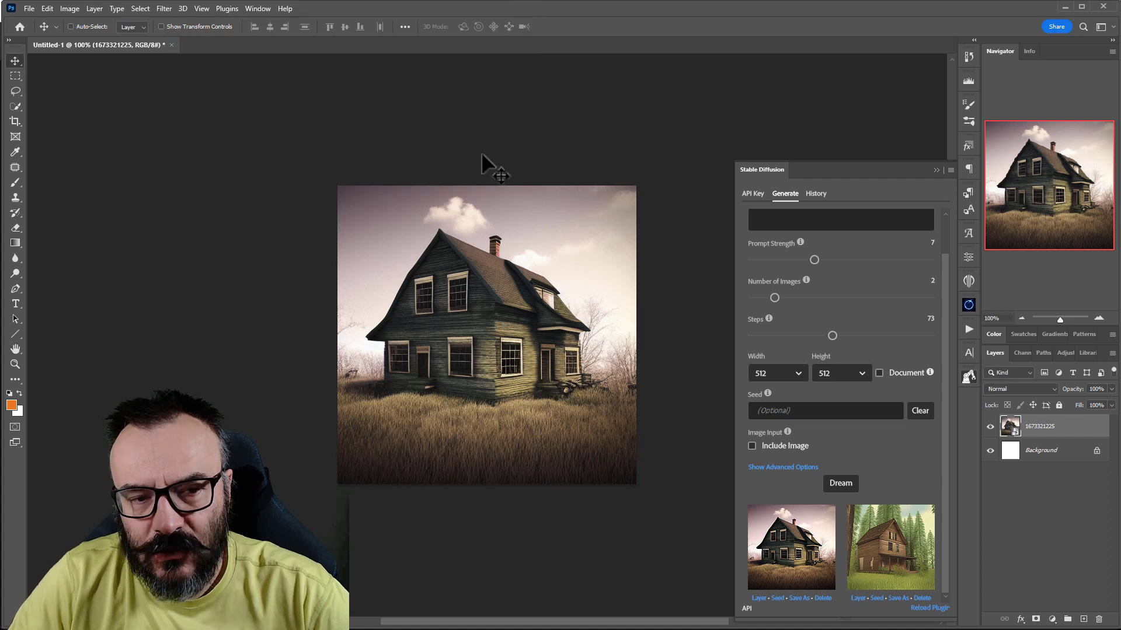
left_click(163, 8)
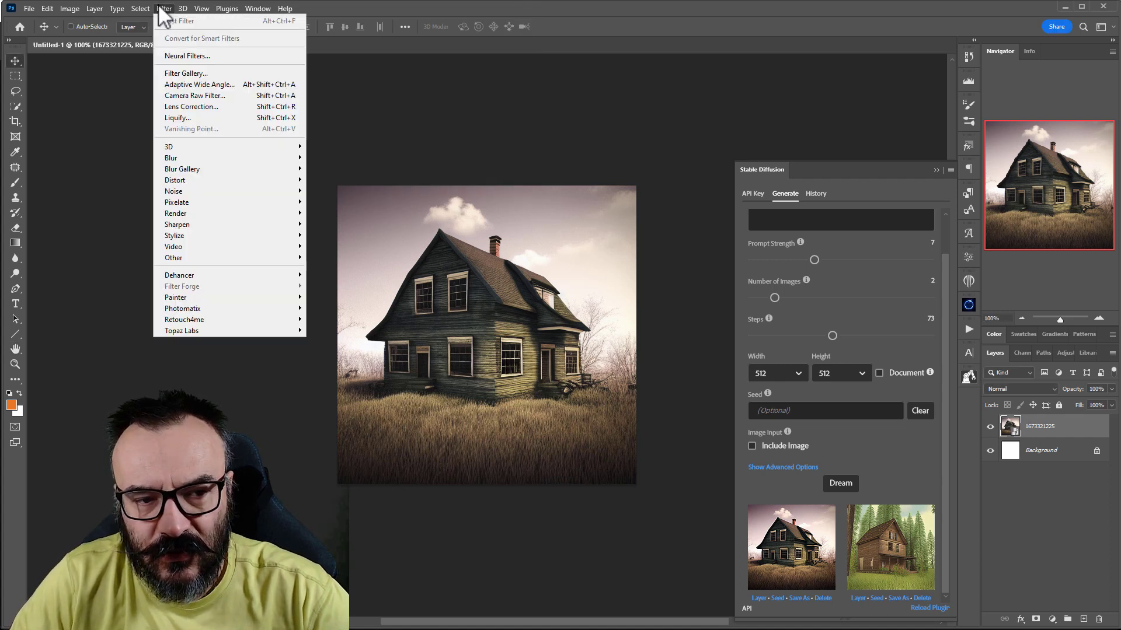
left_click(187, 56)
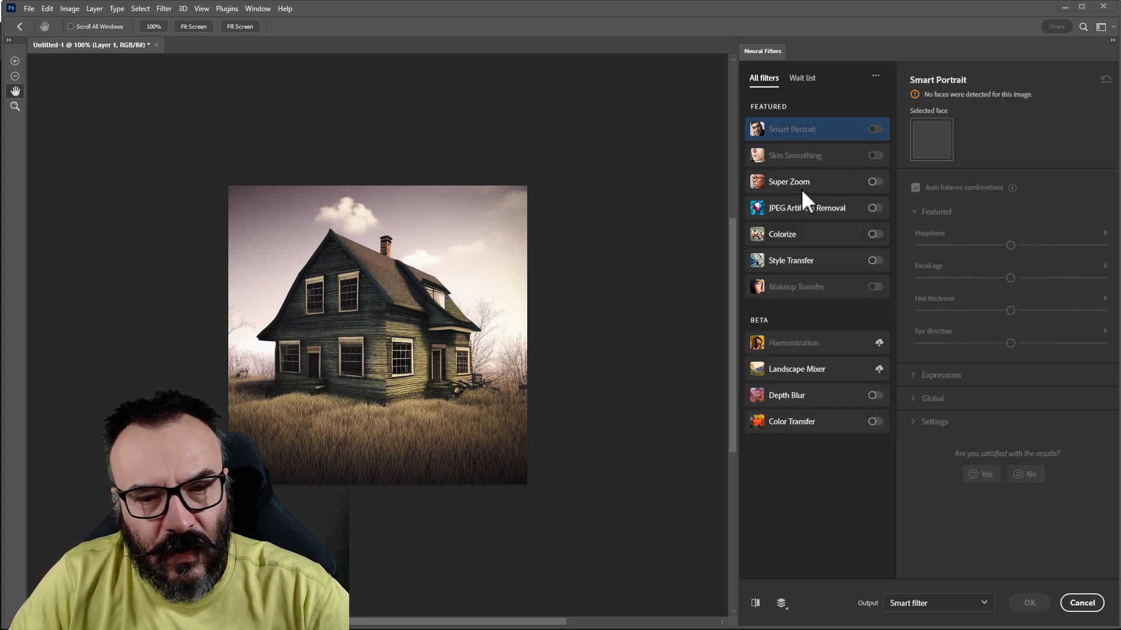
mouse_move(875, 206)
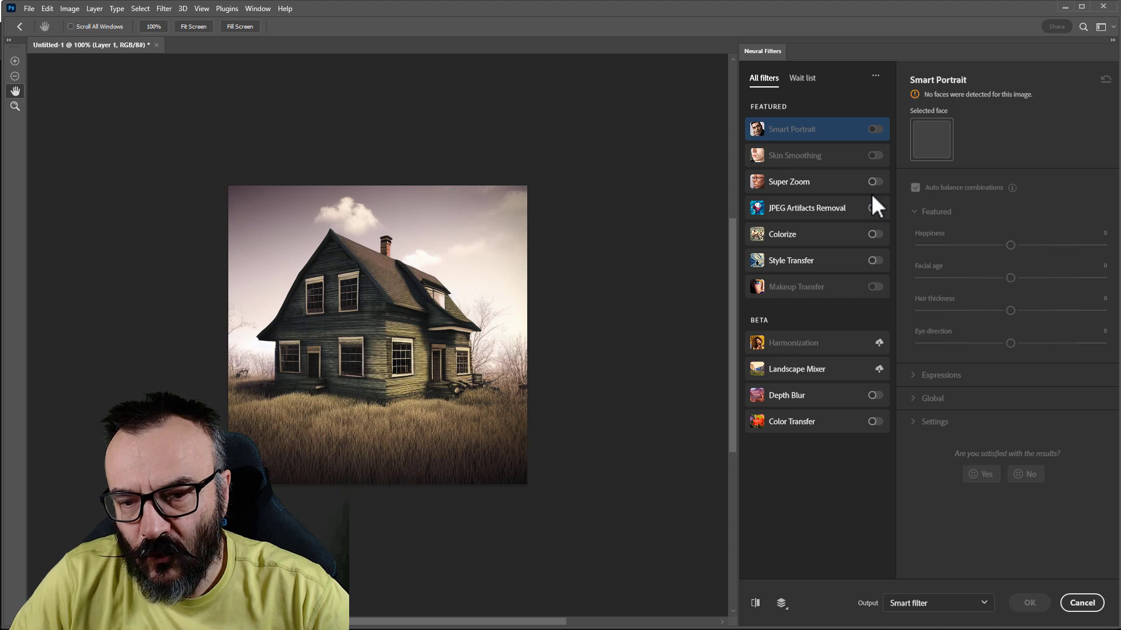
left_click(875, 182)
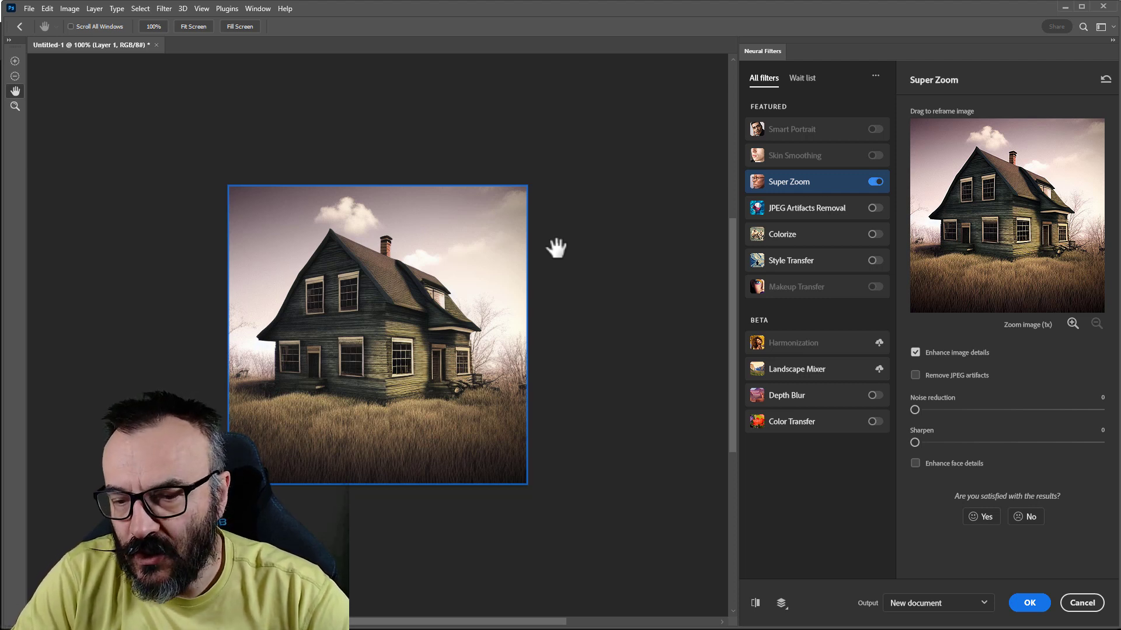
mouse_move(1025, 516)
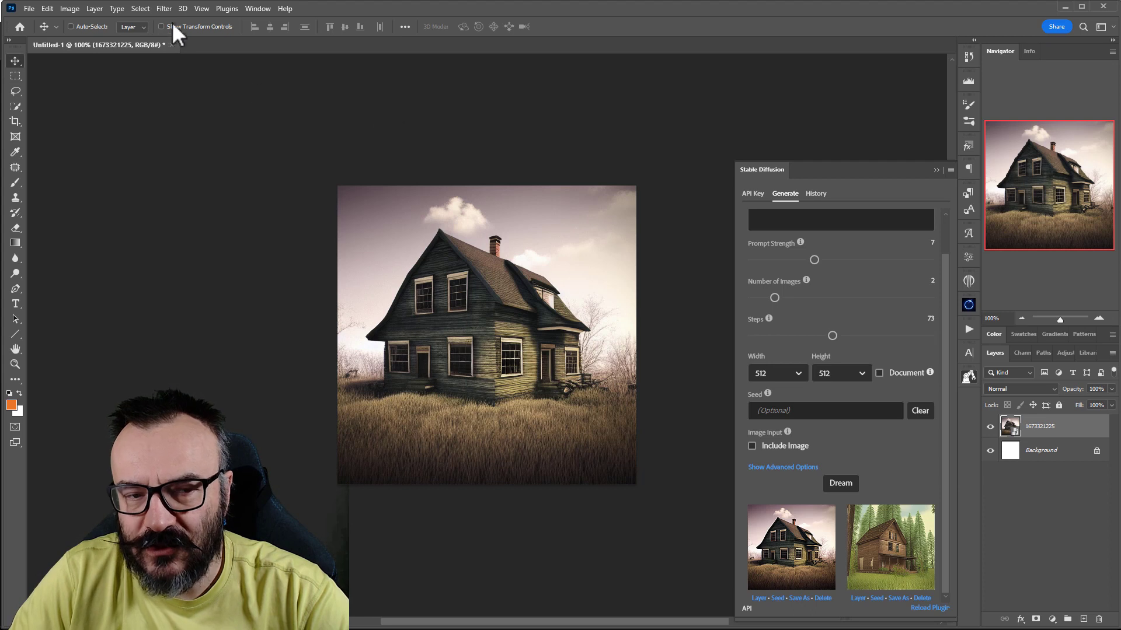
left_click(163, 8)
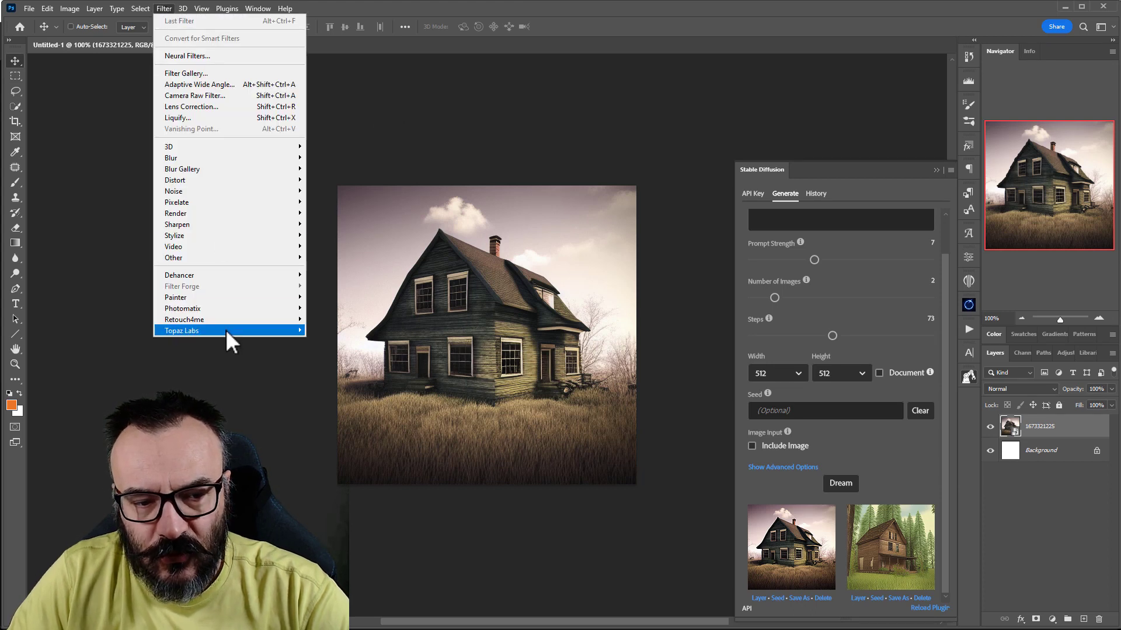
mouse_move(199, 331)
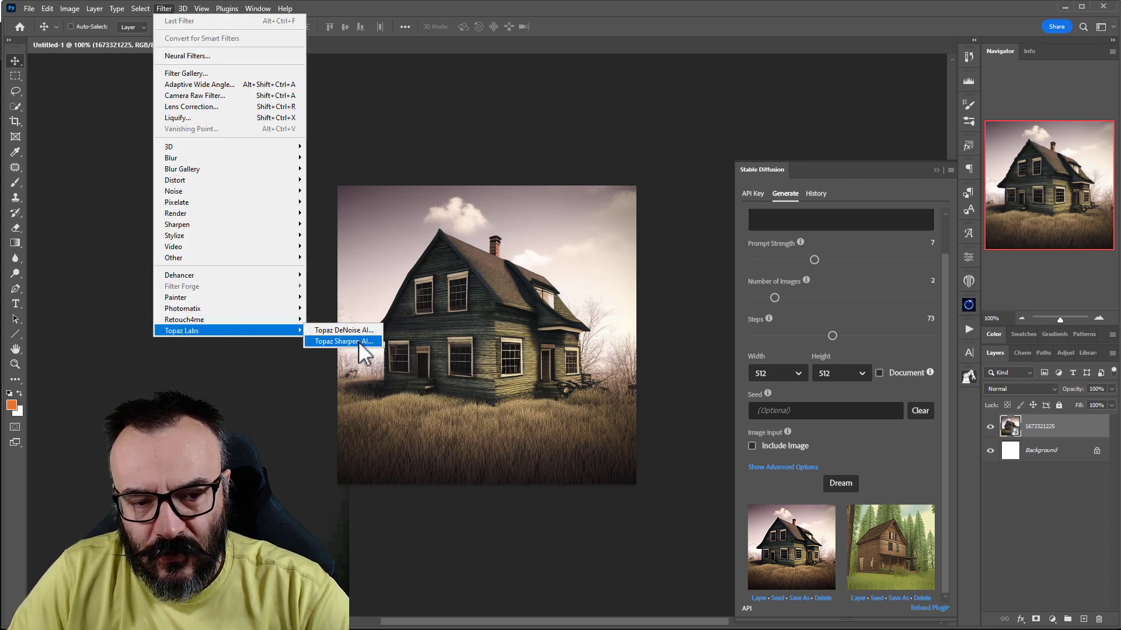
mouse_move(388, 131)
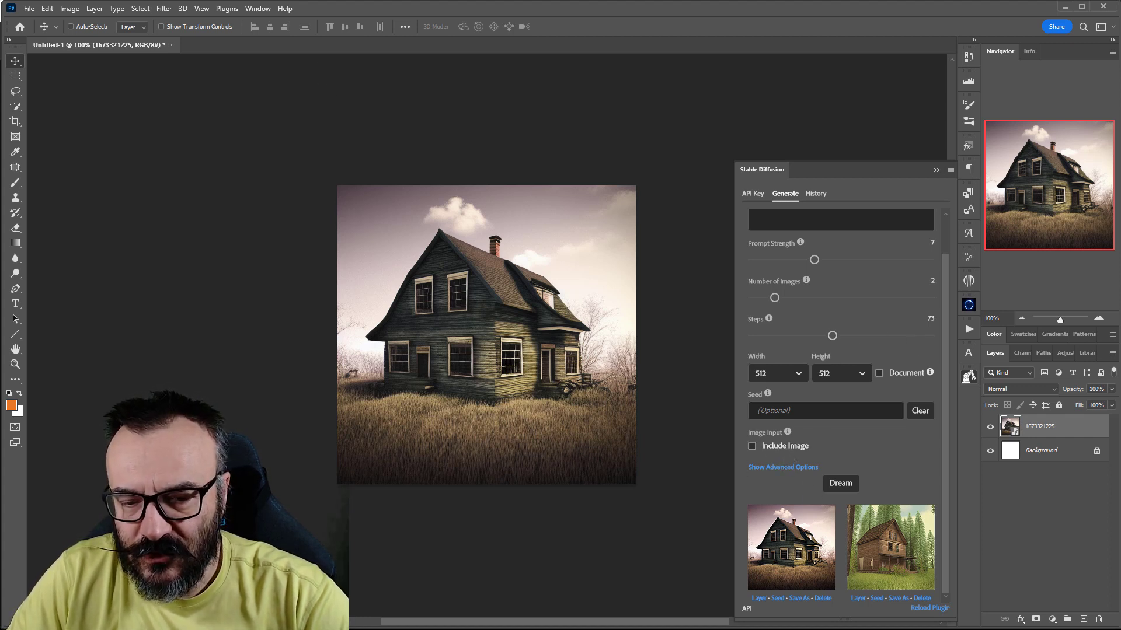
Step: Switch to 512x512-test.png and enable Include Image with Document Content as input
left_click(236, 44)
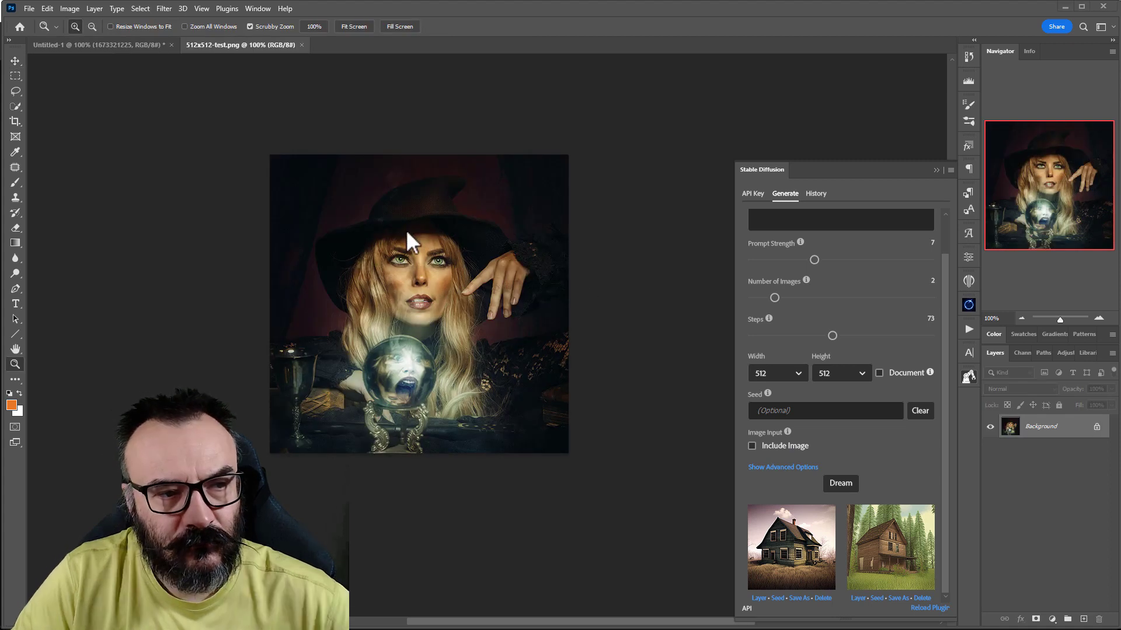
mouse_move(299, 62)
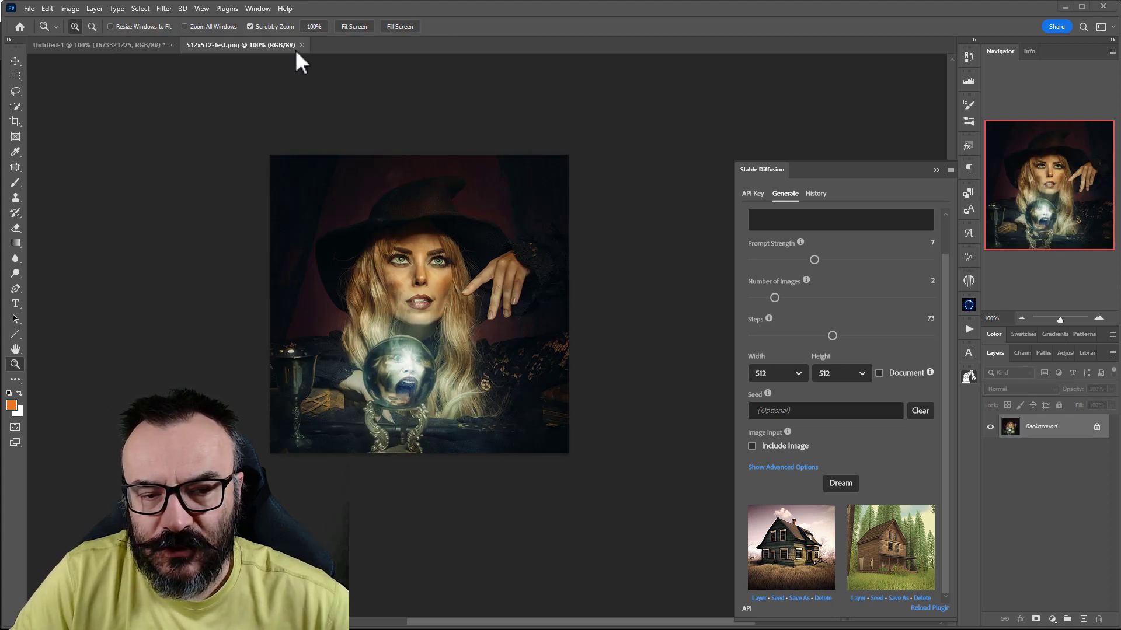
mouse_move(761, 473)
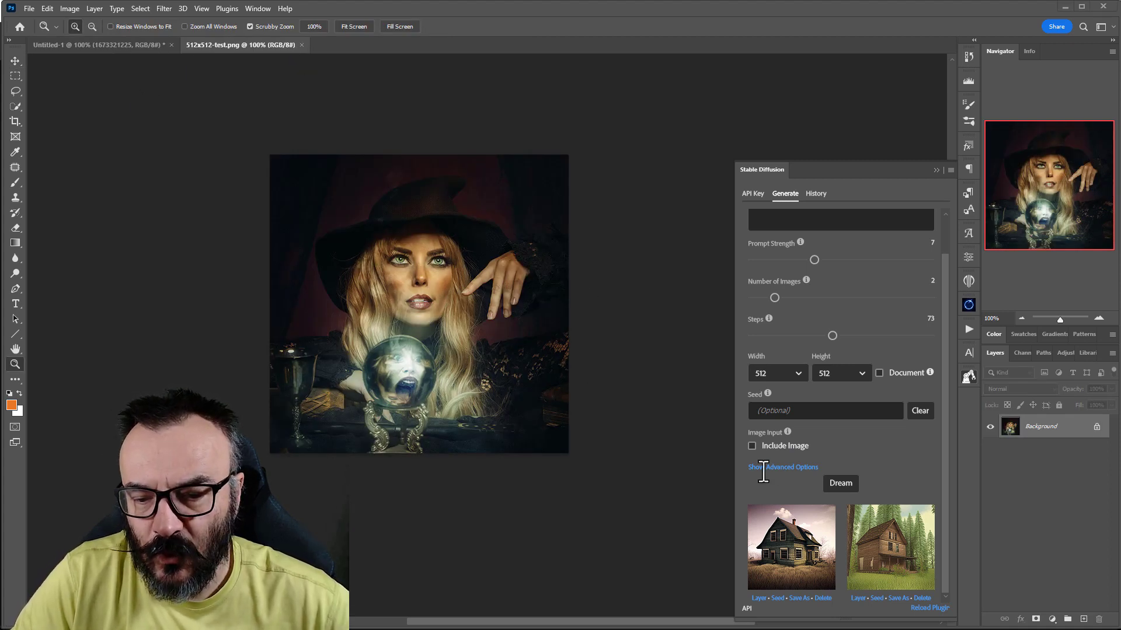
left_click(751, 444)
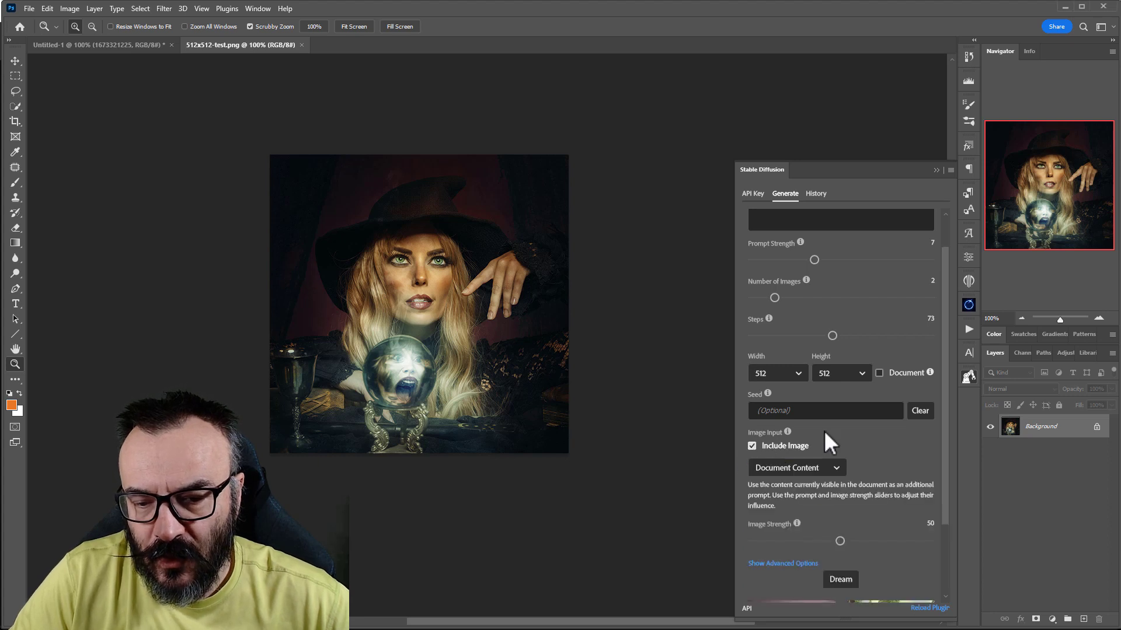
mouse_move(848, 482)
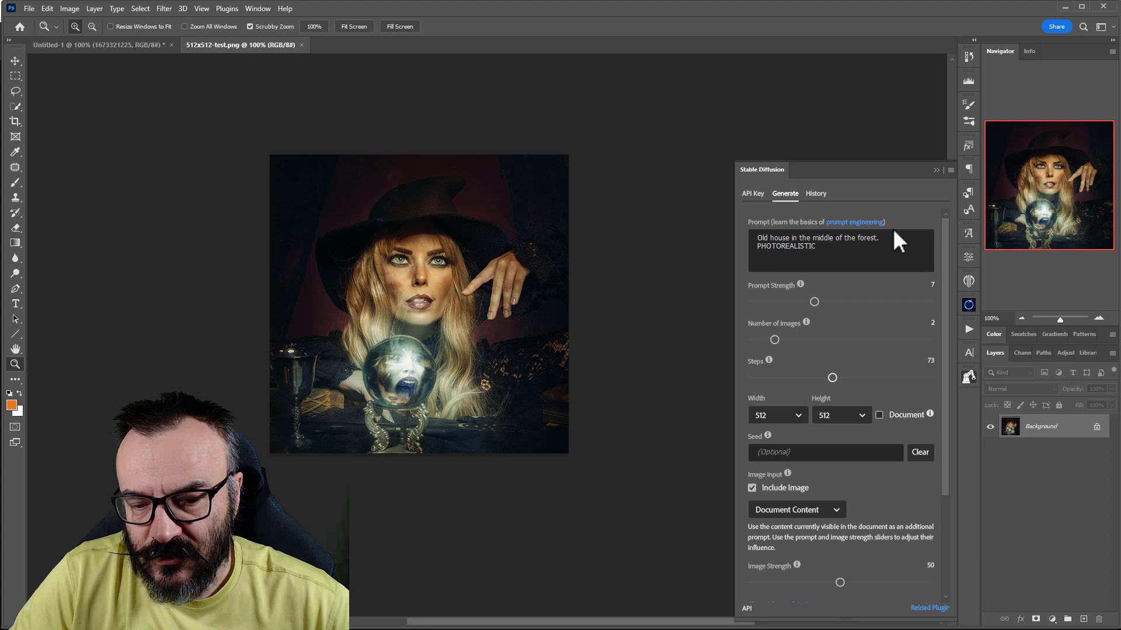
Step: Replace the prompt with "Witch house, inside, wooden shelfs, old books, candles, photorealistic..."
key("ctrl+a")
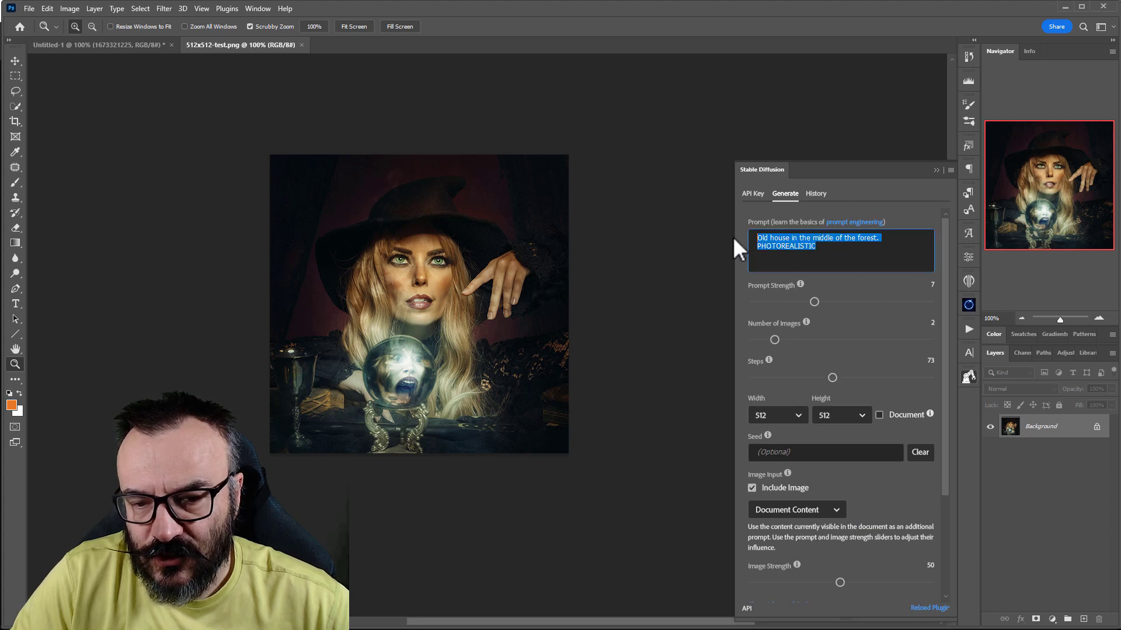
type("W")
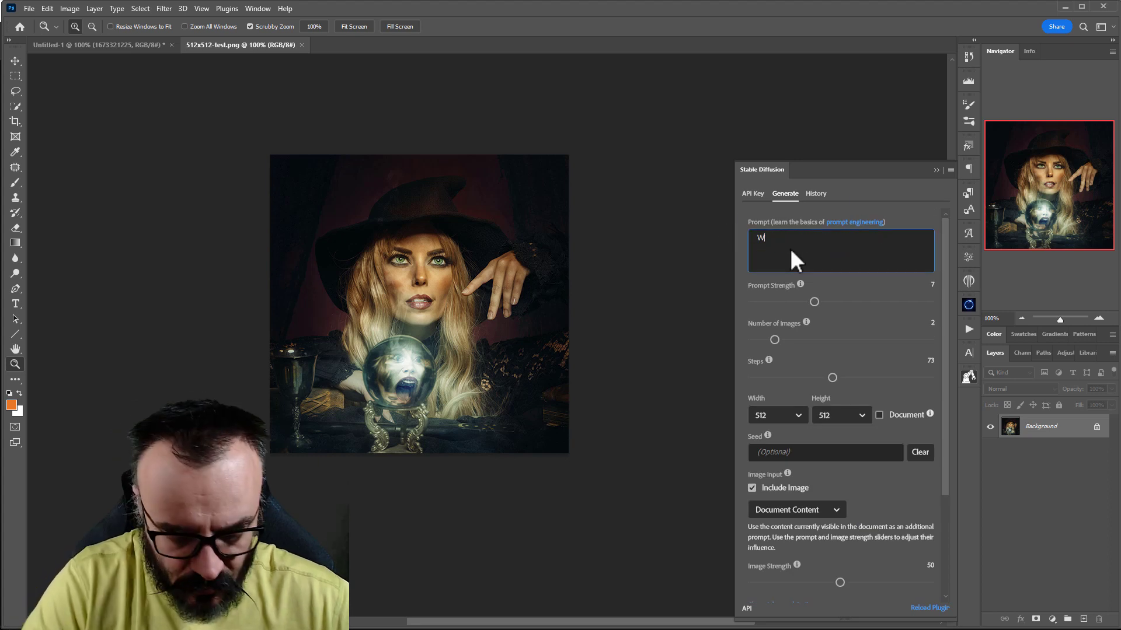
type("itch hous")
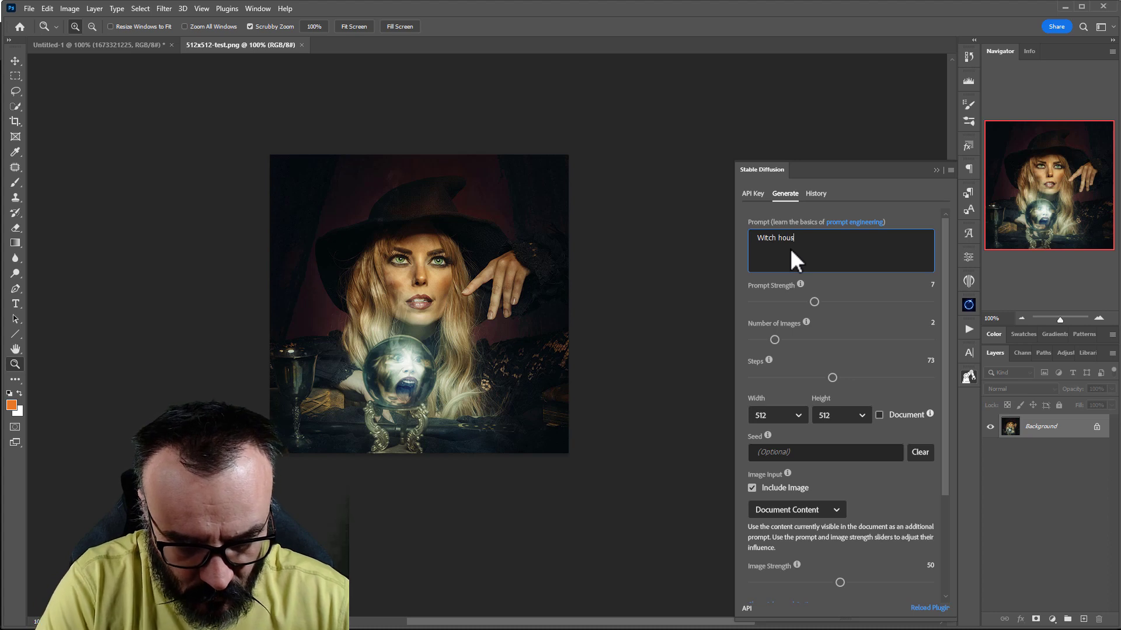
type("e, inside,")
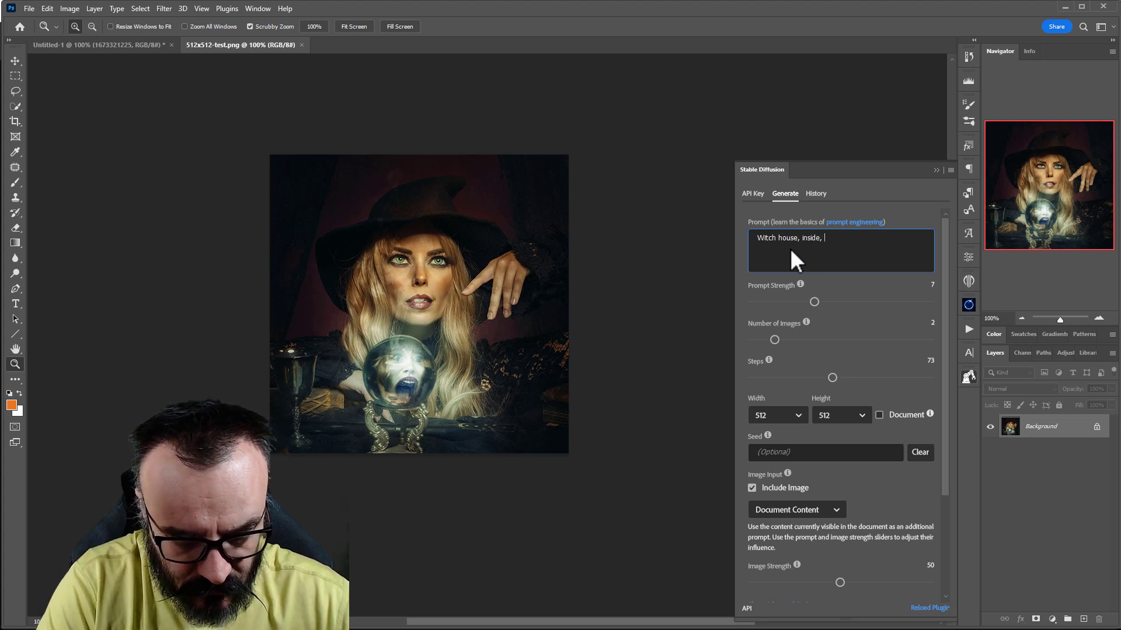
type("w")
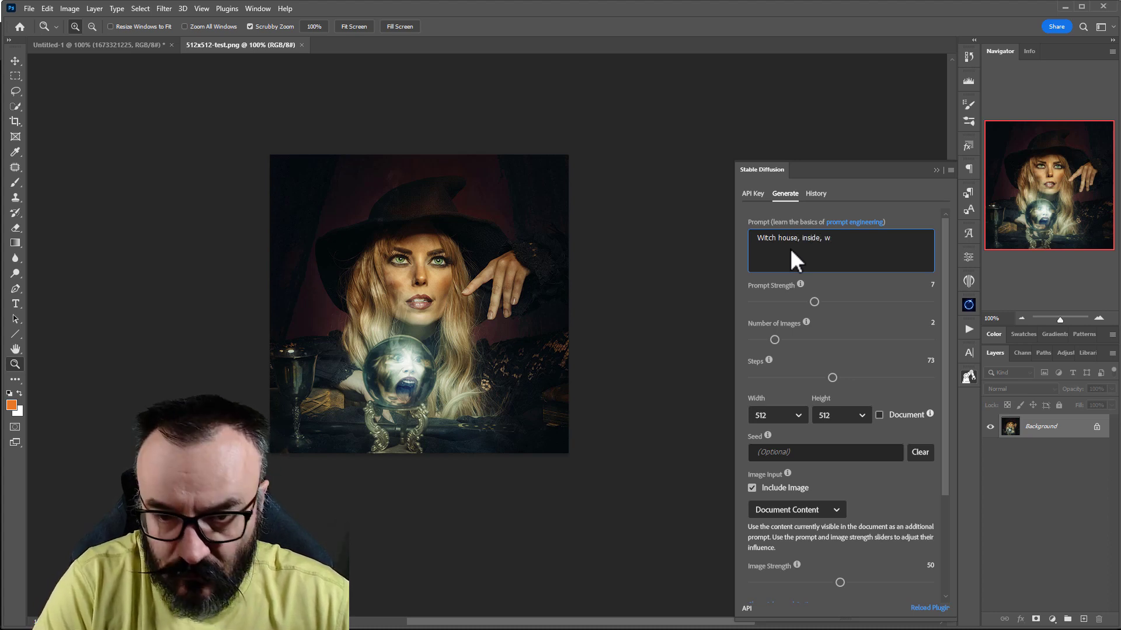
type("ooden shel")
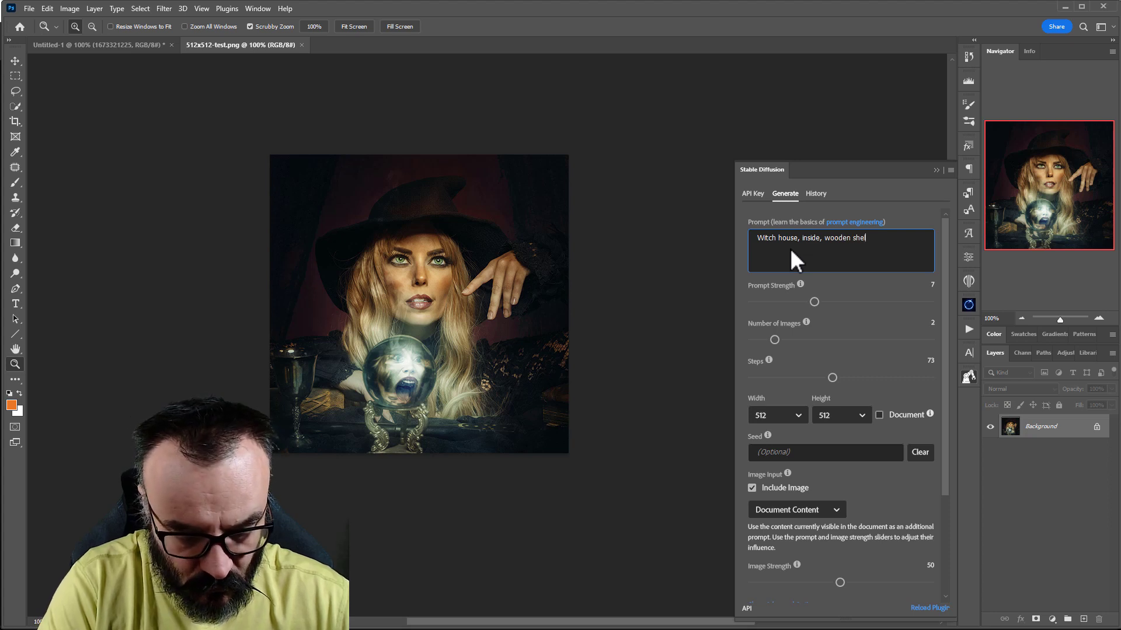
type("lfs, old")
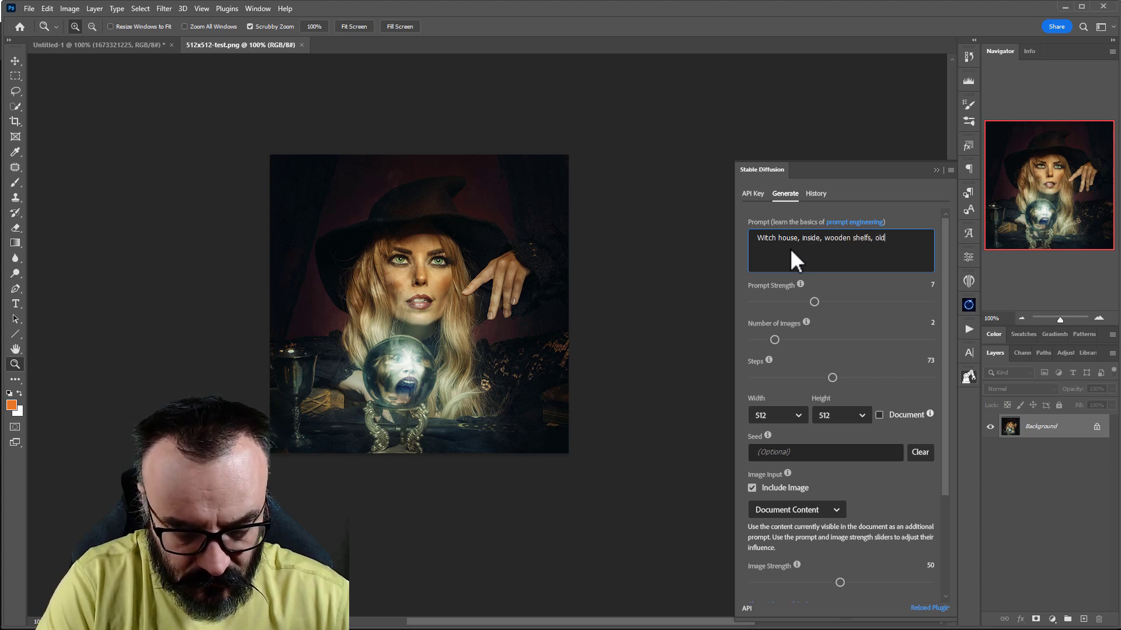
type("books,")
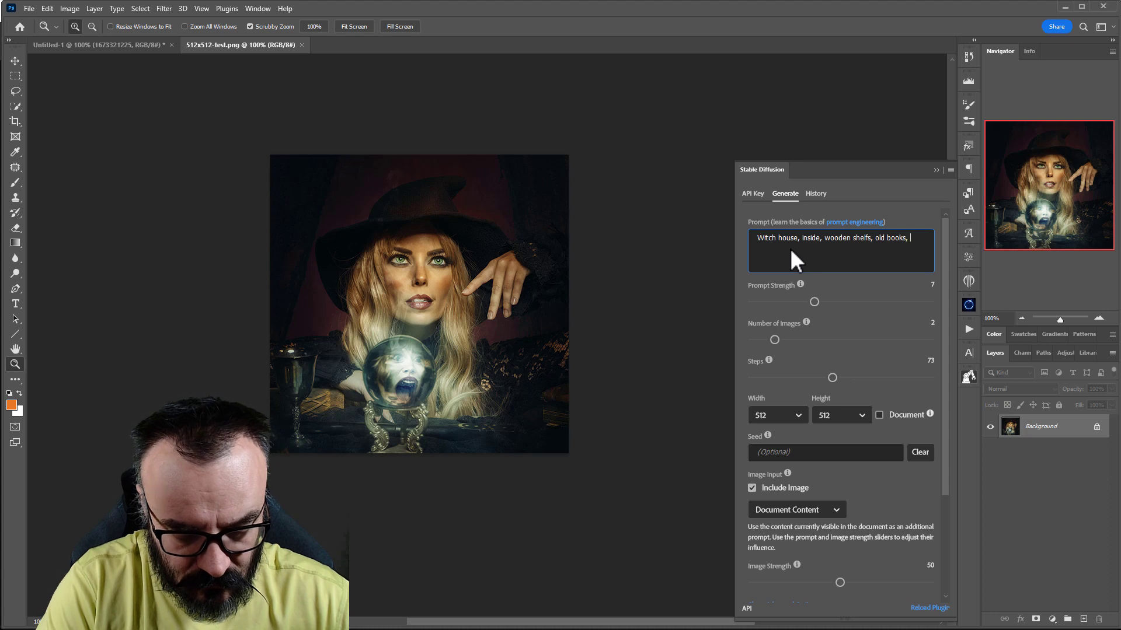
type("candles,")
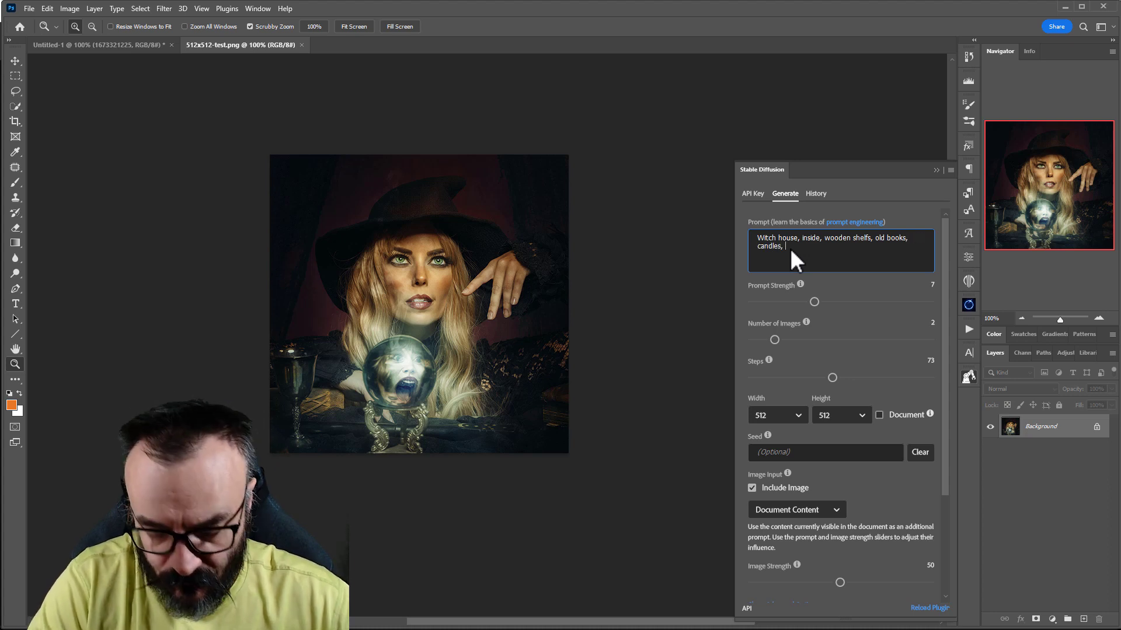
type("photorealistic, magical, dark, halloween")
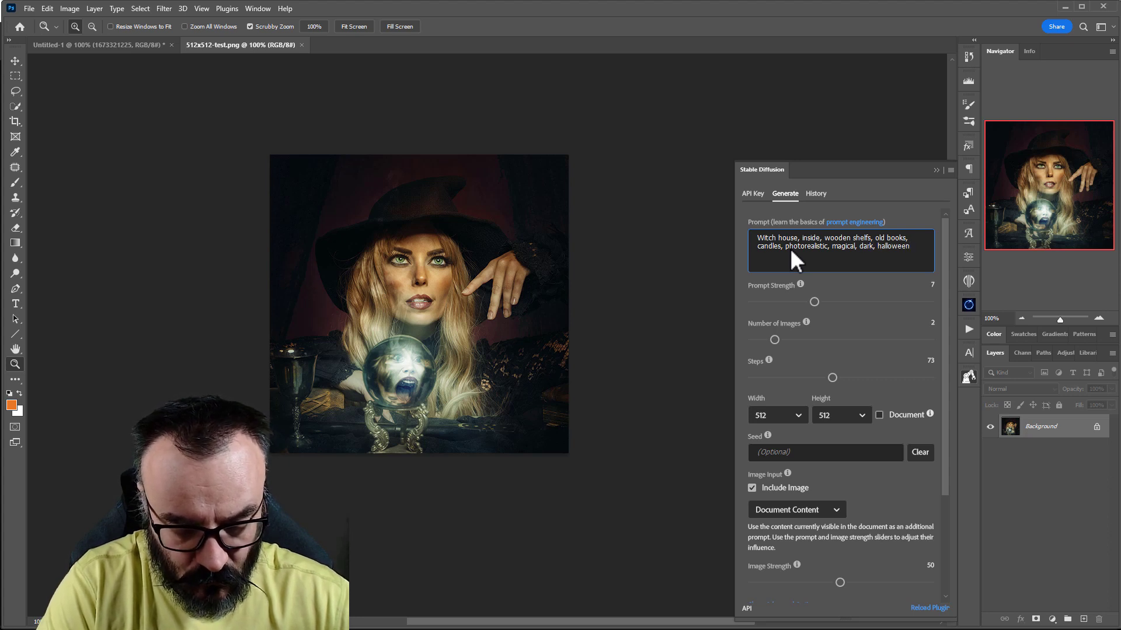
mouse_move(919, 267)
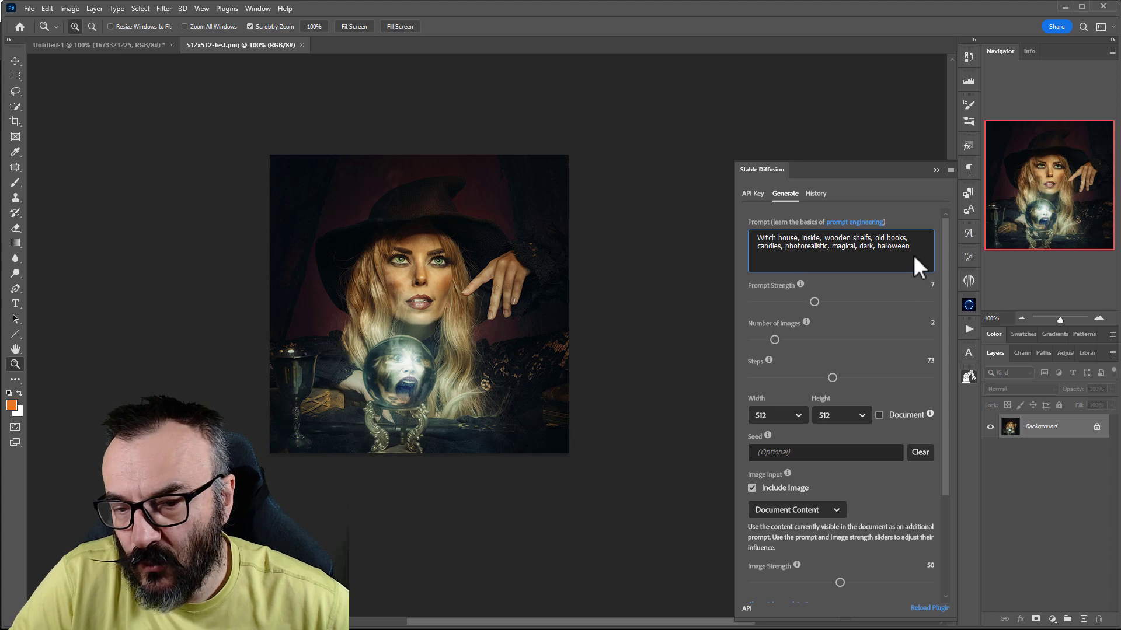
mouse_move(823, 304)
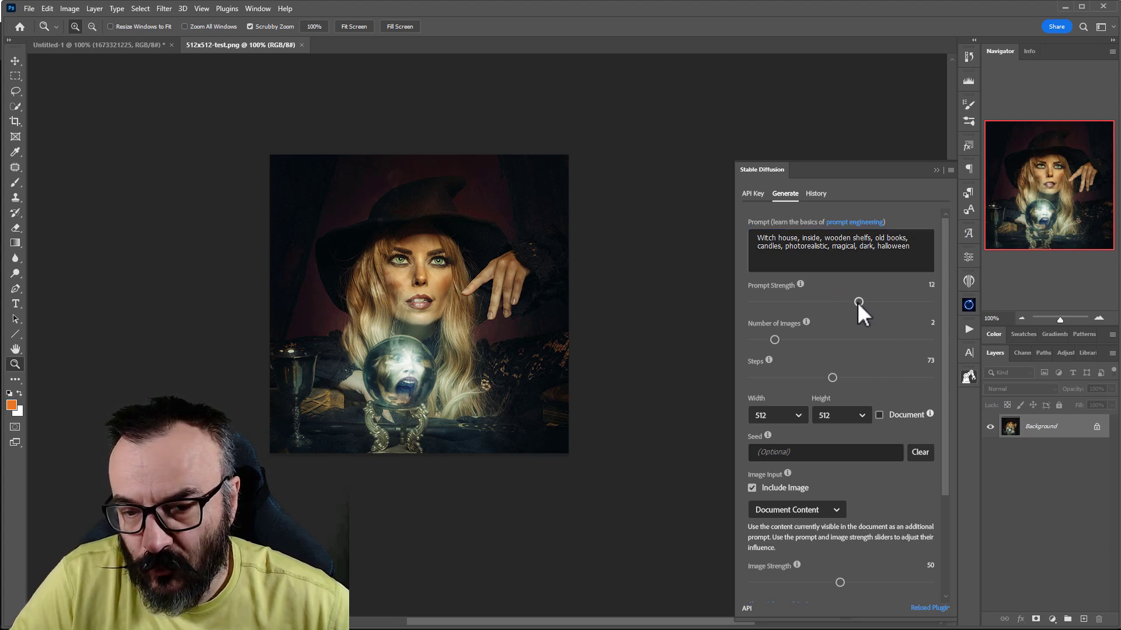
mouse_move(744, 343)
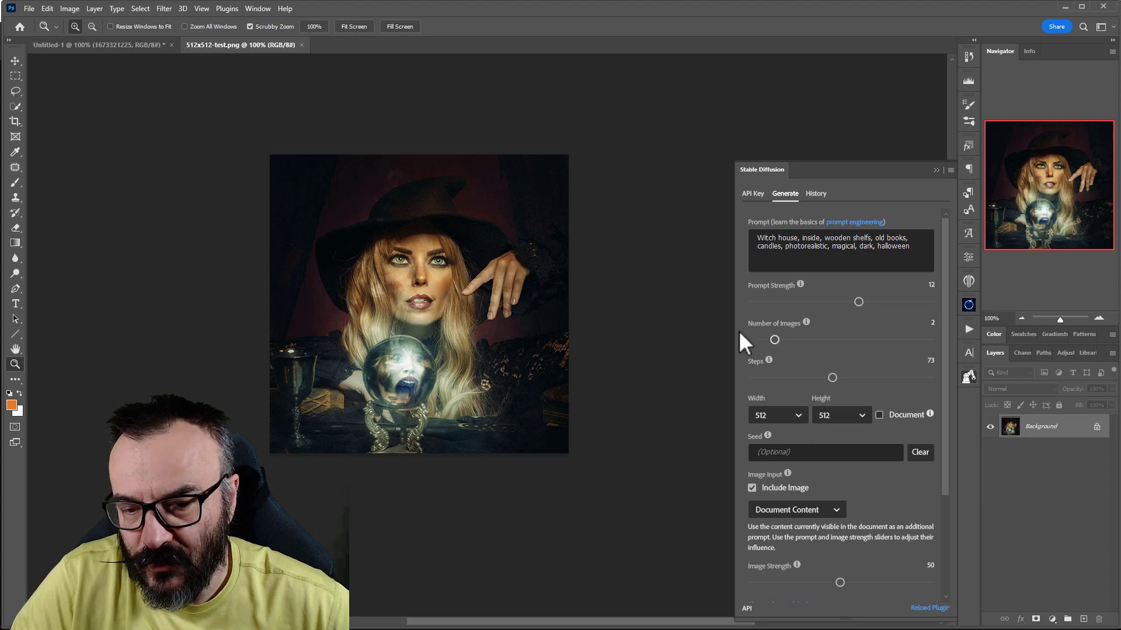
Step: Attempt a generation, dismiss the image-not-found error, and set Image Input to Selected Layer
scroll("down", 3)
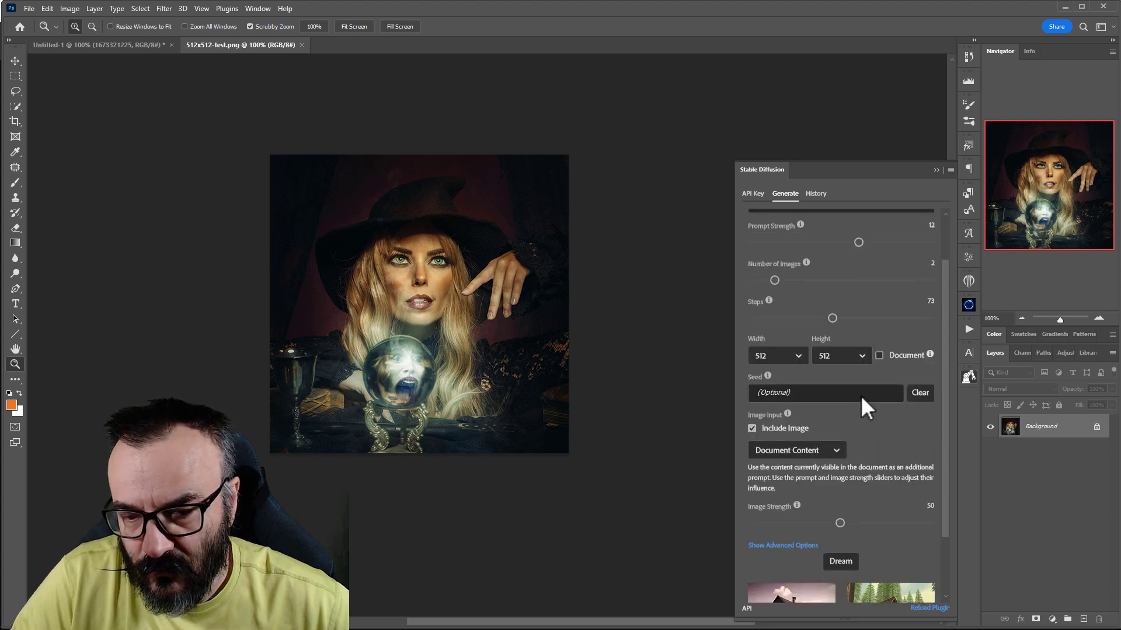
scroll("down", 3)
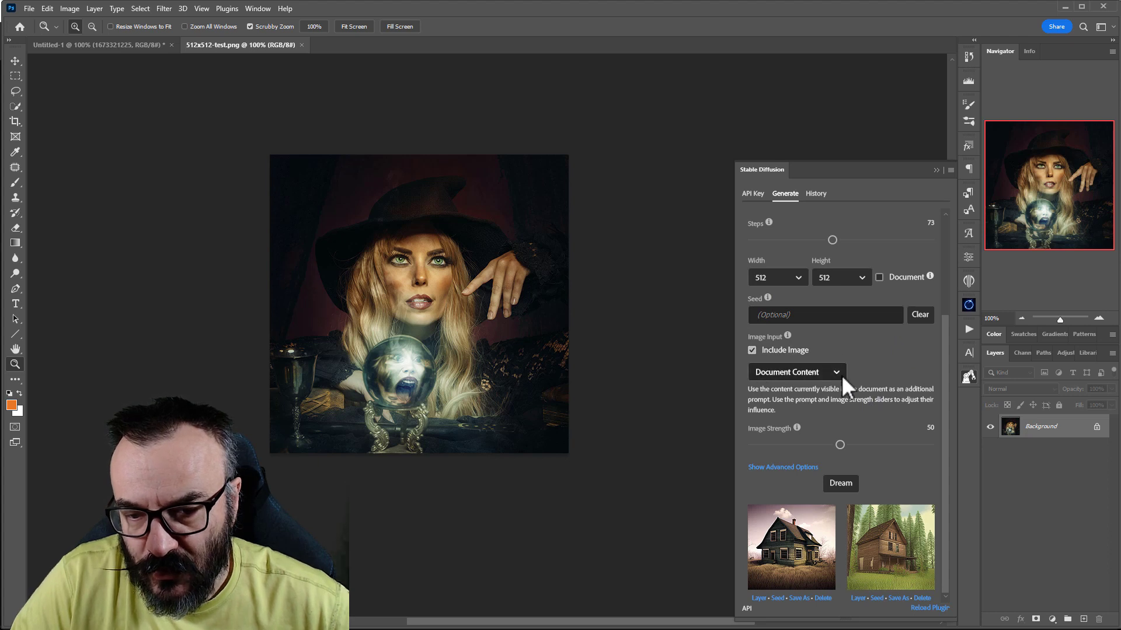
mouse_move(841, 445)
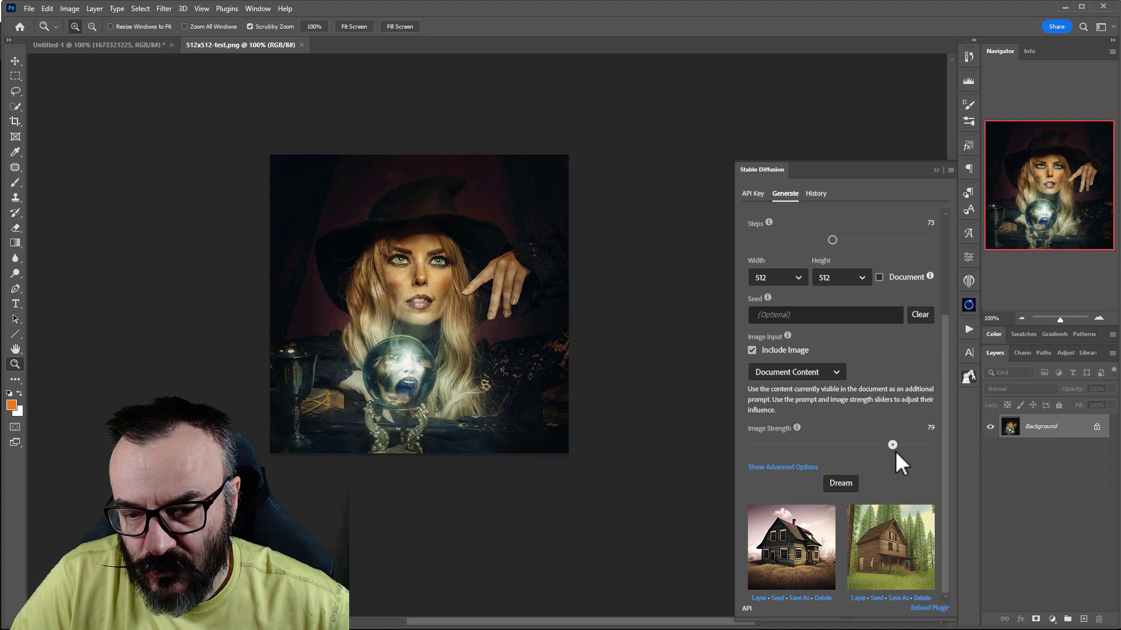
left_click(840, 483)
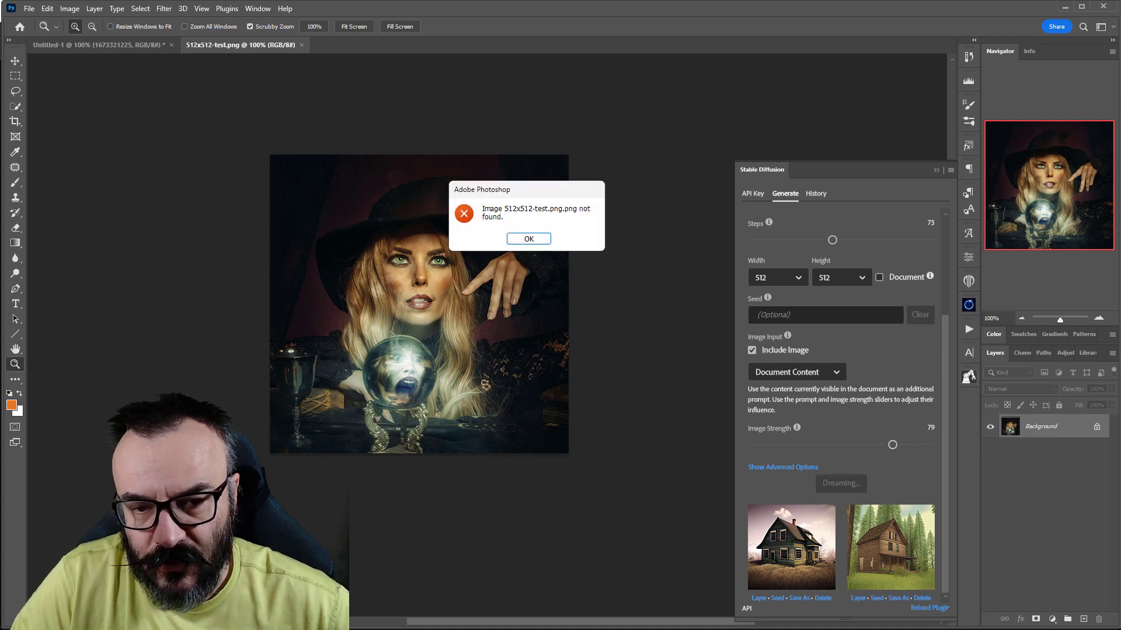
left_click(528, 238)
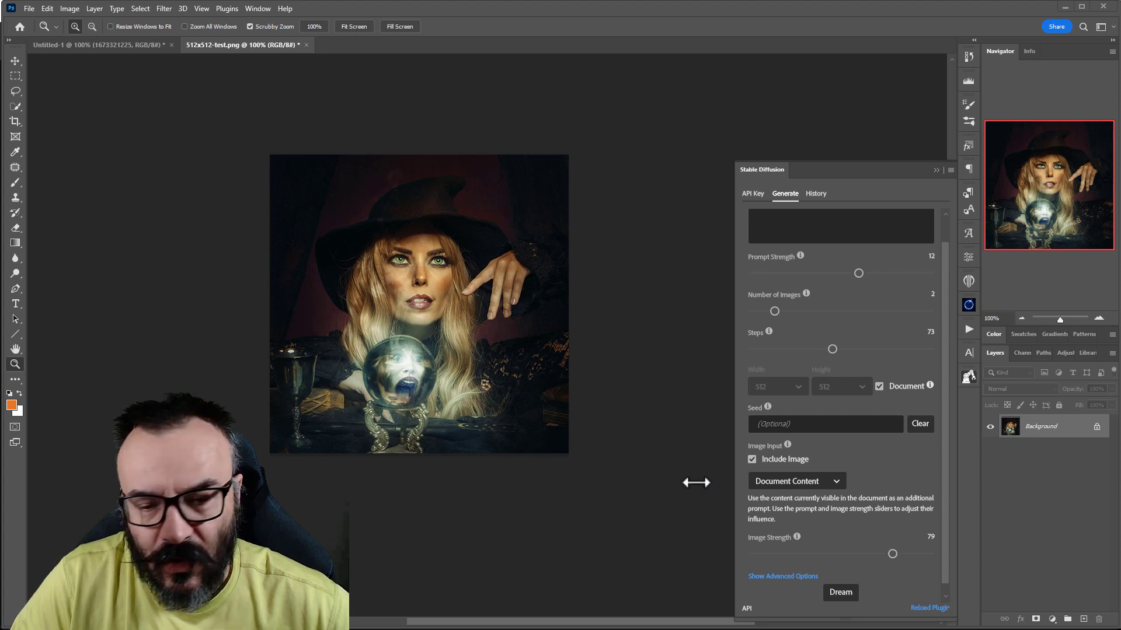
mouse_move(804, 501)
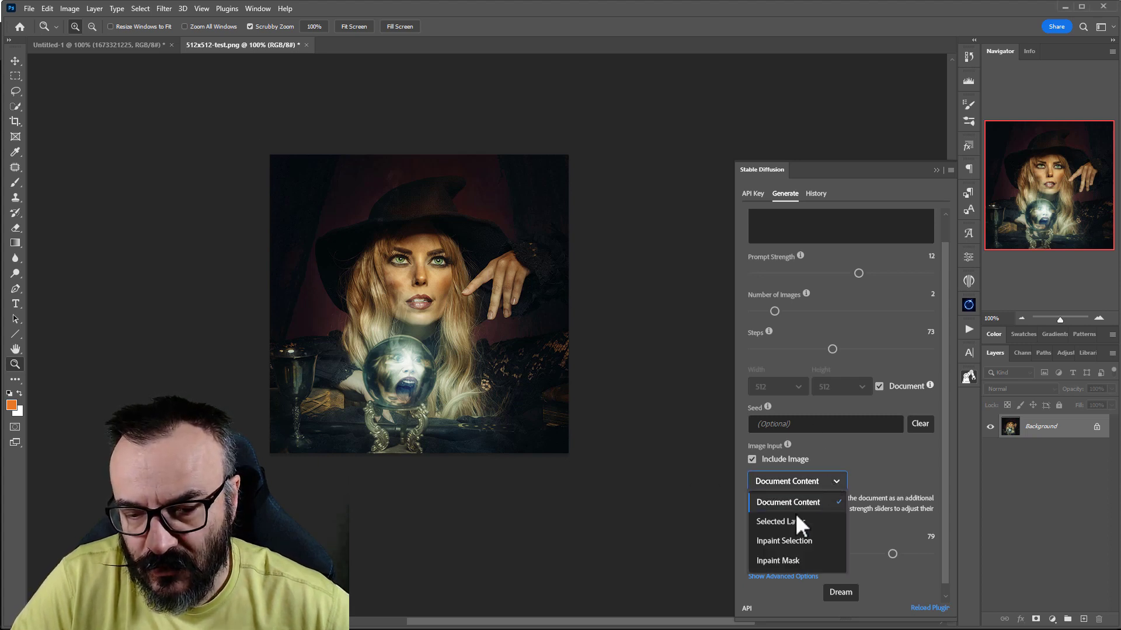
left_click(776, 521)
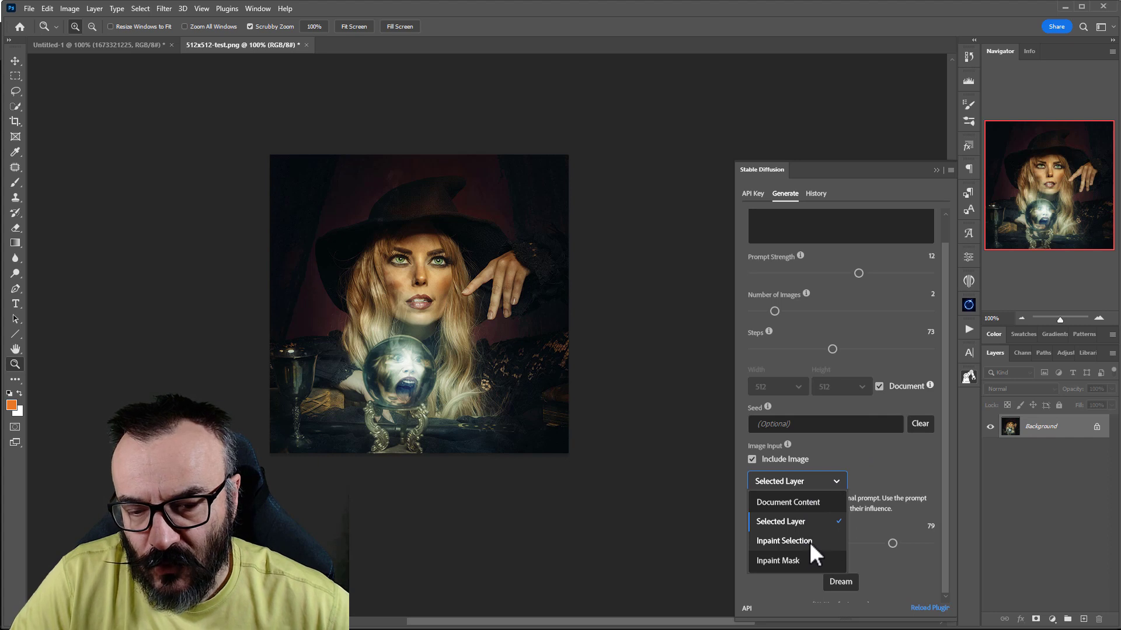
mouse_move(795, 583)
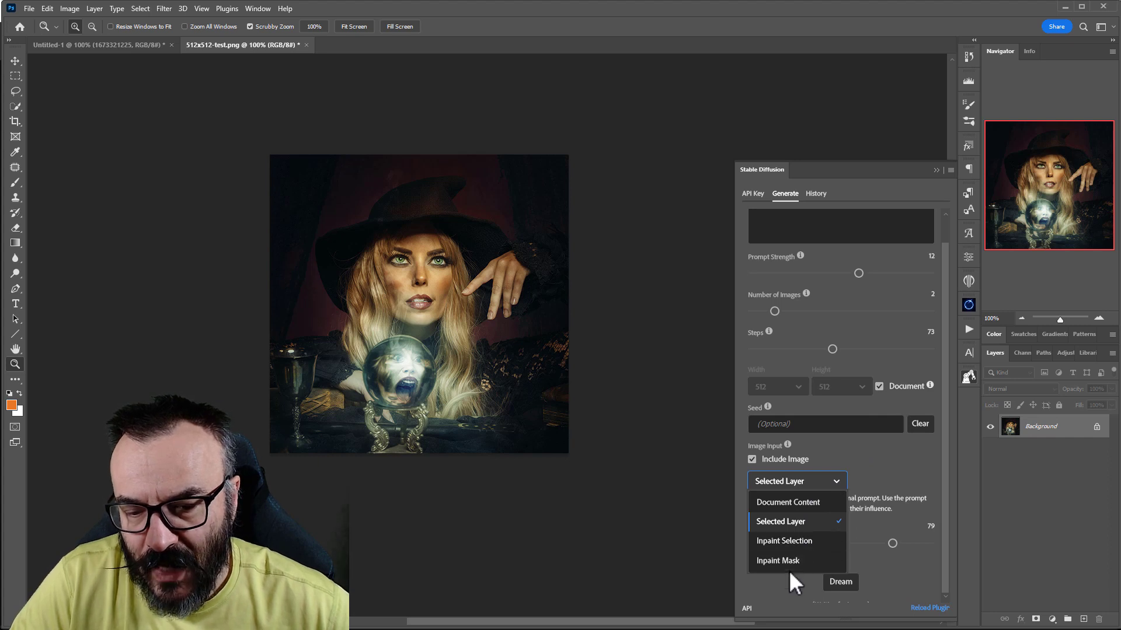
mouse_move(441, 272)
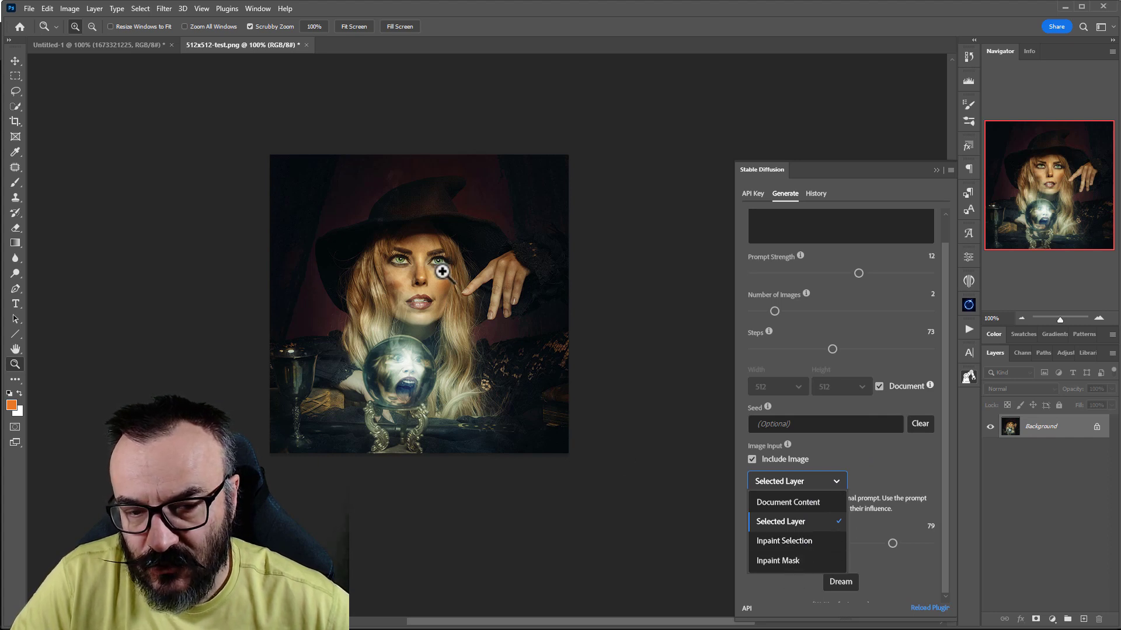
mouse_move(812, 520)
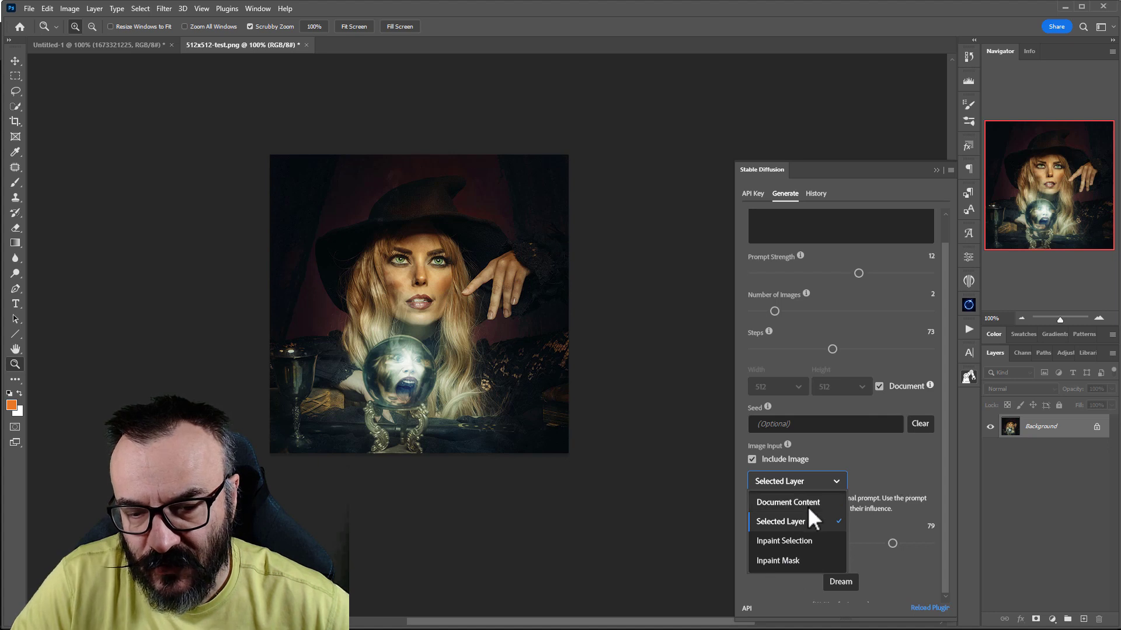
mouse_move(956, 372)
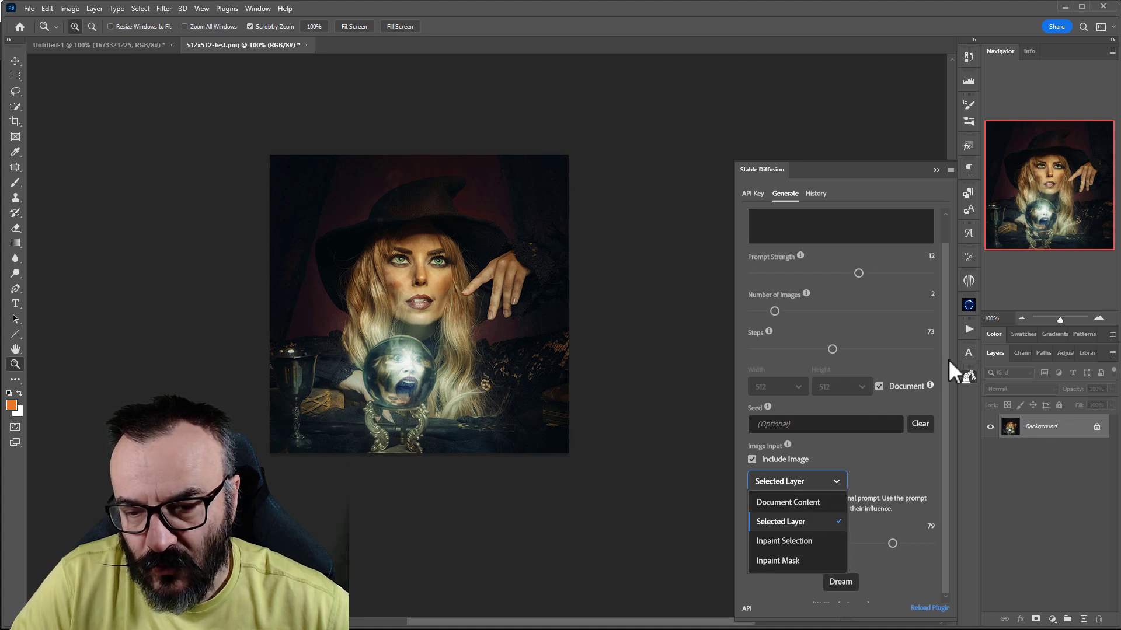
left_click(781, 520)
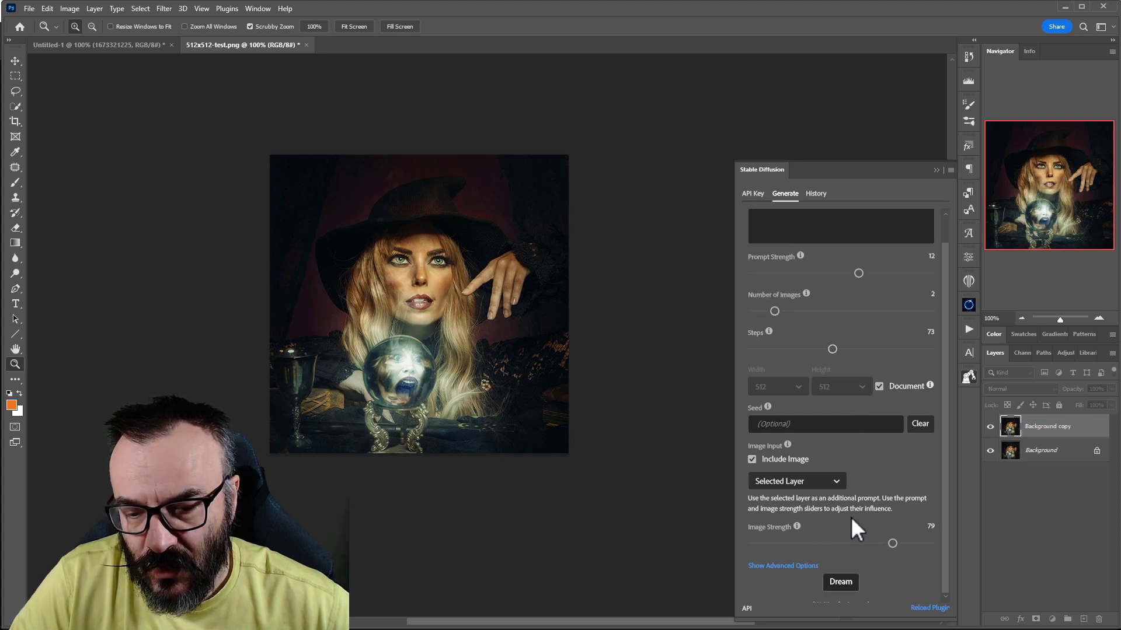
Step: Generate from the witch portrait layer and add the second result as a new layer
left_click(840, 581)
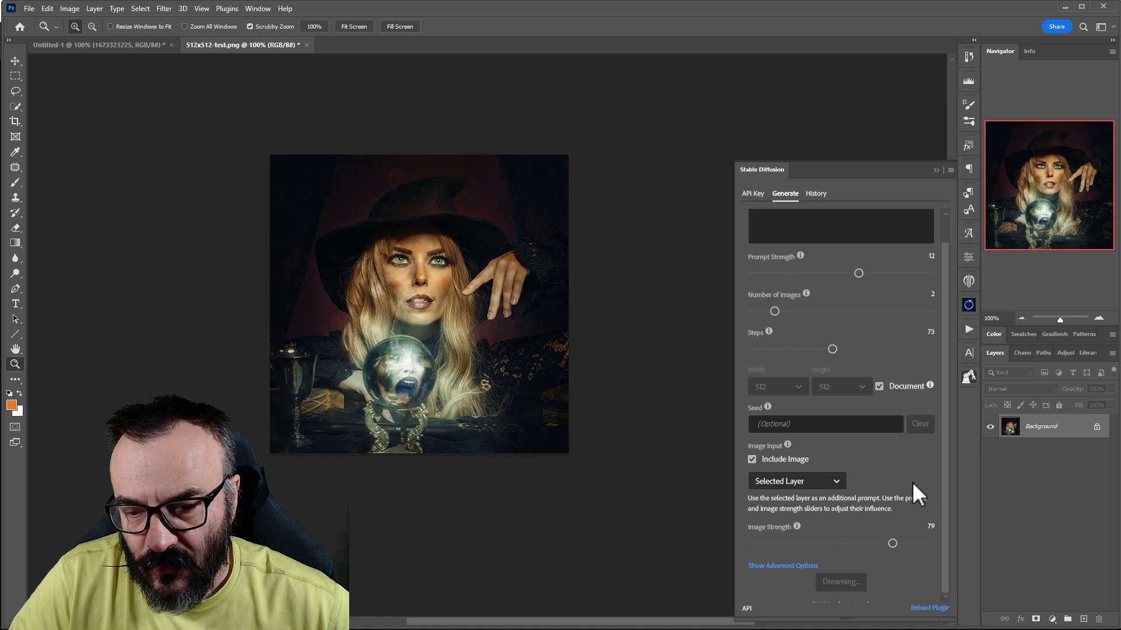
mouse_move(532, 352)
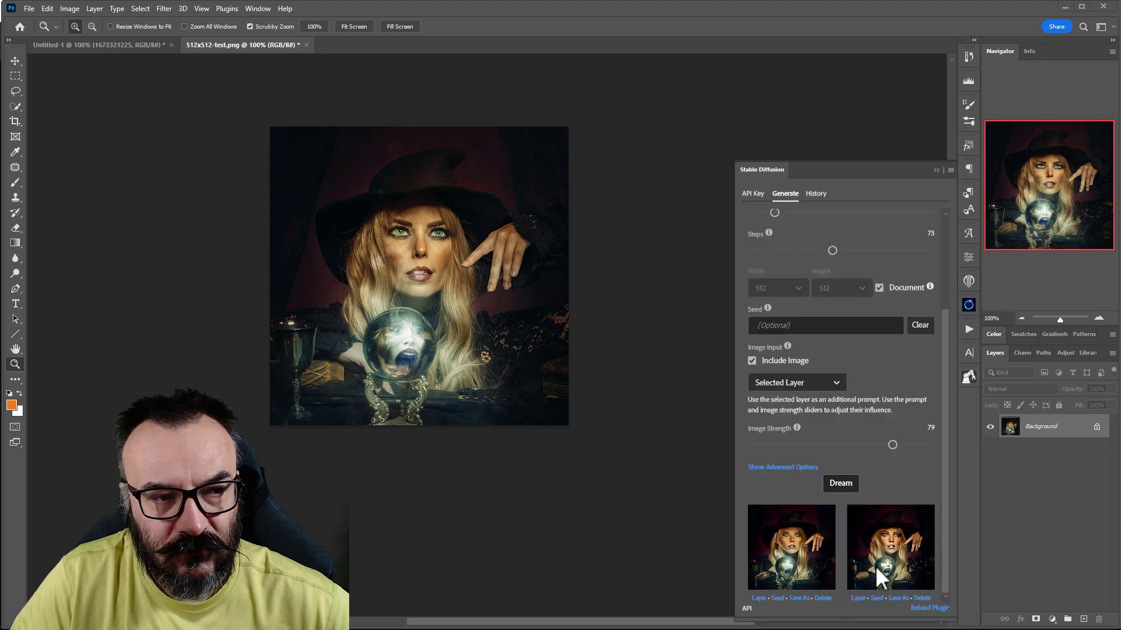
left_click(856, 598)
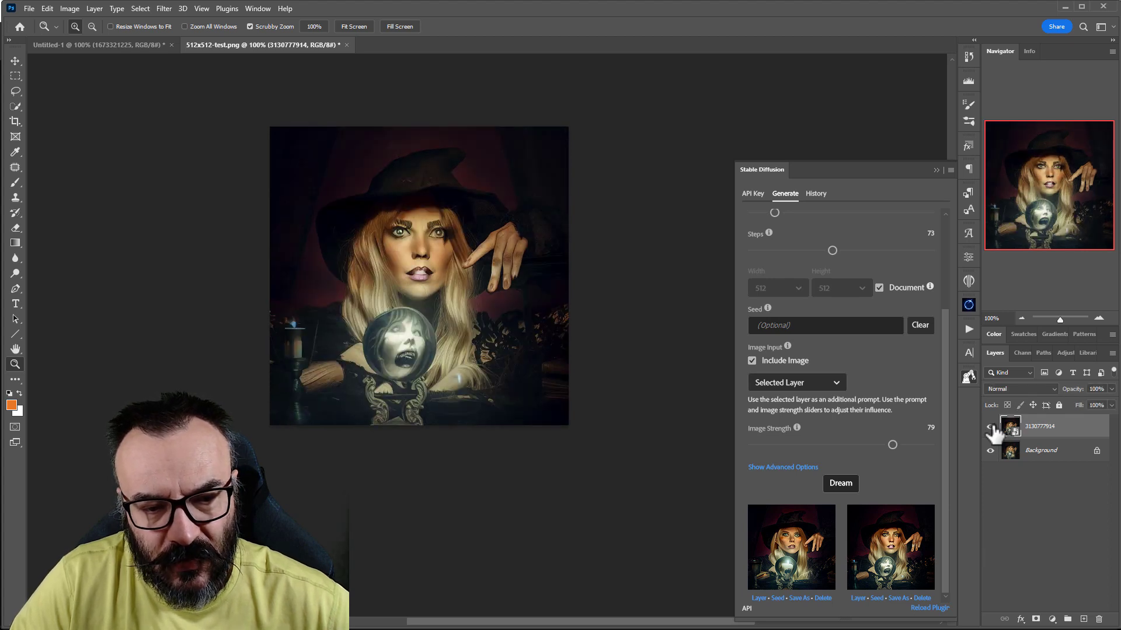
scroll("up", 3)
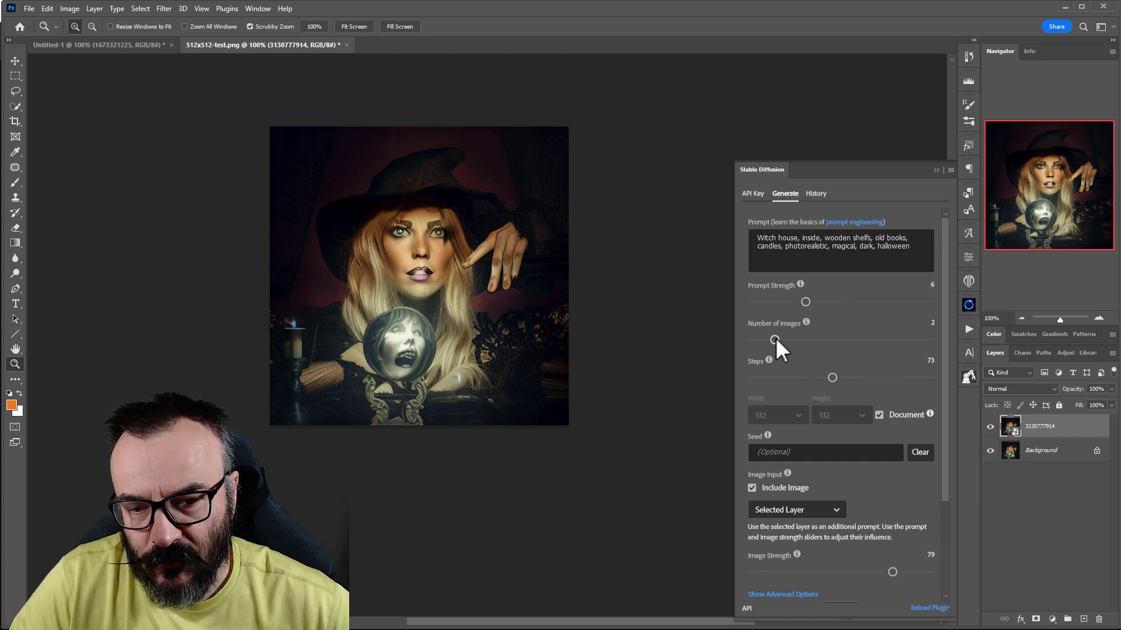
mouse_move(839, 386)
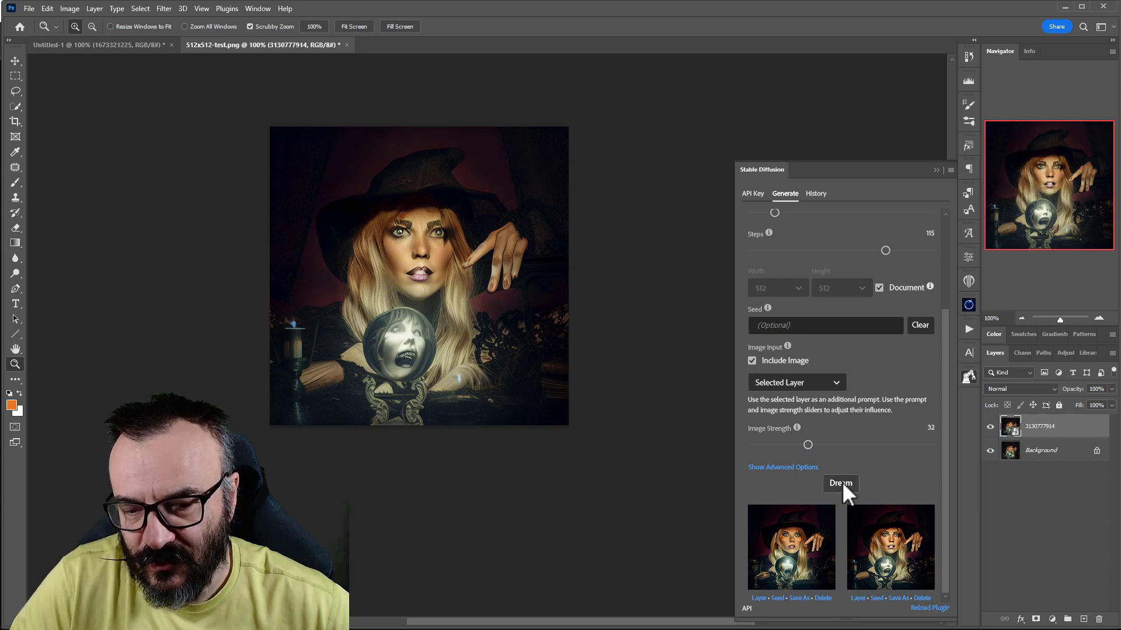
Step: Generate new variations with 115 steps and image strength 32
left_click(840, 483)
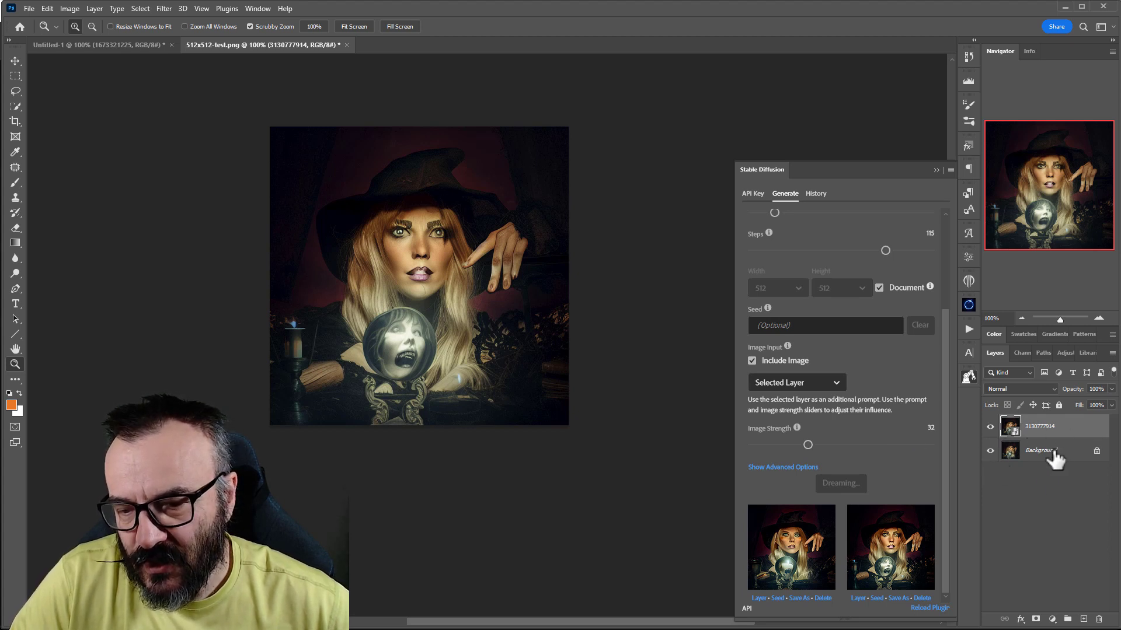
mouse_move(943, 413)
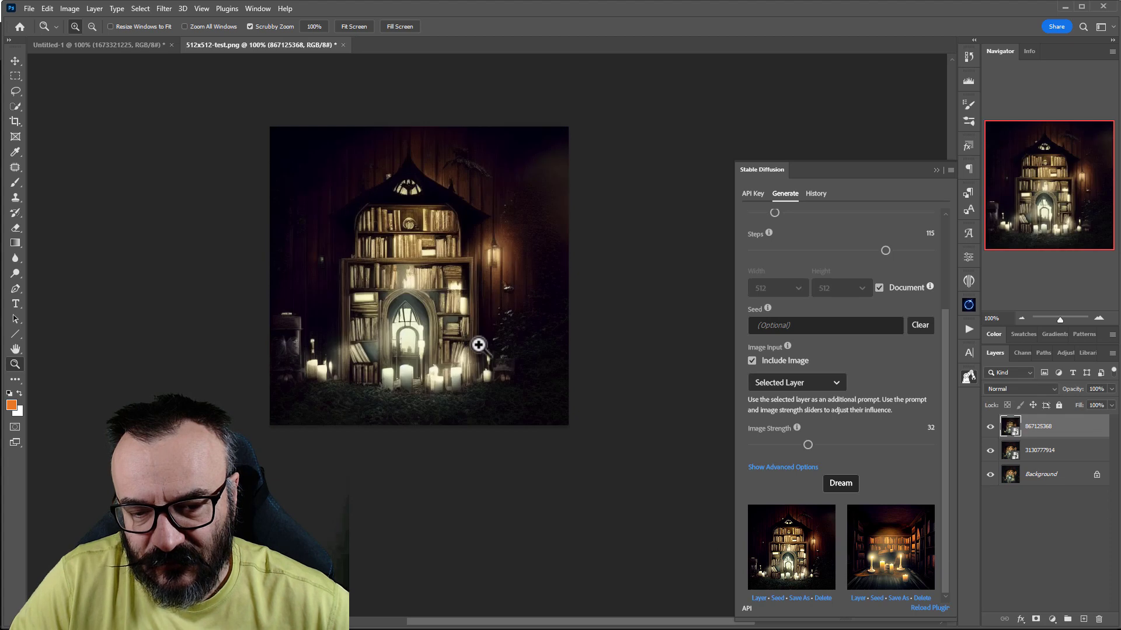
mouse_move(803, 445)
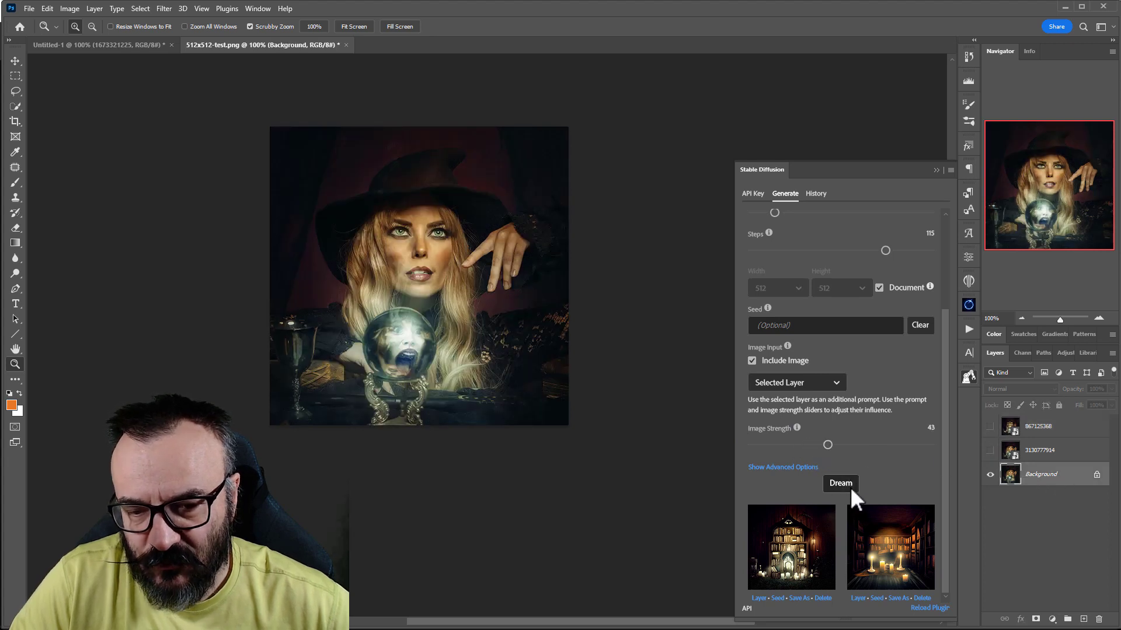
Step: Generate a new batch and add the jack-o'-lantern-with-candles result as a visible layer above Background
left_click(839, 483)
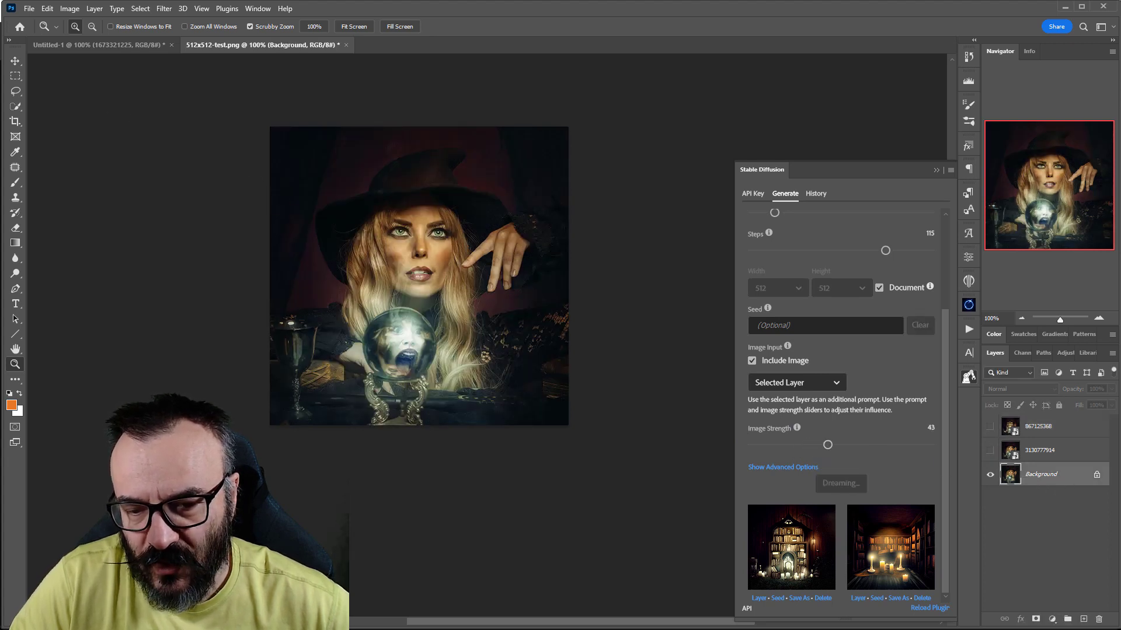
left_click(840, 484)
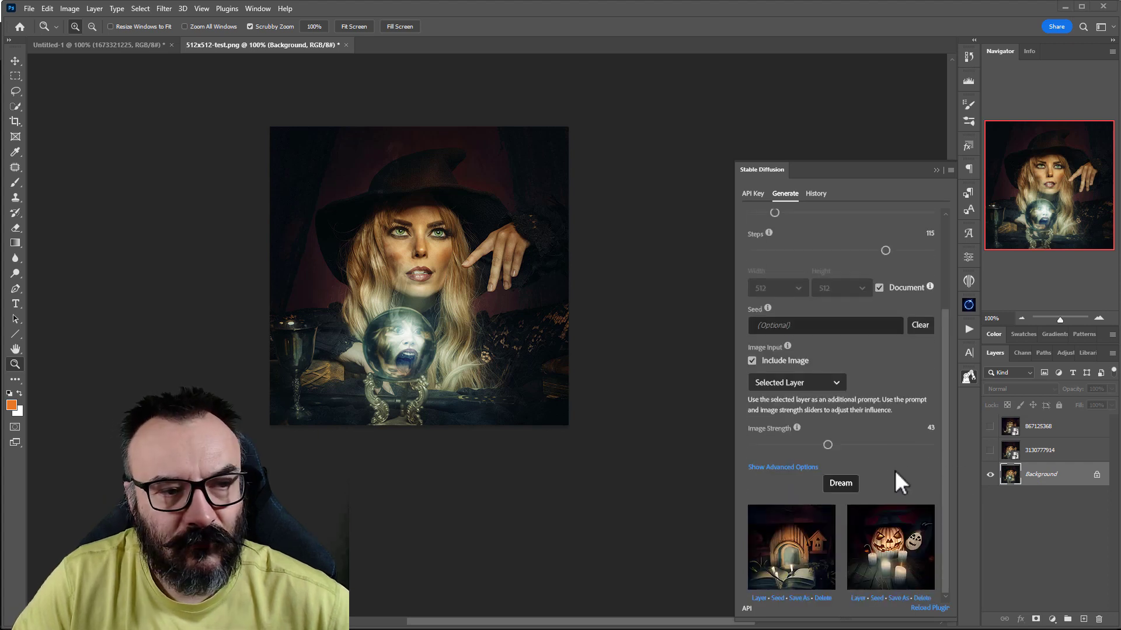
mouse_move(910, 575)
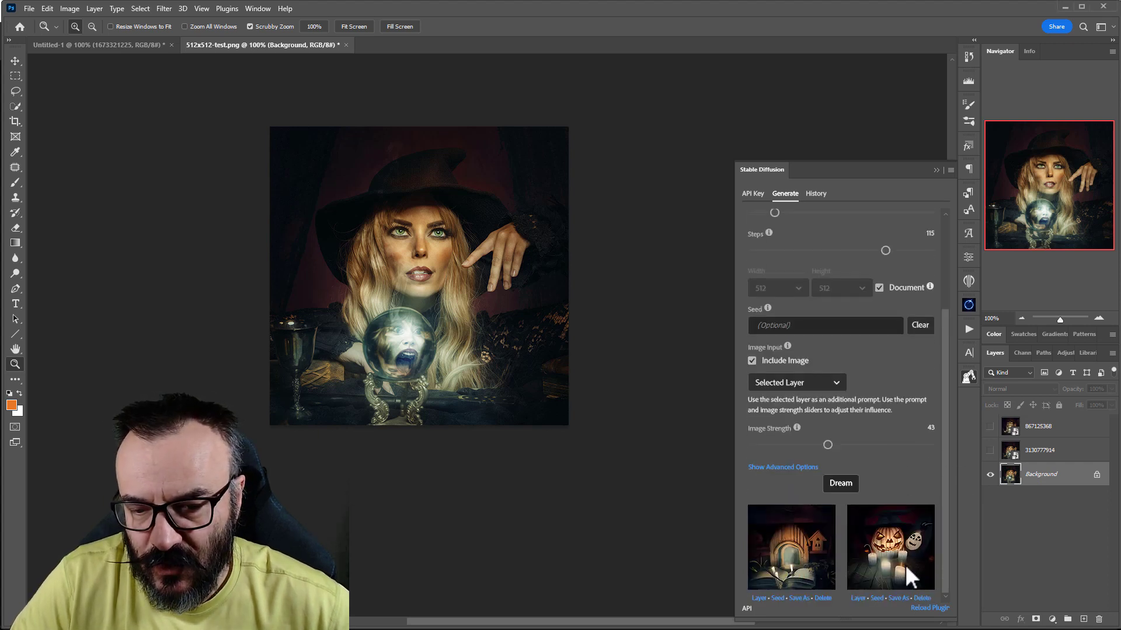
scroll("up", 3)
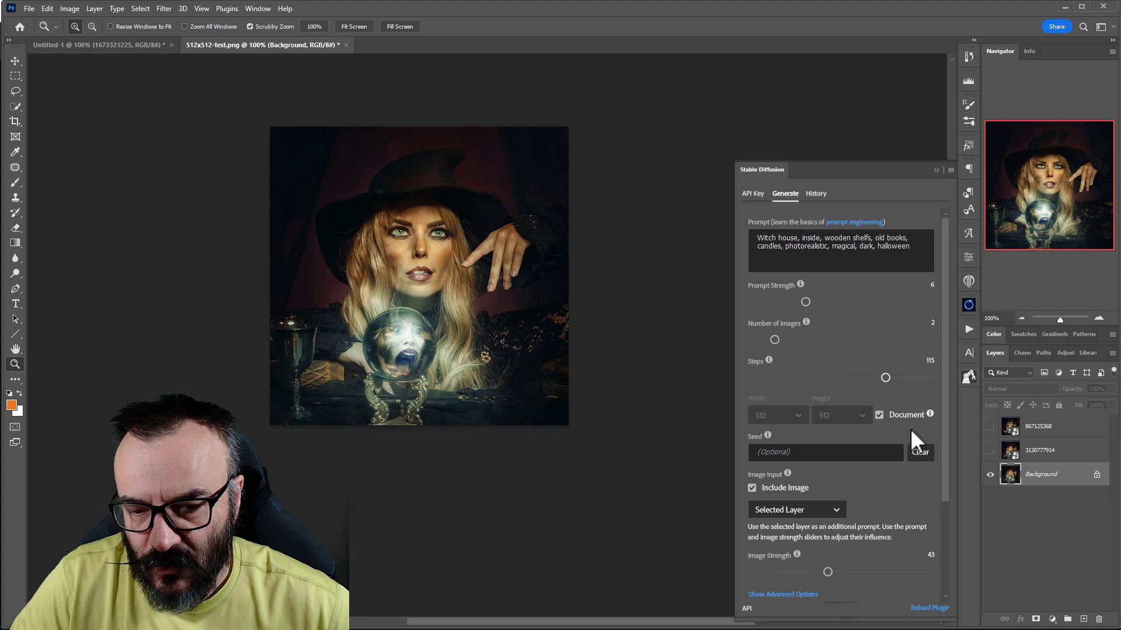
mouse_move(833, 247)
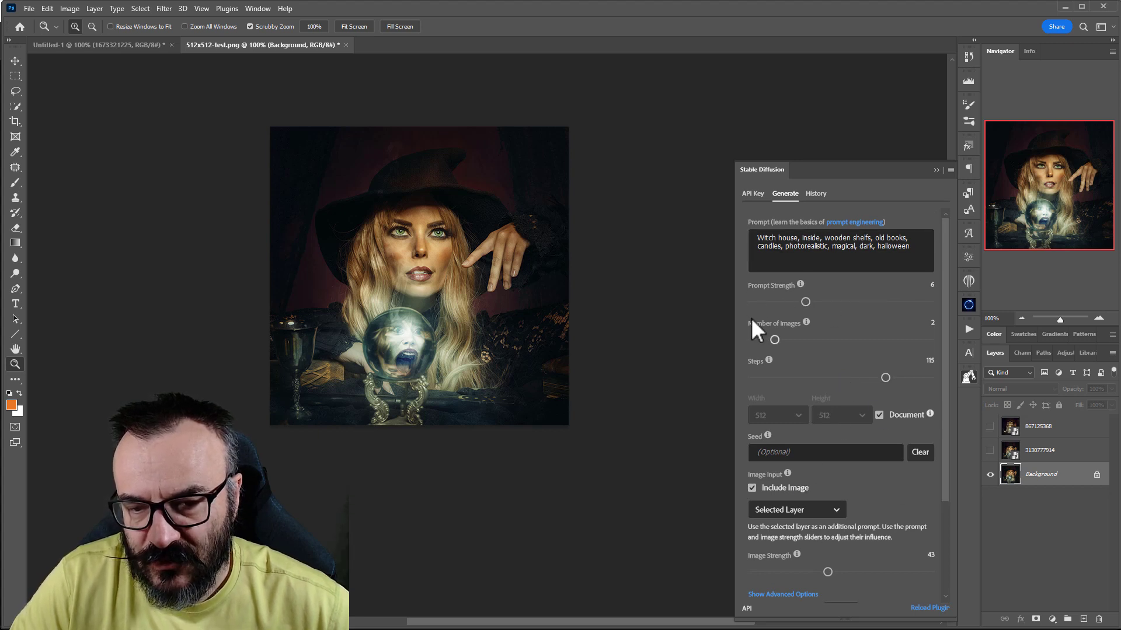
mouse_move(869, 415)
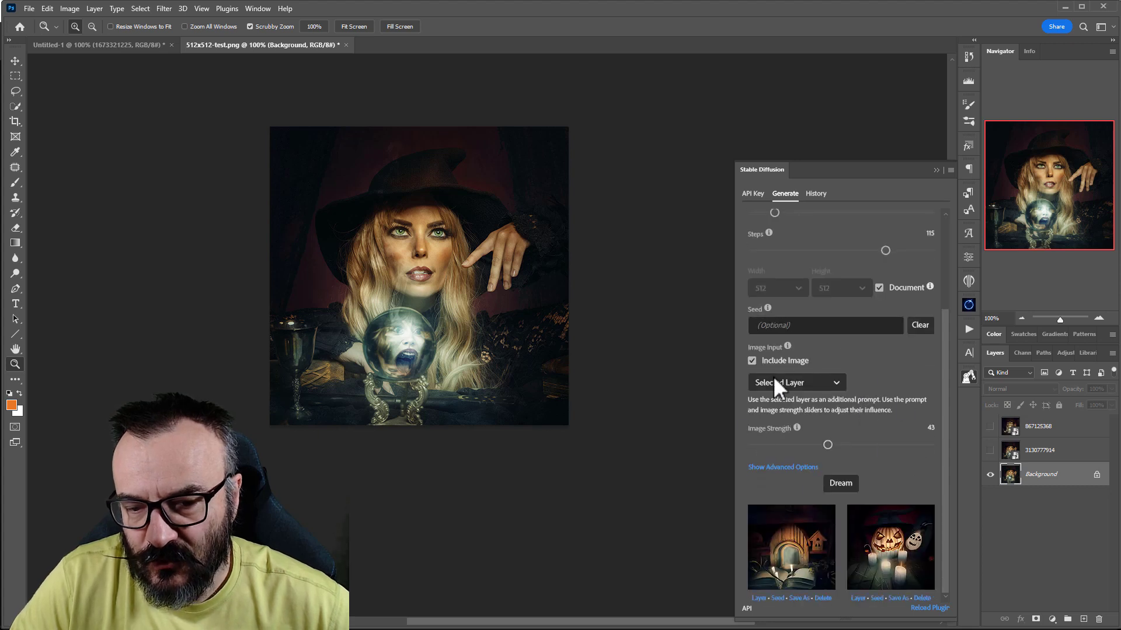
mouse_move(956, 457)
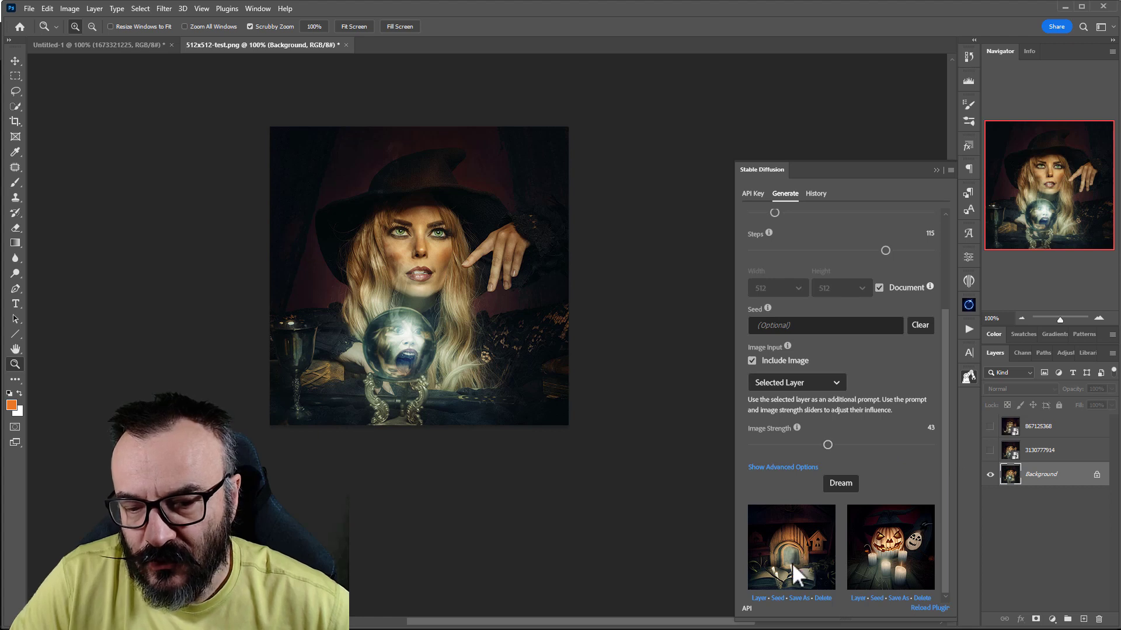
left_click(889, 545)
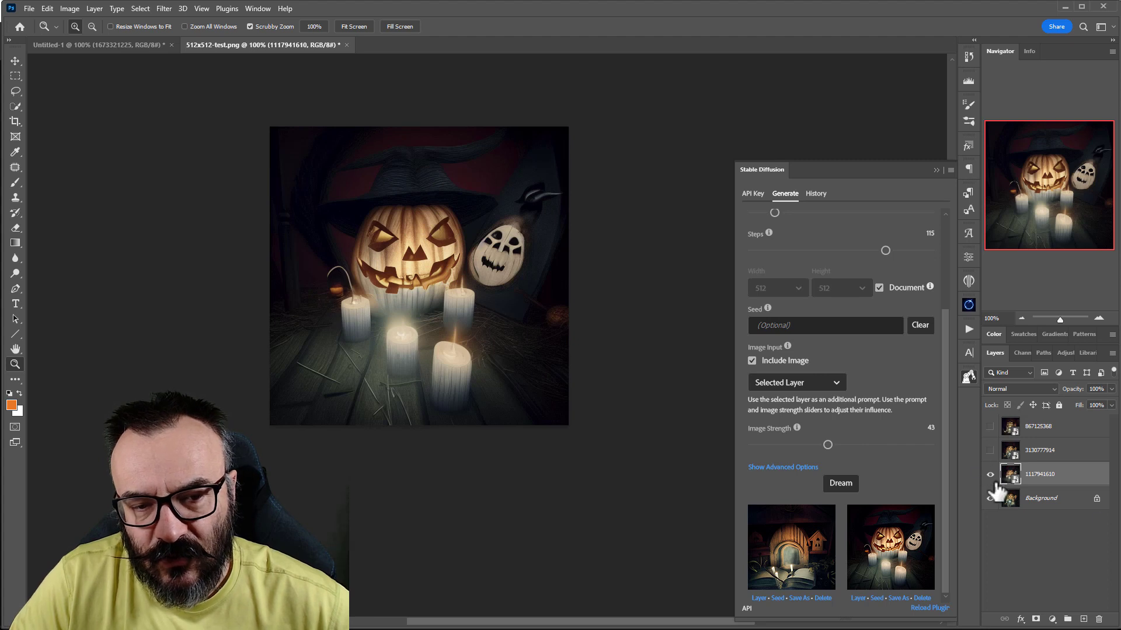
left_click(990, 498)
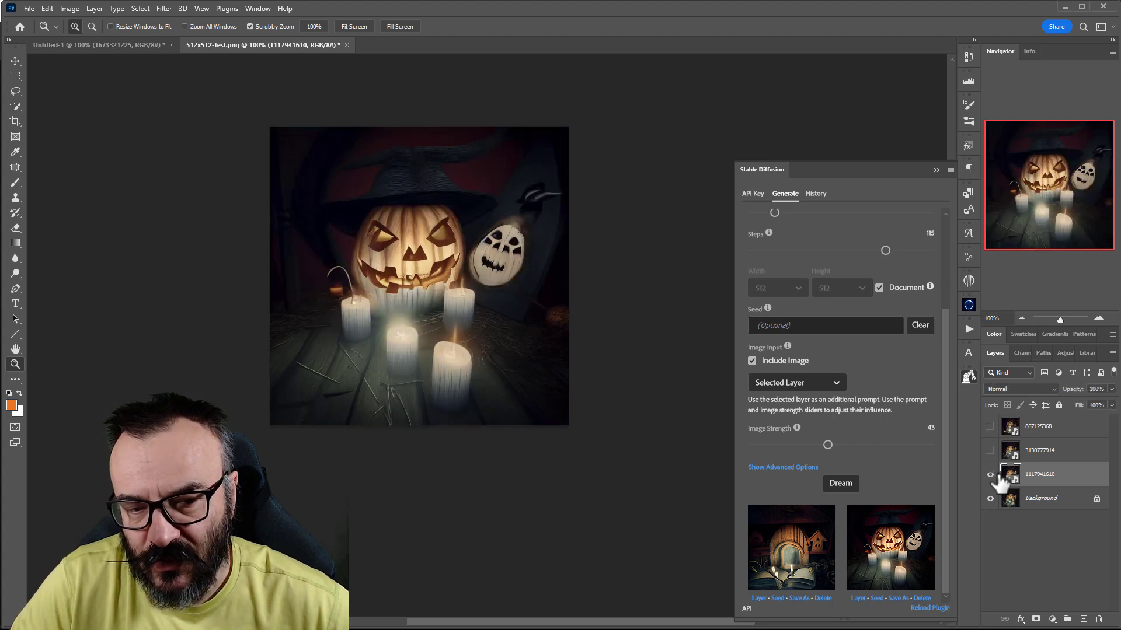
left_click(990, 474)
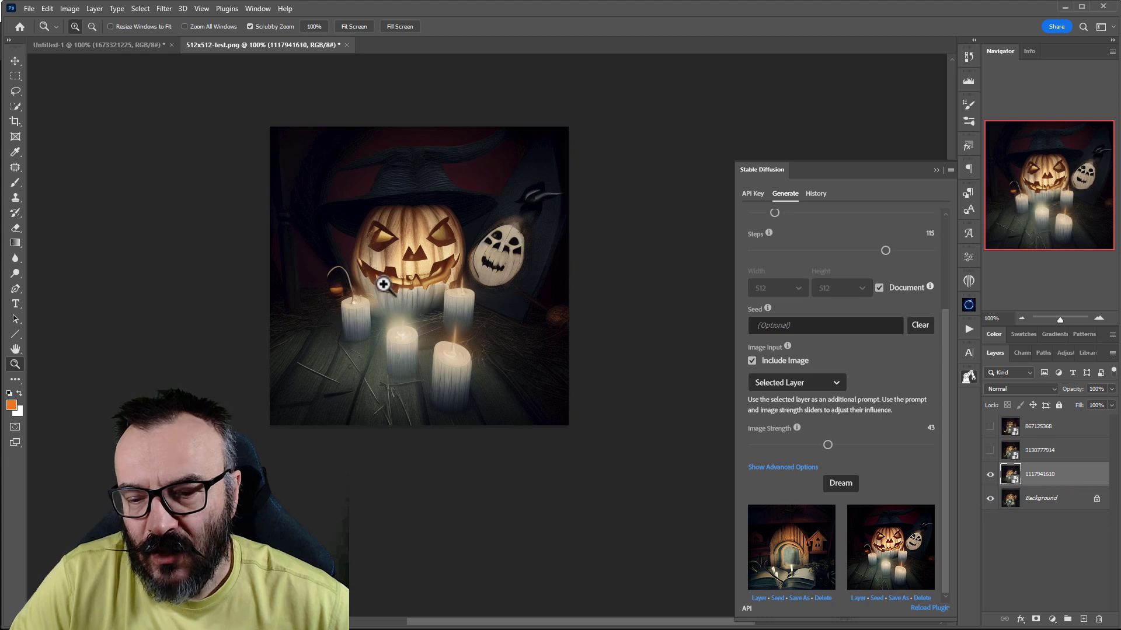
mouse_move(304, 441)
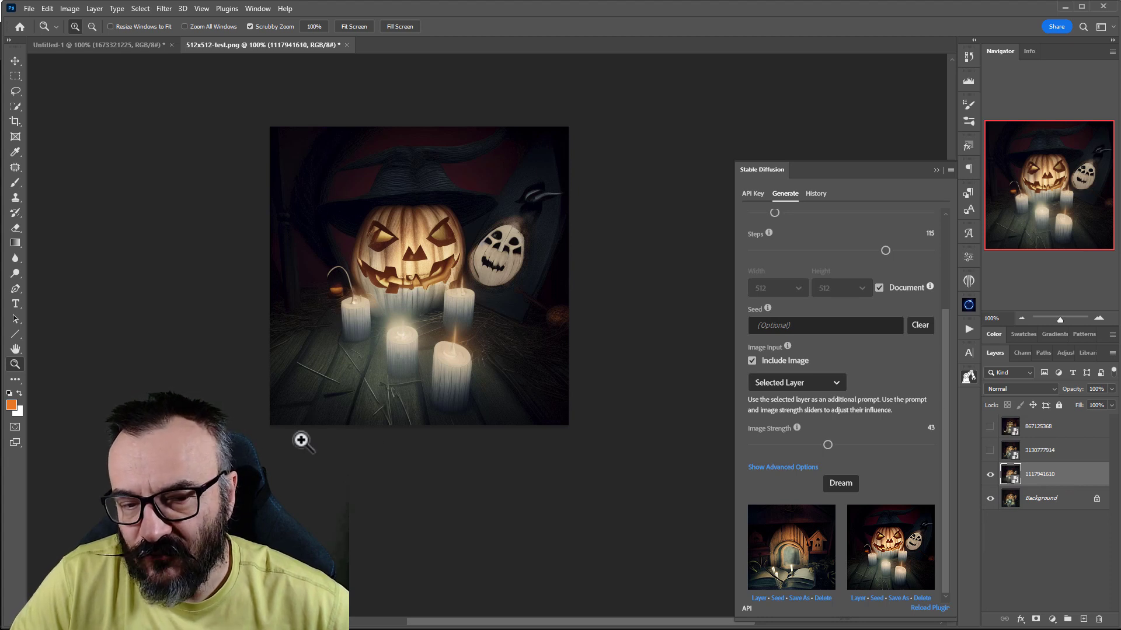
mouse_move(1045, 451)
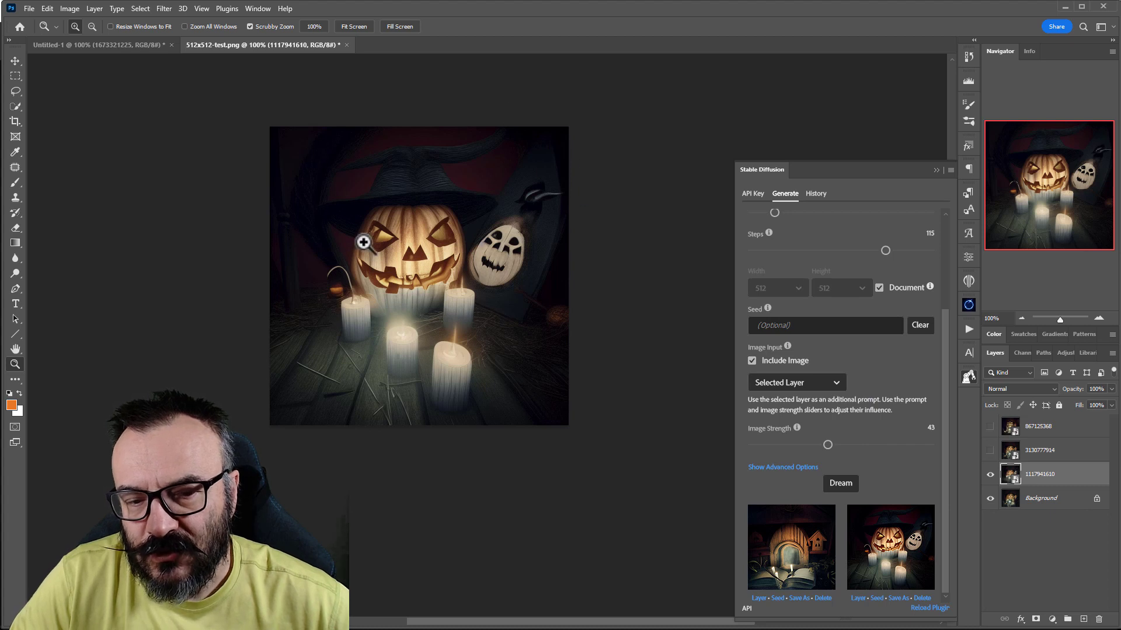
mouse_move(586, 186)
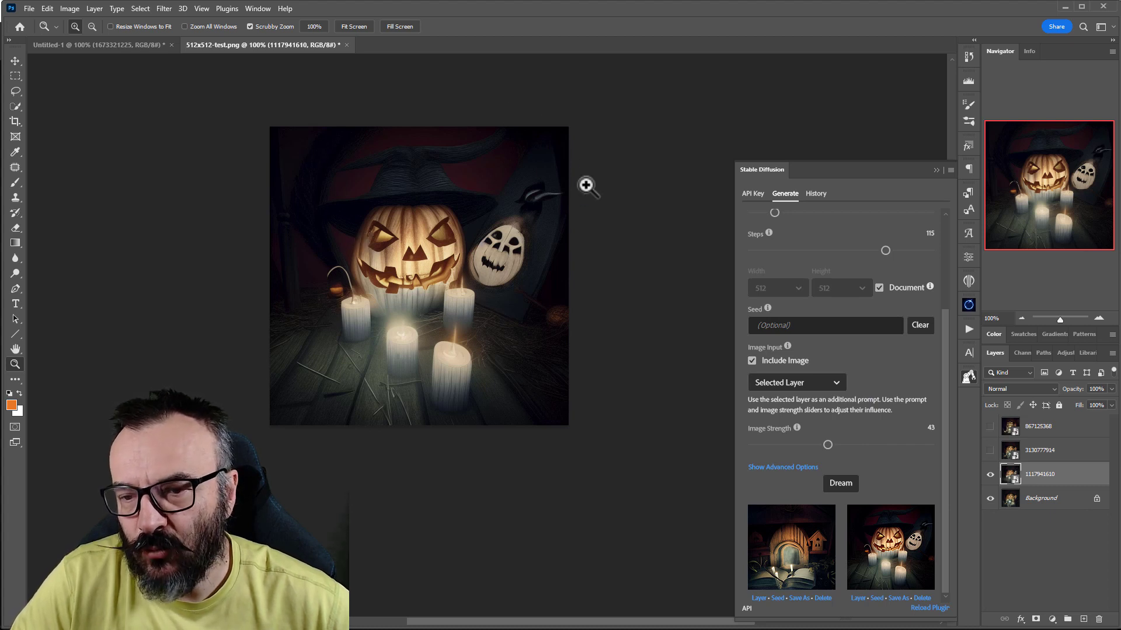
mouse_move(577, 300)
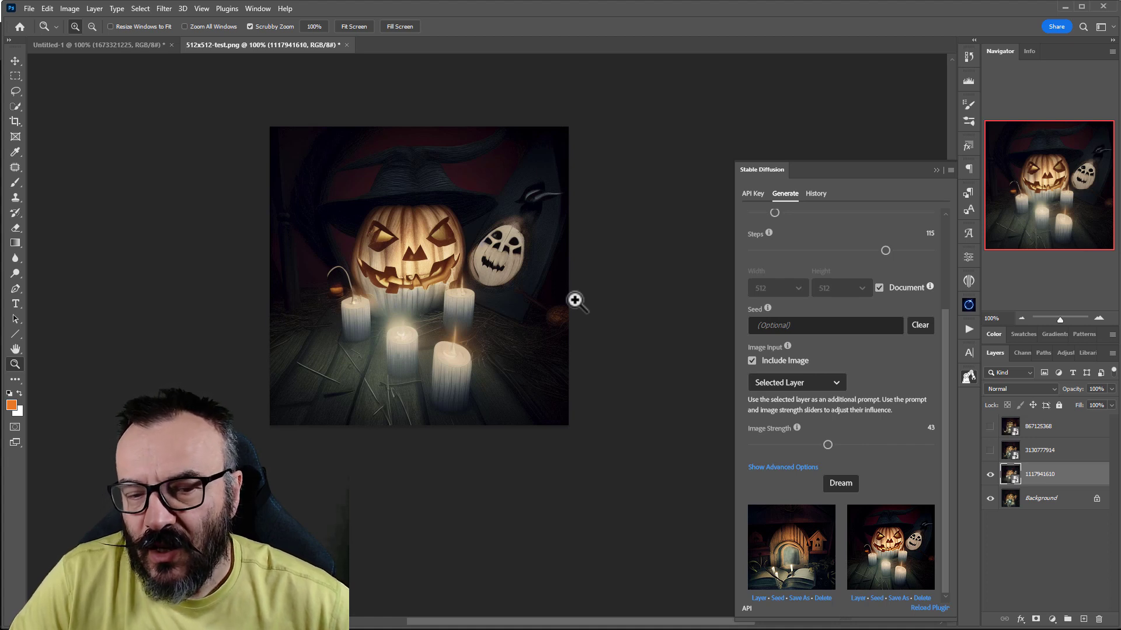
mouse_move(886, 468)
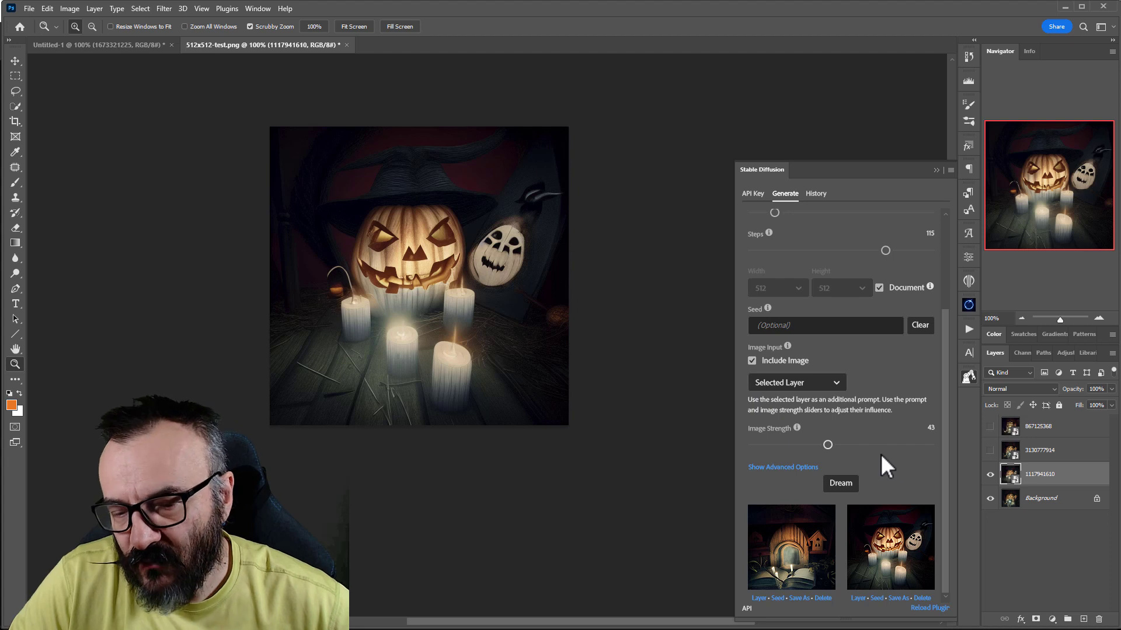
Step: Show advanced options, keep version v1.5 with sampler k_lms, and raise image strength to 93
left_click(782, 467)
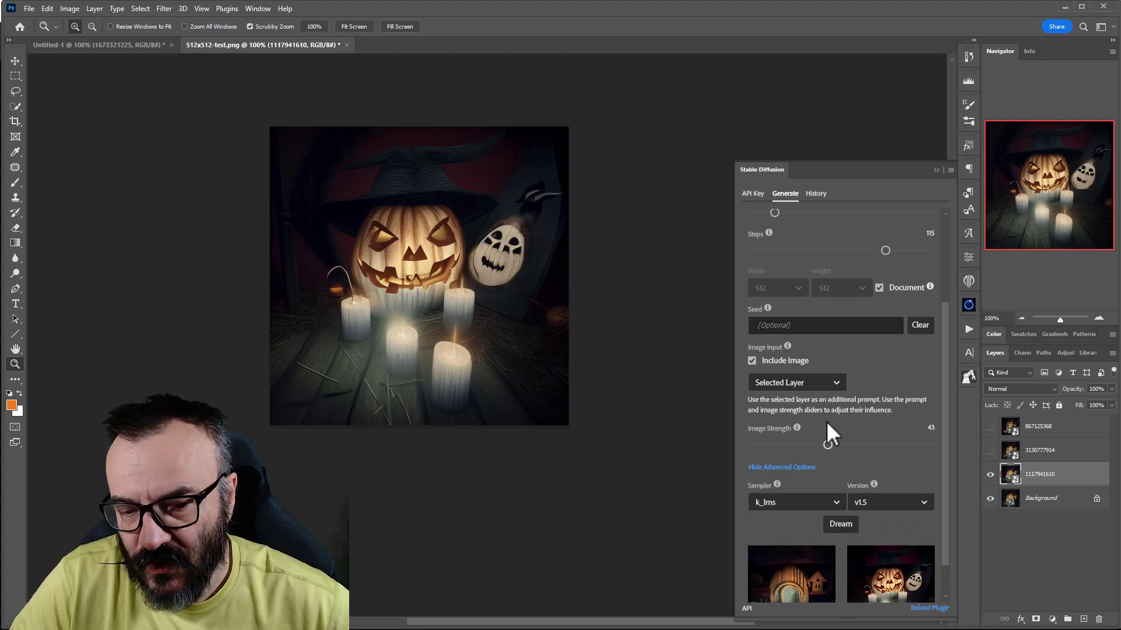
scroll("down", 3)
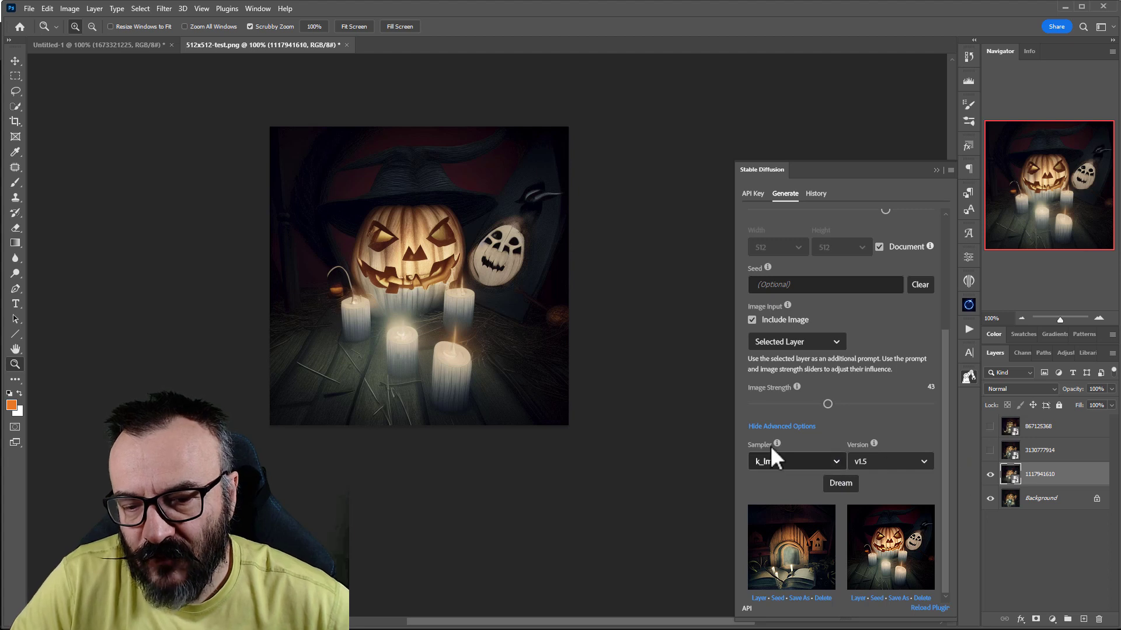
mouse_move(778, 444)
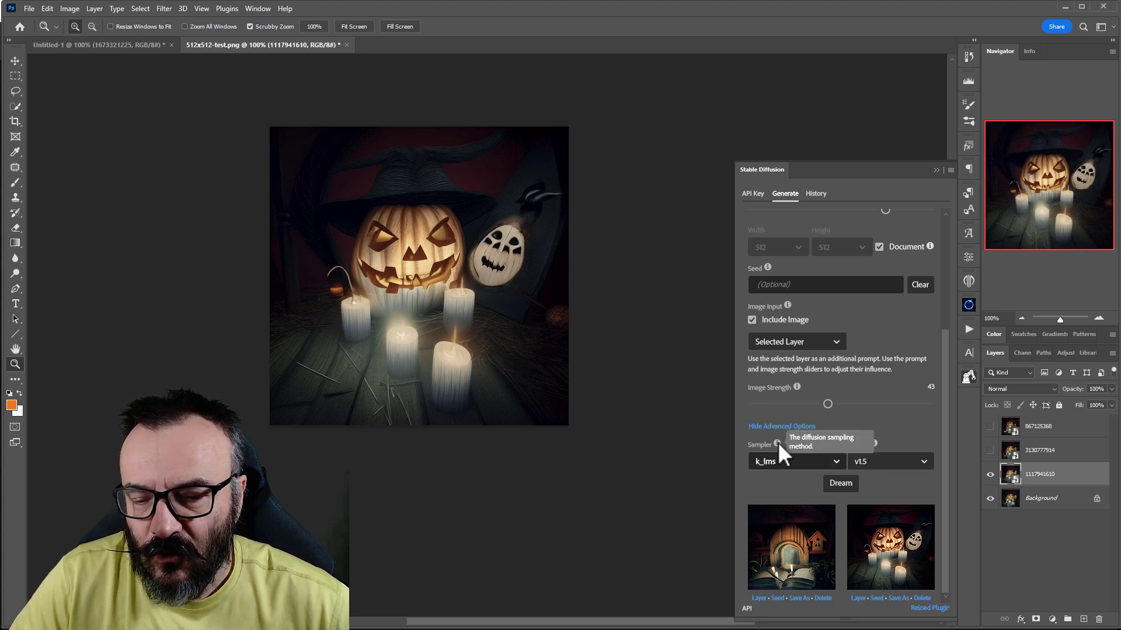
mouse_move(873, 444)
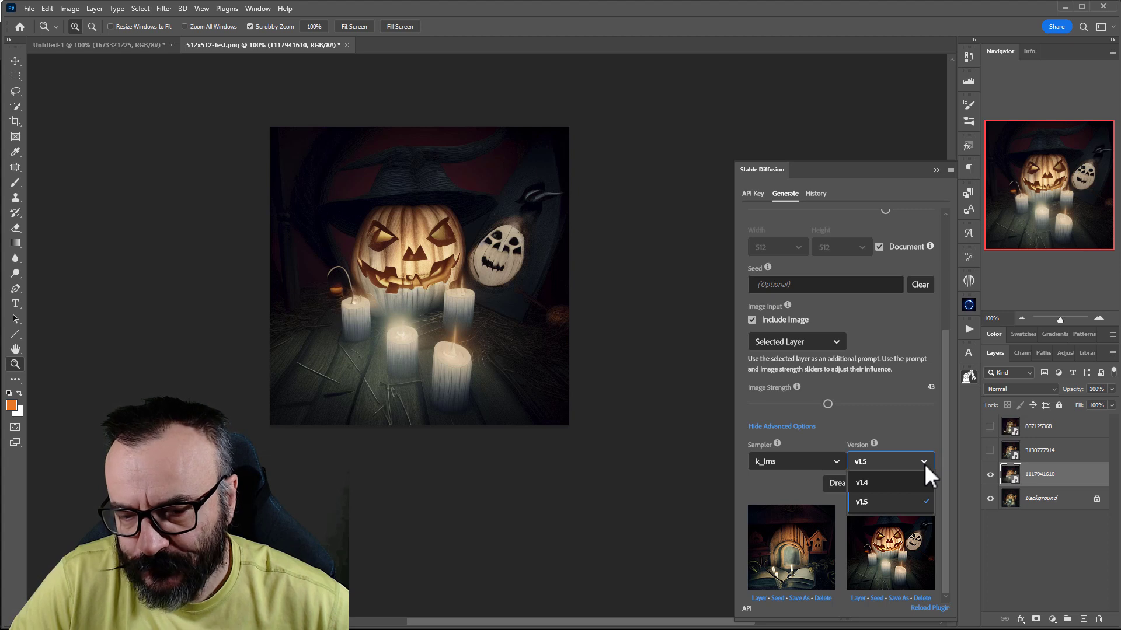
left_click(862, 502)
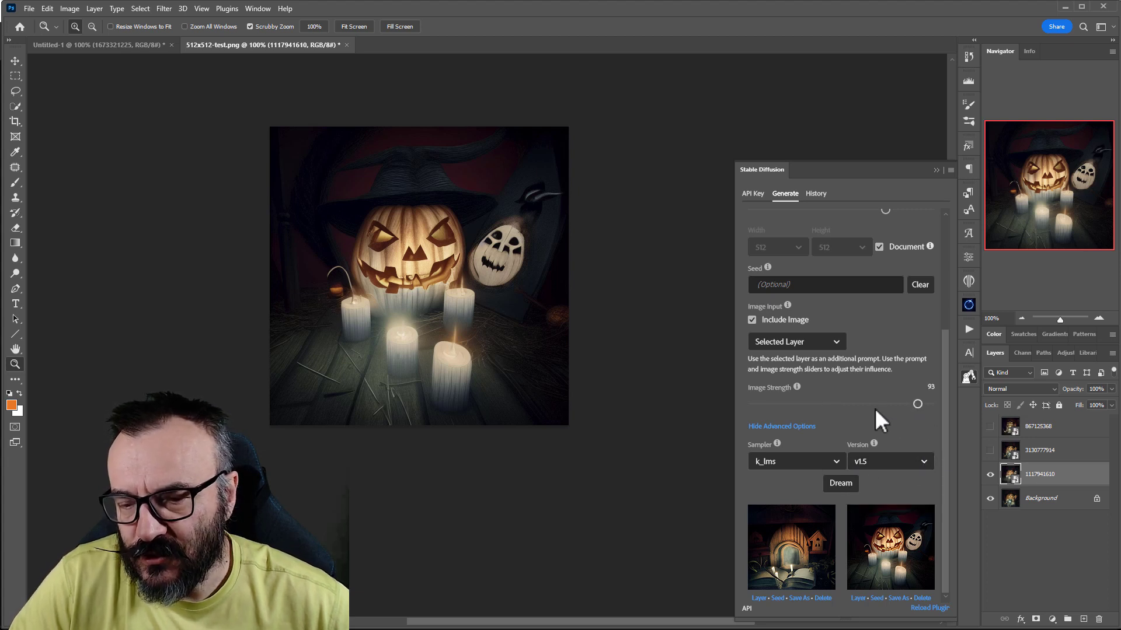
mouse_move(847, 441)
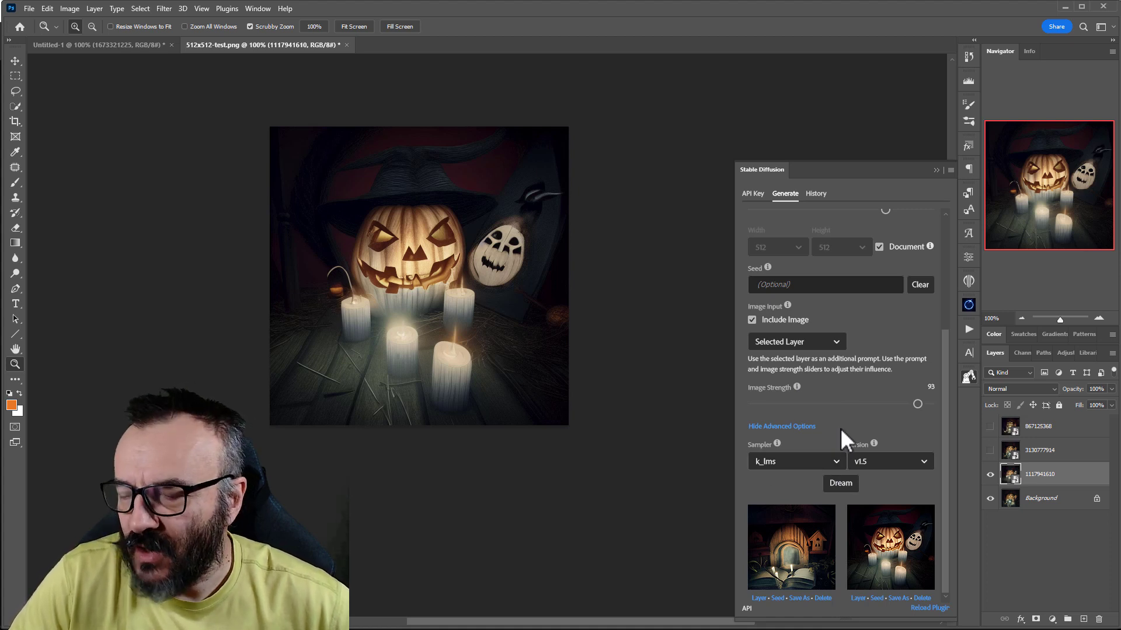
mouse_move(904, 482)
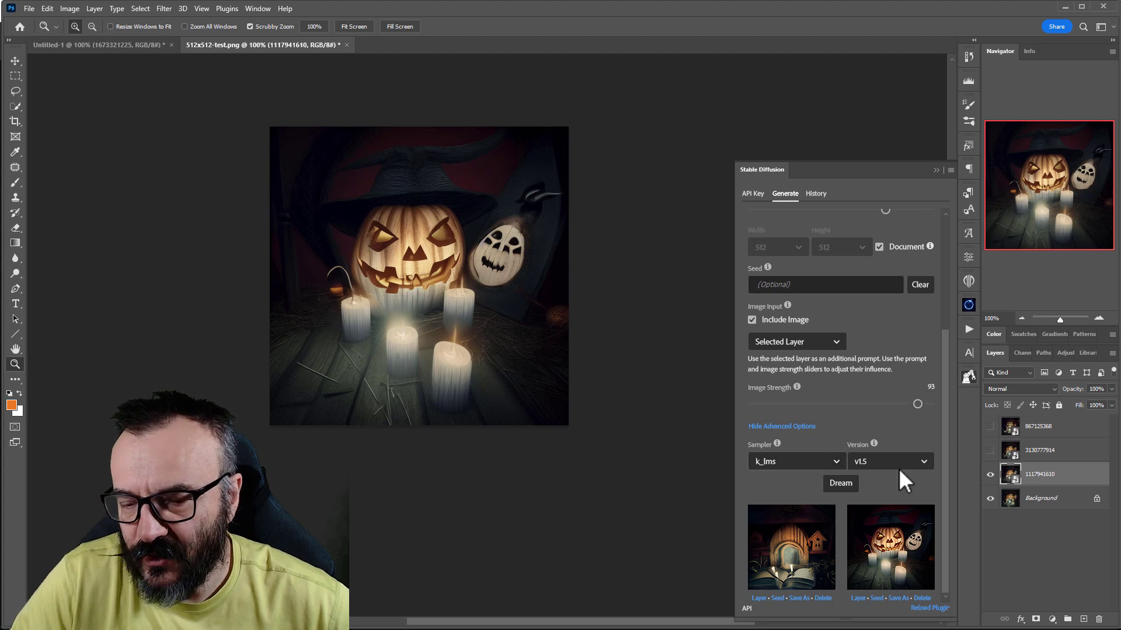
mouse_move(851, 418)
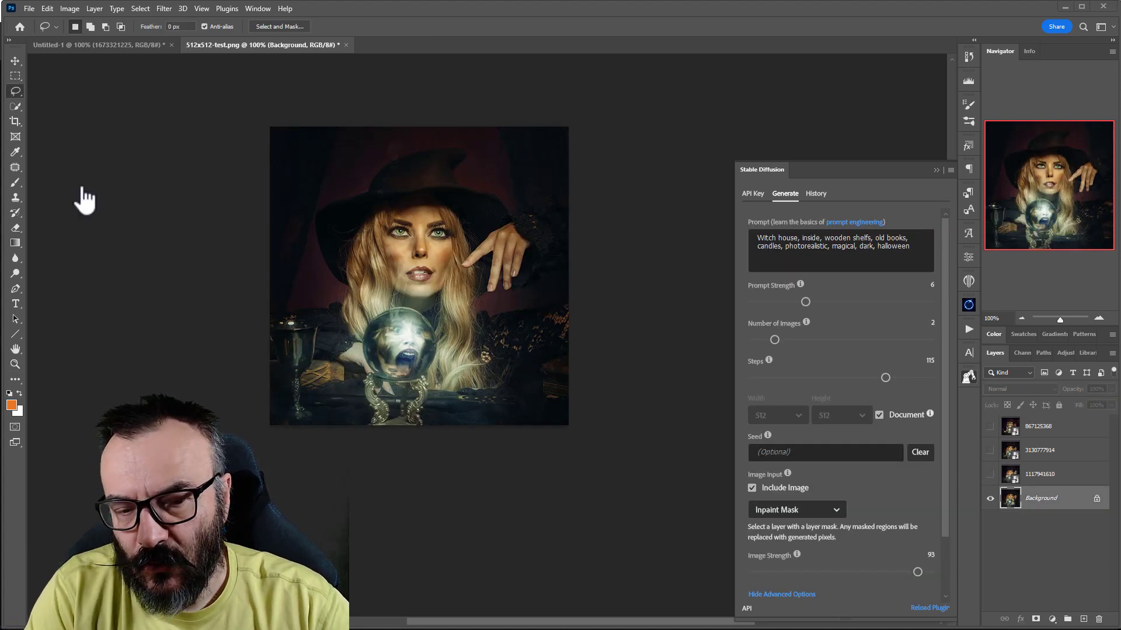
mouse_move(168, 11)
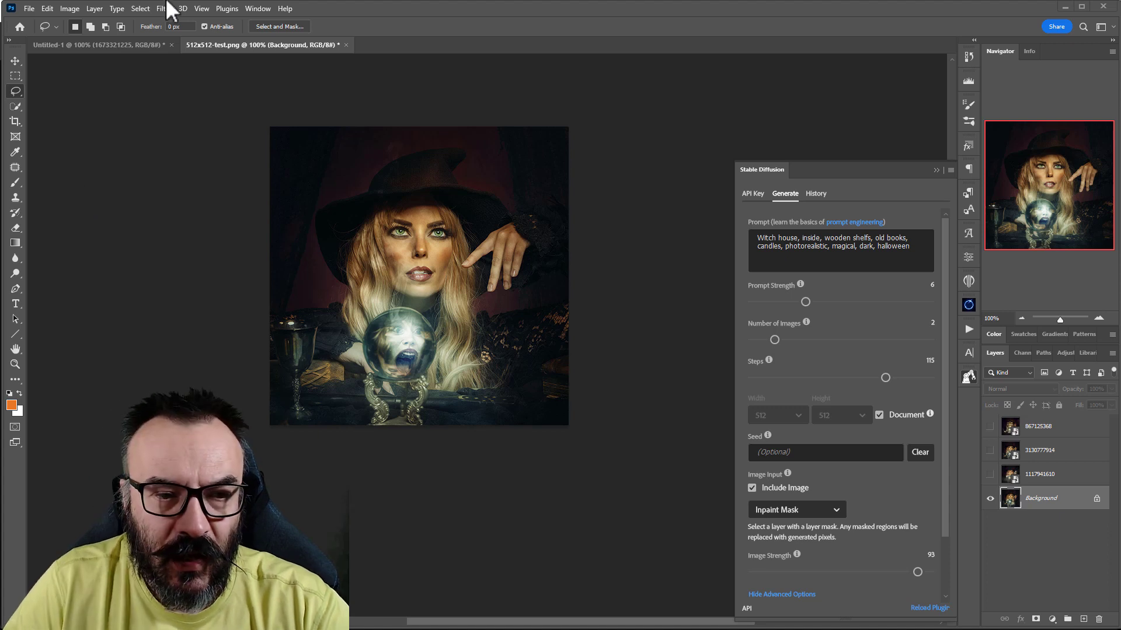